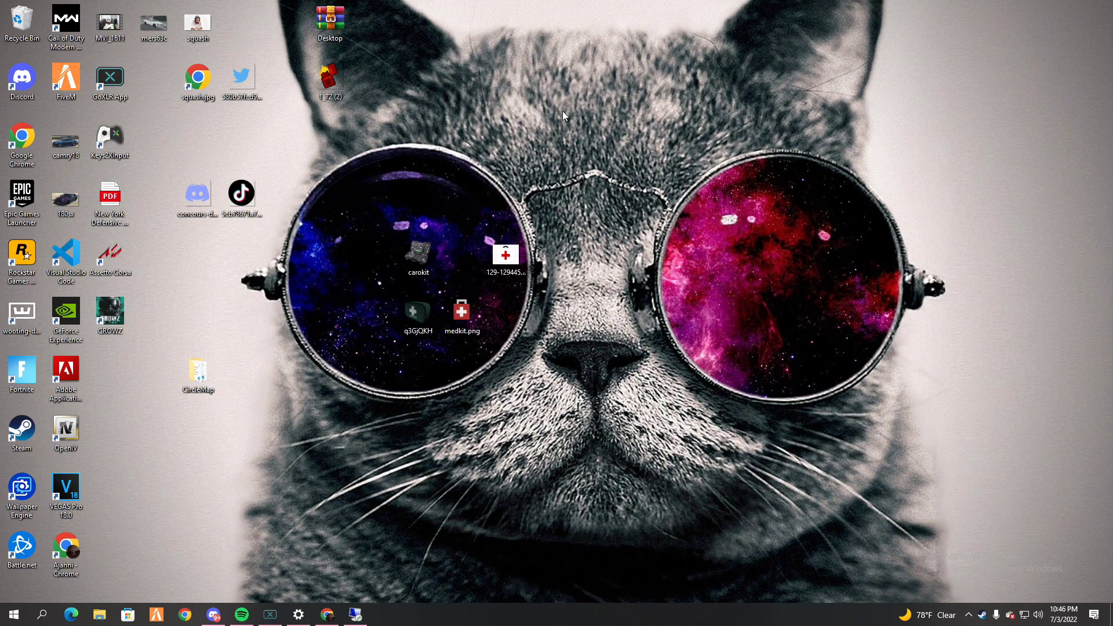
mouse_move(366, 579)
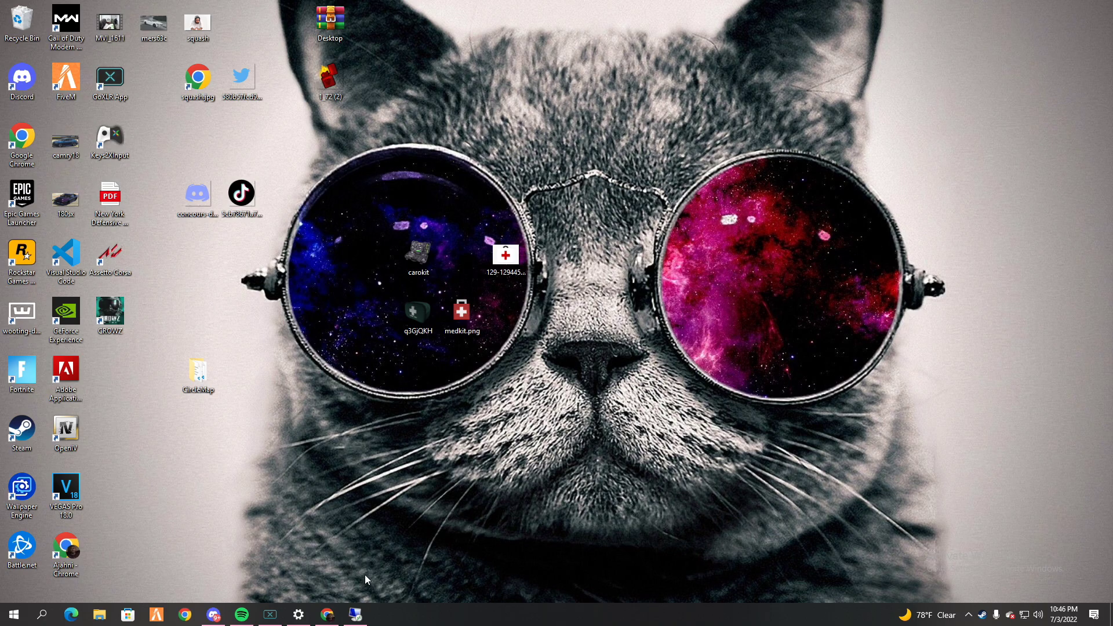
mouse_move(214, 615)
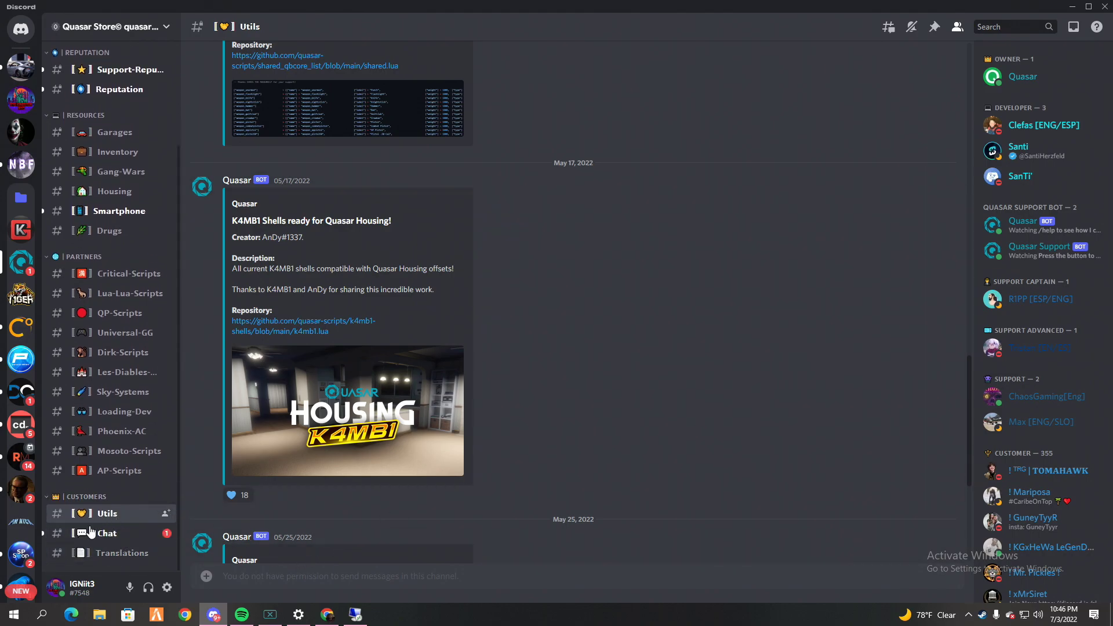
Step: Switch from Chat back to Utils and scroll up to the ESX-Legacy-1.5-for-Quasar-Inventory post
click(107, 534)
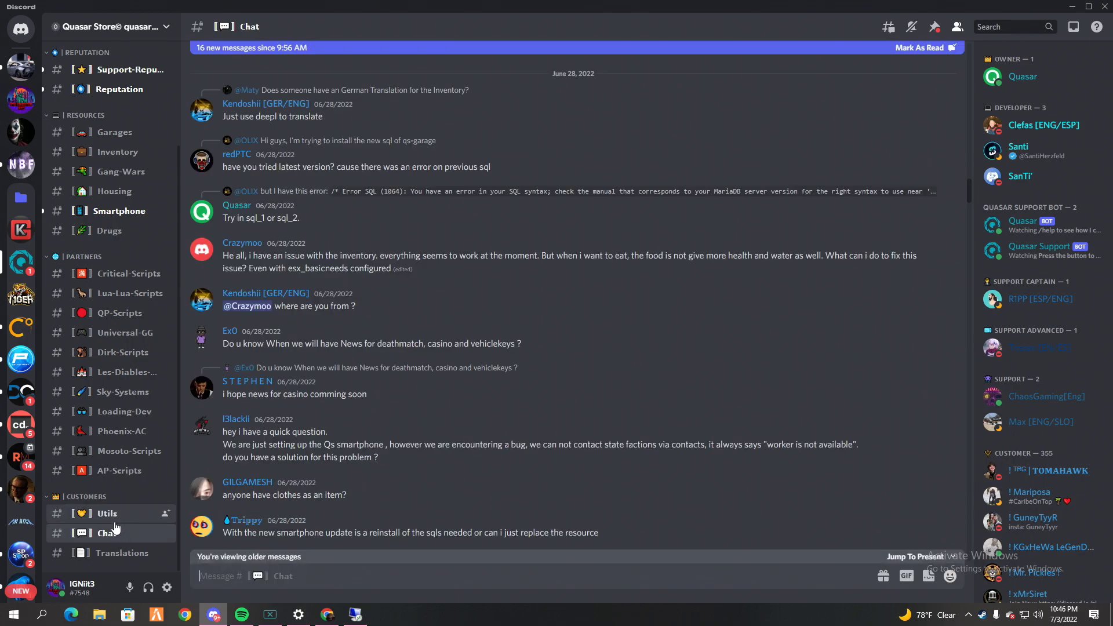
click(107, 513)
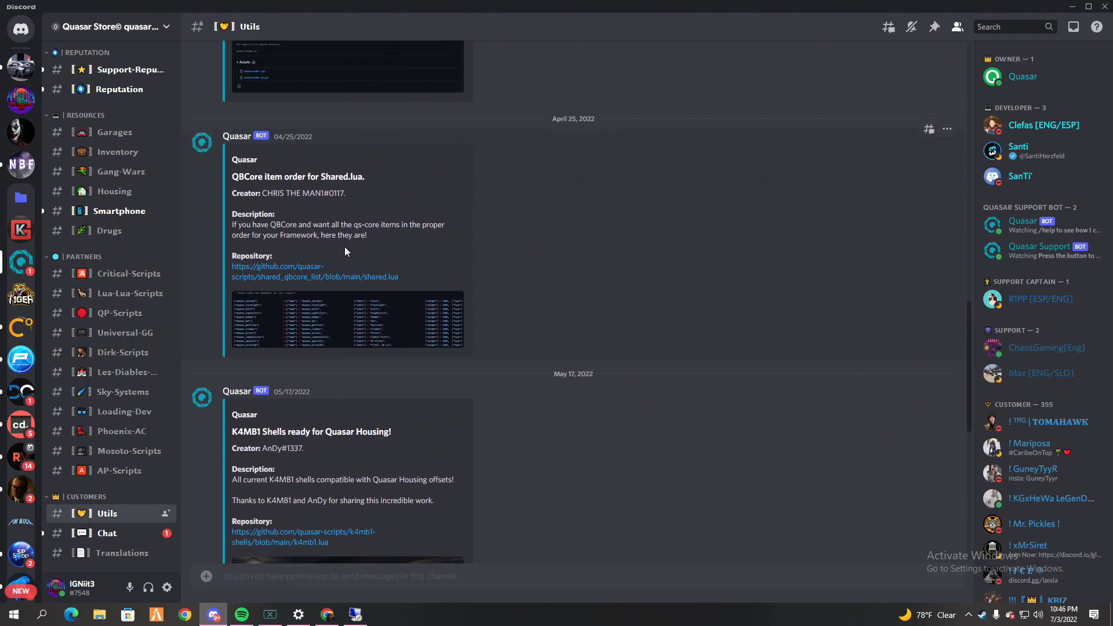
scroll(up, 3)
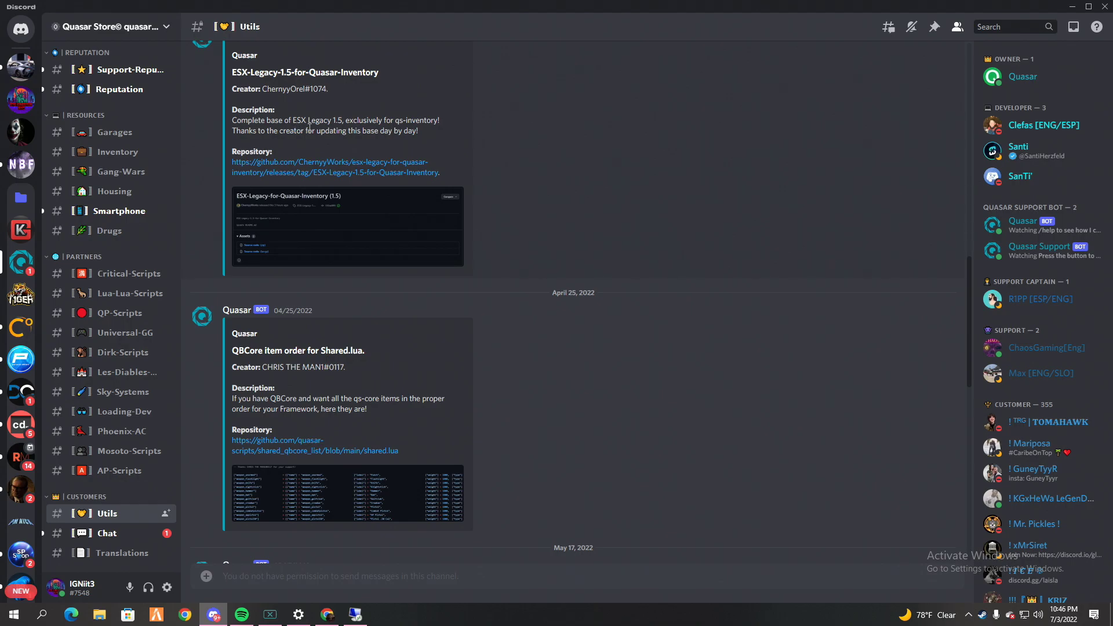
mouse_move(341, 173)
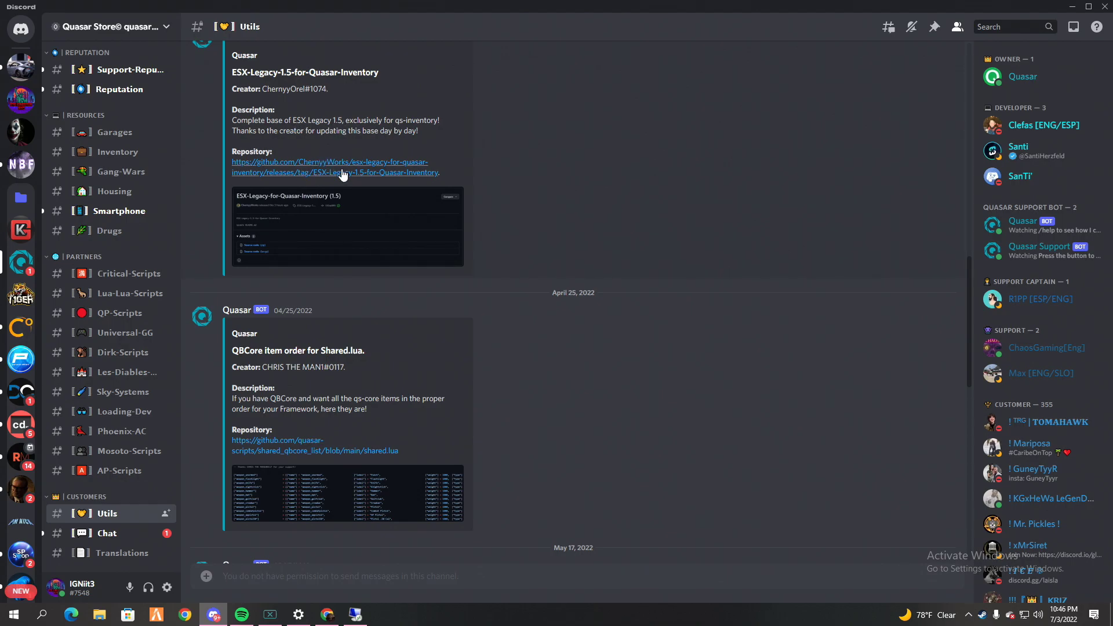
Step: Copy the ESX-Legacy-for-Quasar-Inventory 1.5 release URL and open it in the remote session's Chrome
click(335, 167)
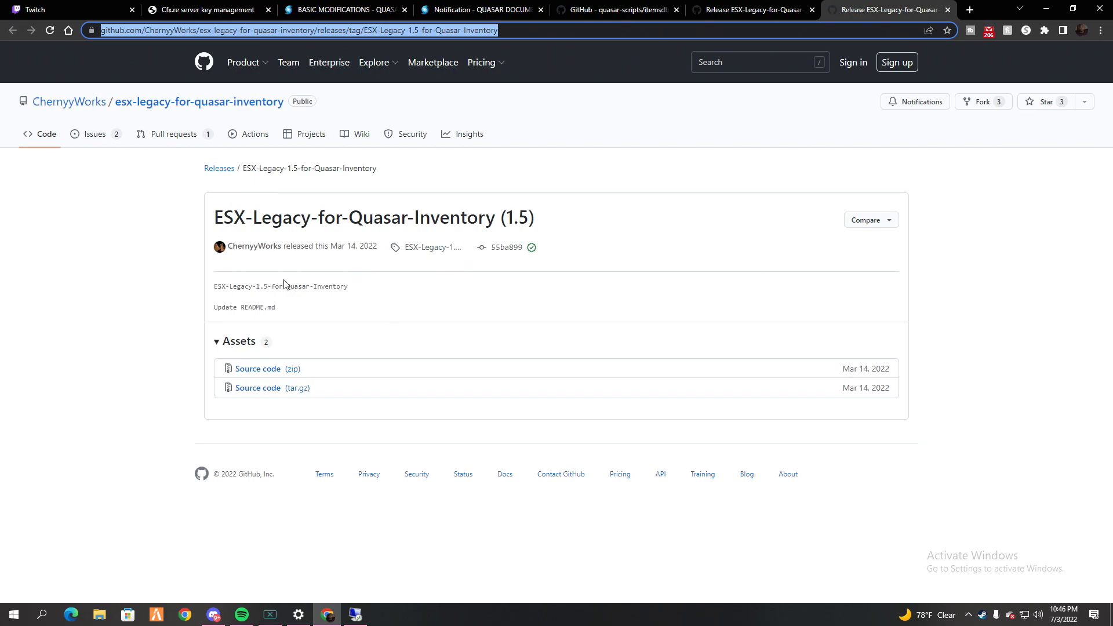
right_click(295, 29)
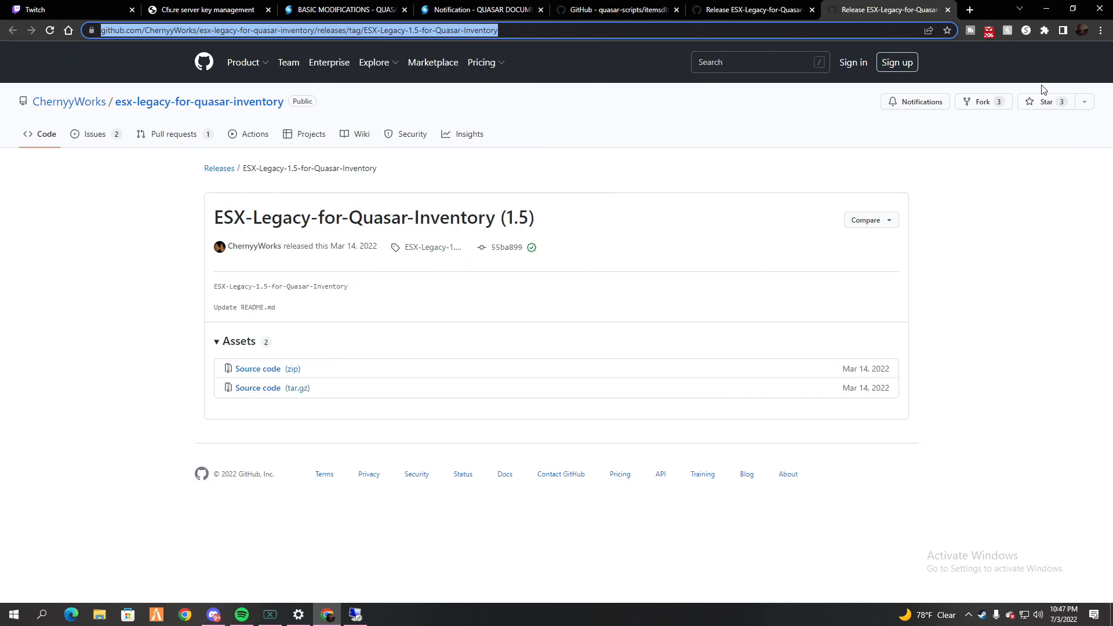
mouse_move(401, 610)
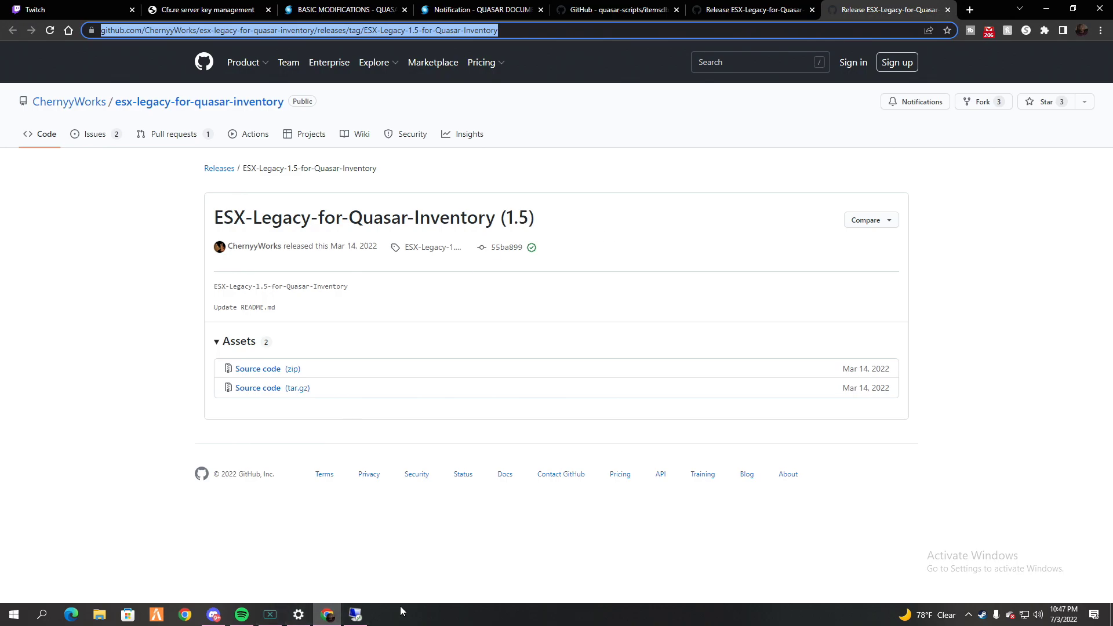
click(355, 614)
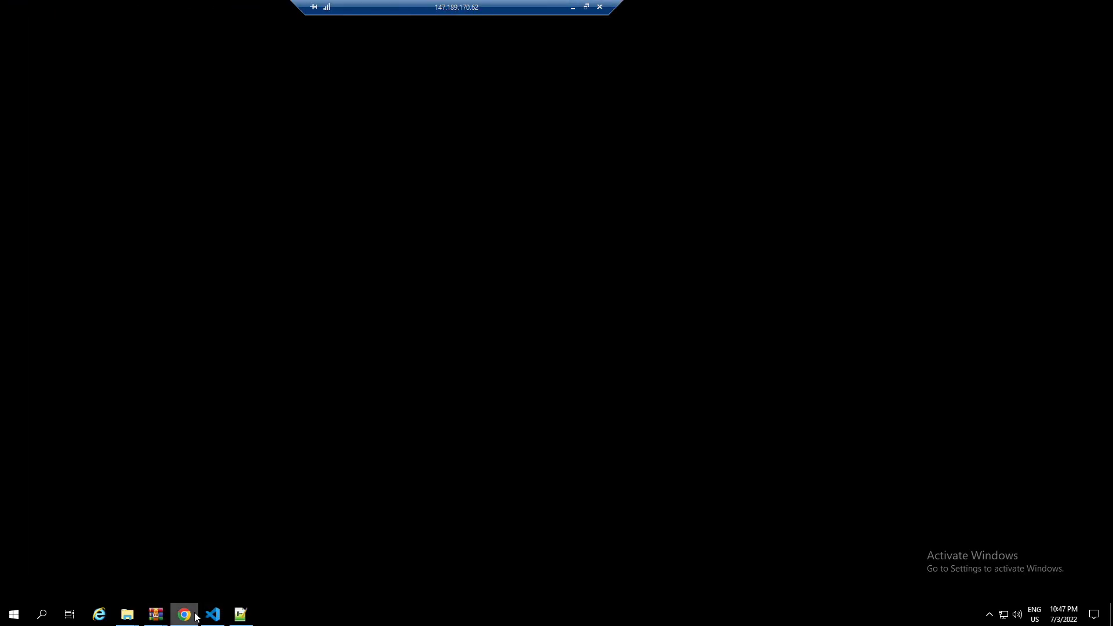
click(184, 614)
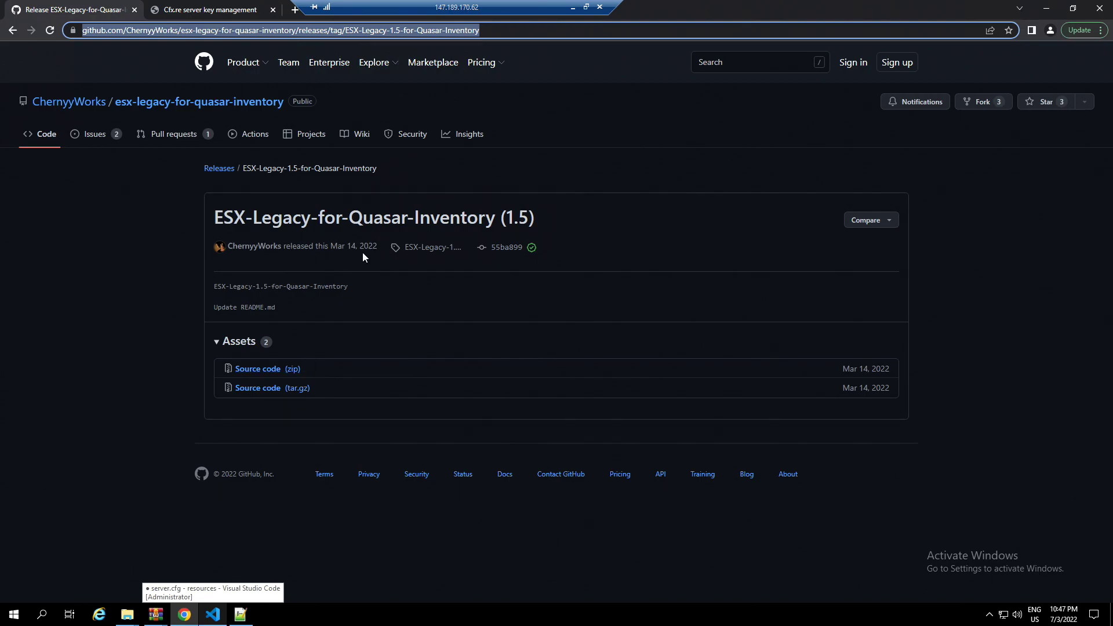
mouse_move(146, 607)
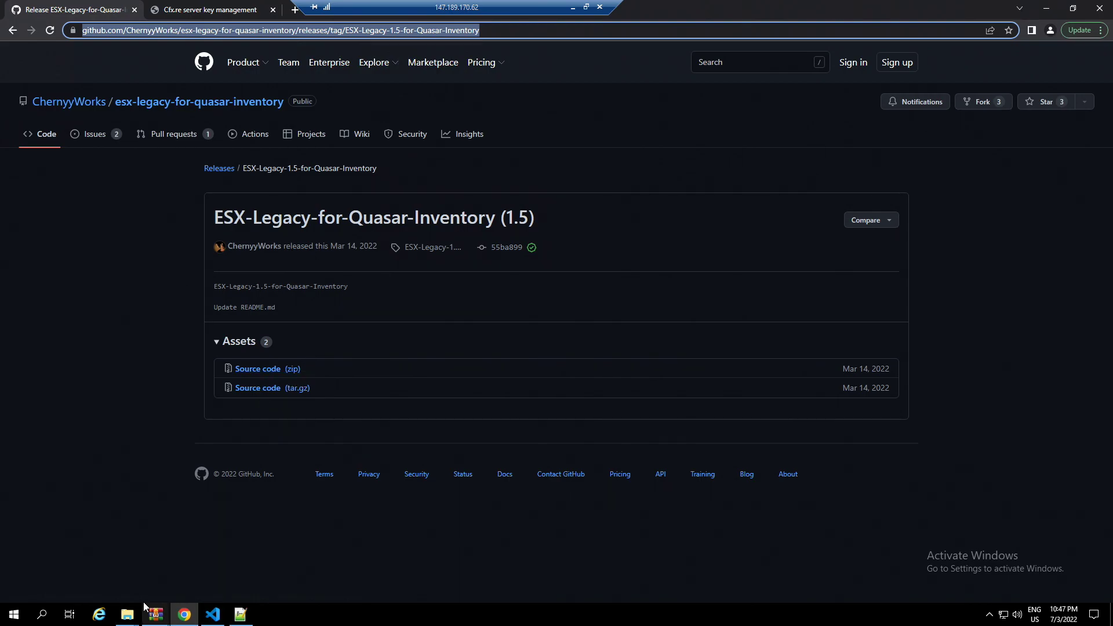
mouse_move(154, 614)
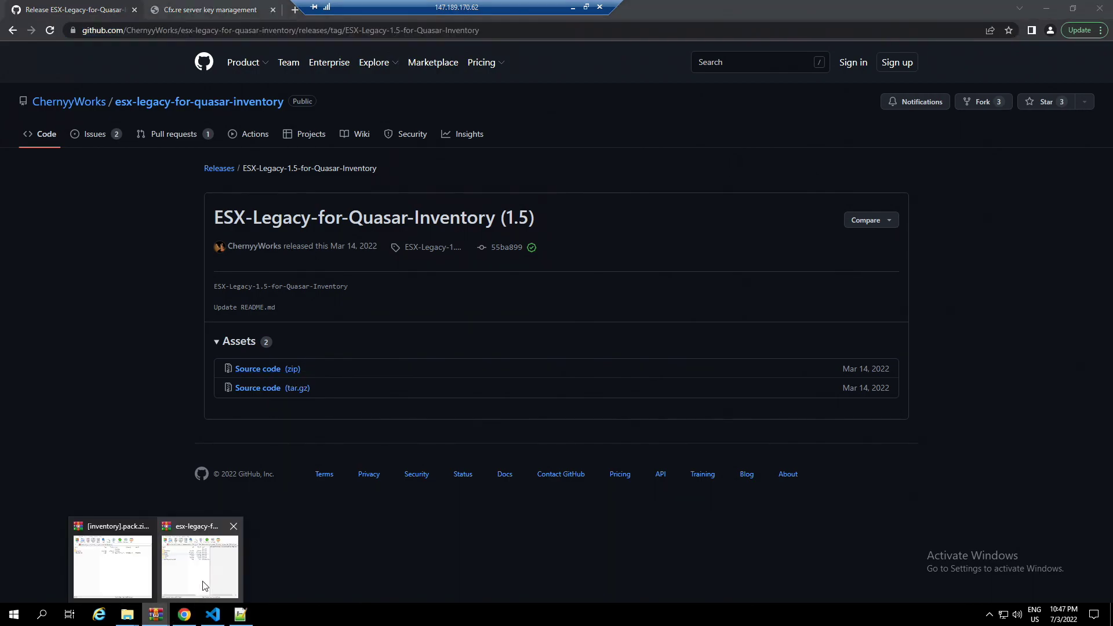
Step: Open the ESX Legacy archive beside the server's resources folder and copy the [fivem] contents
click(200, 561)
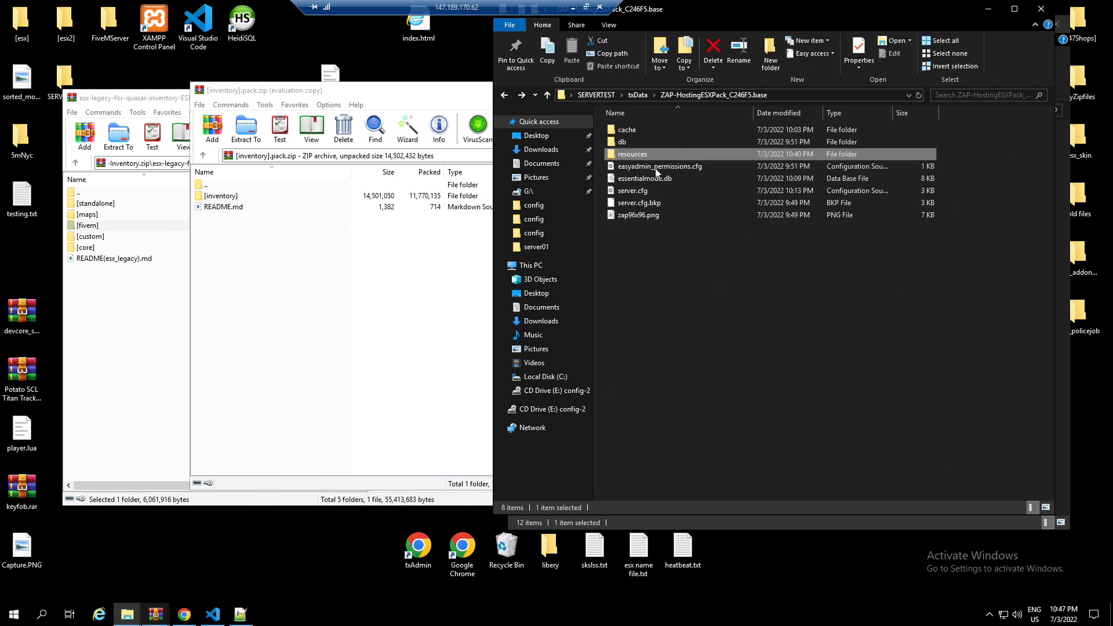
double_click(632, 154)
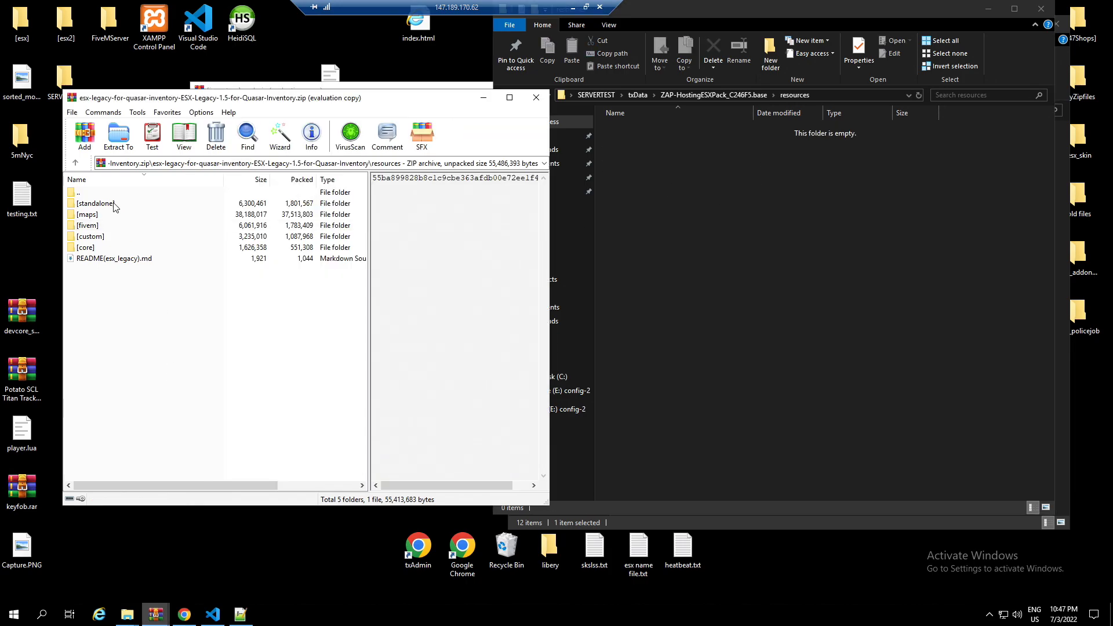
click(96, 203)
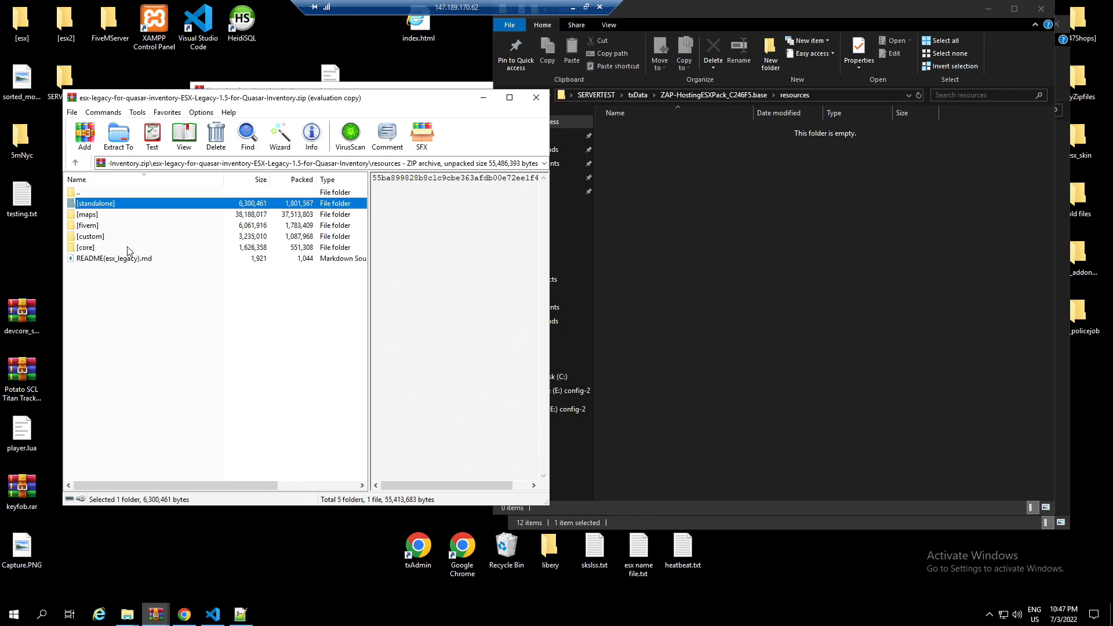
click(113, 225)
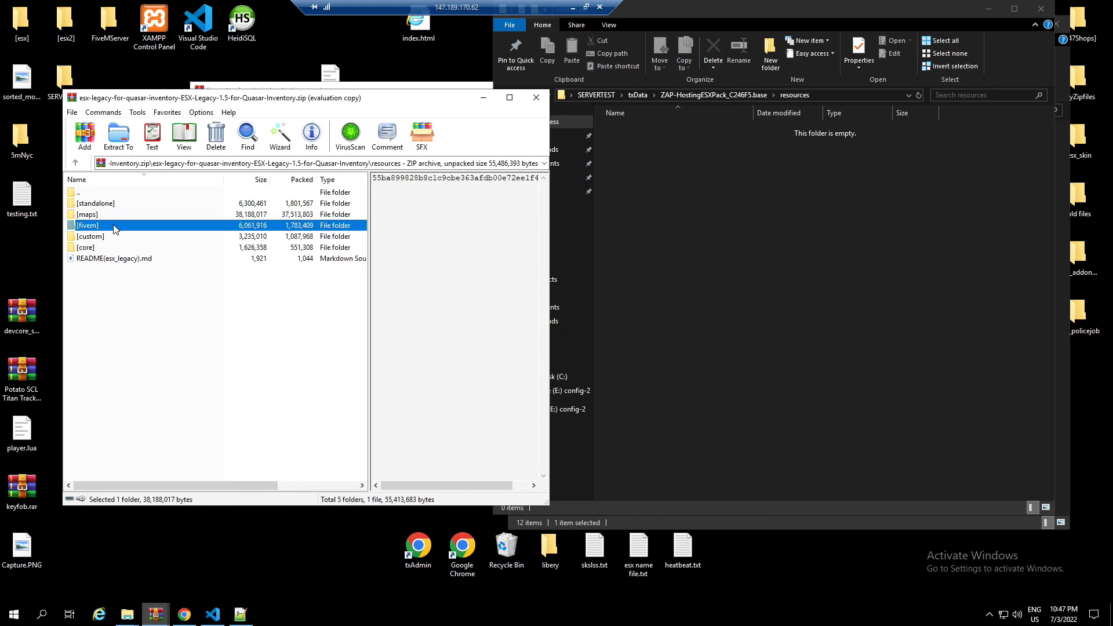
double_click(87, 225)
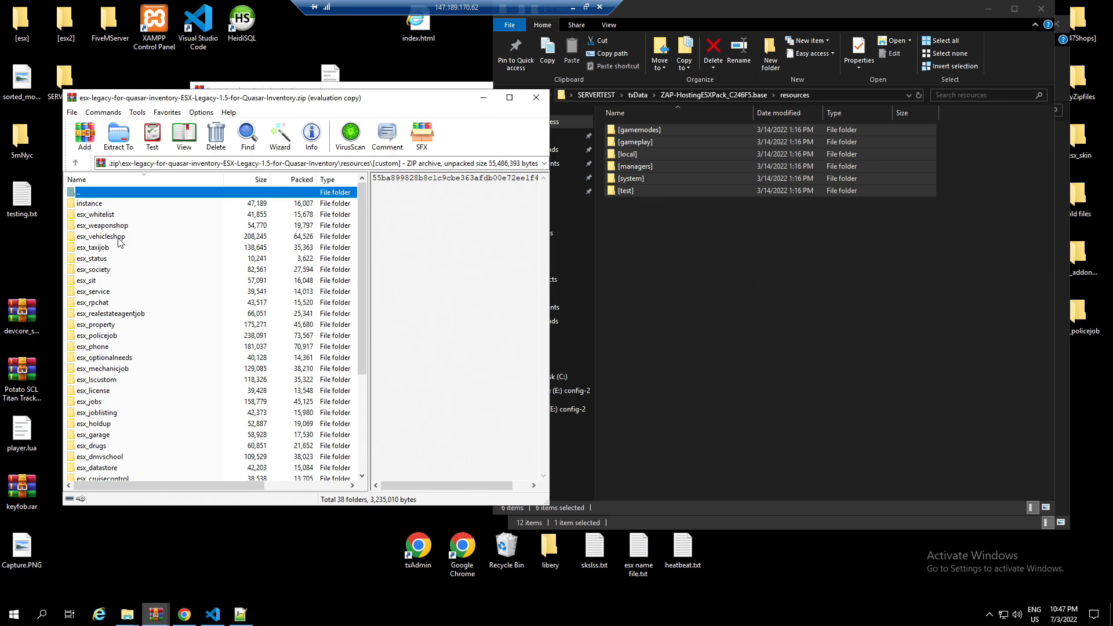
Step: Copy the archive's [custom] and [core] folders into the server's resources folder
click(75, 163)
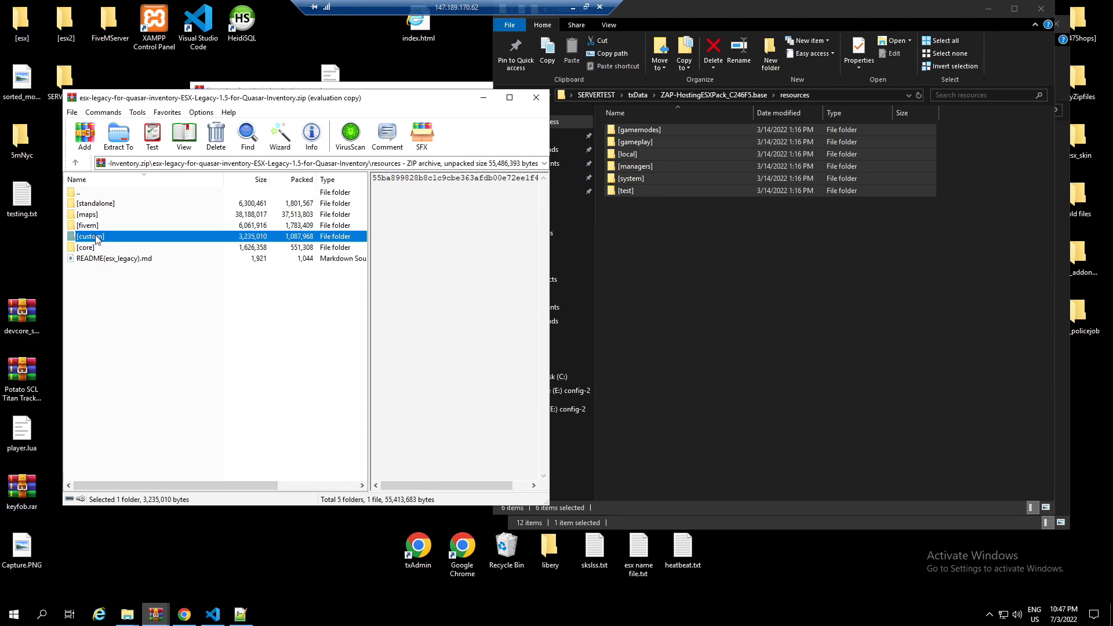
click(118, 135)
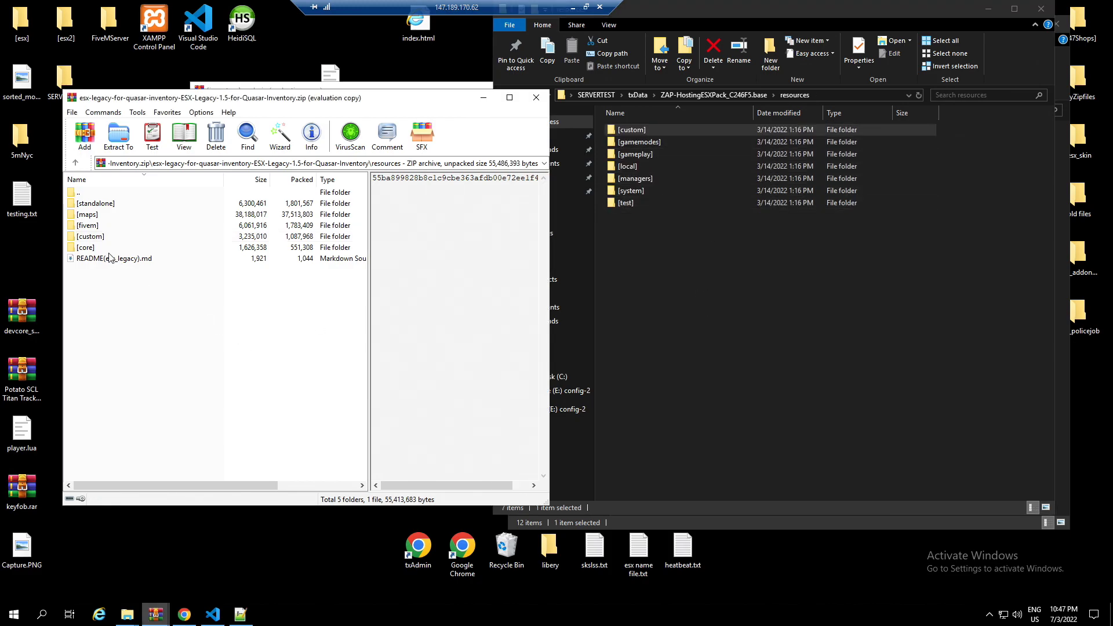
double_click(85, 247)
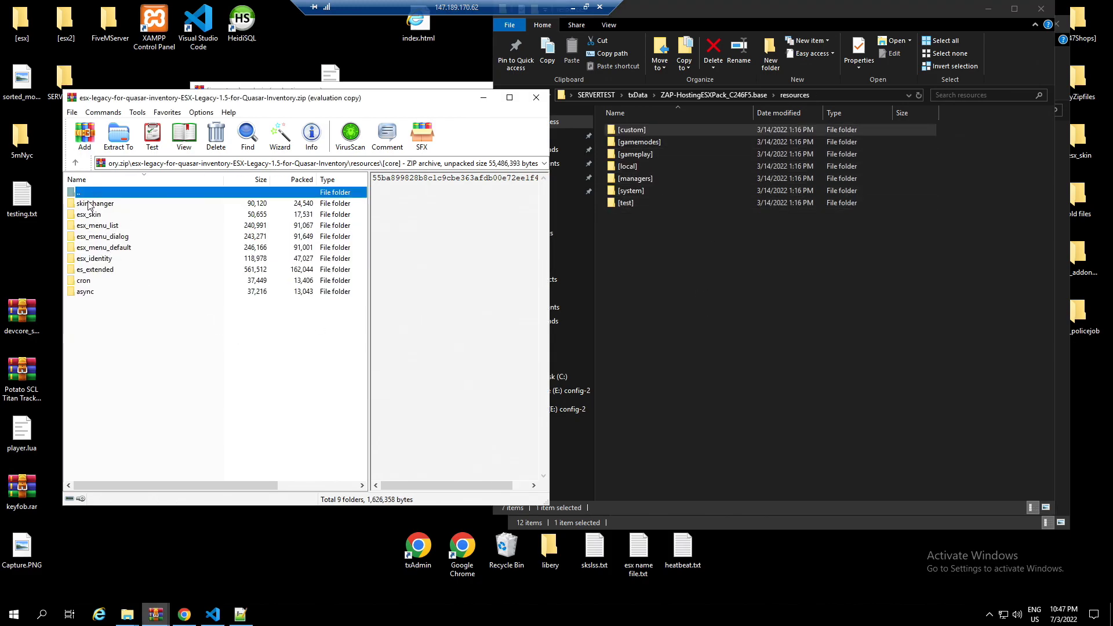
key(ctrl+a)
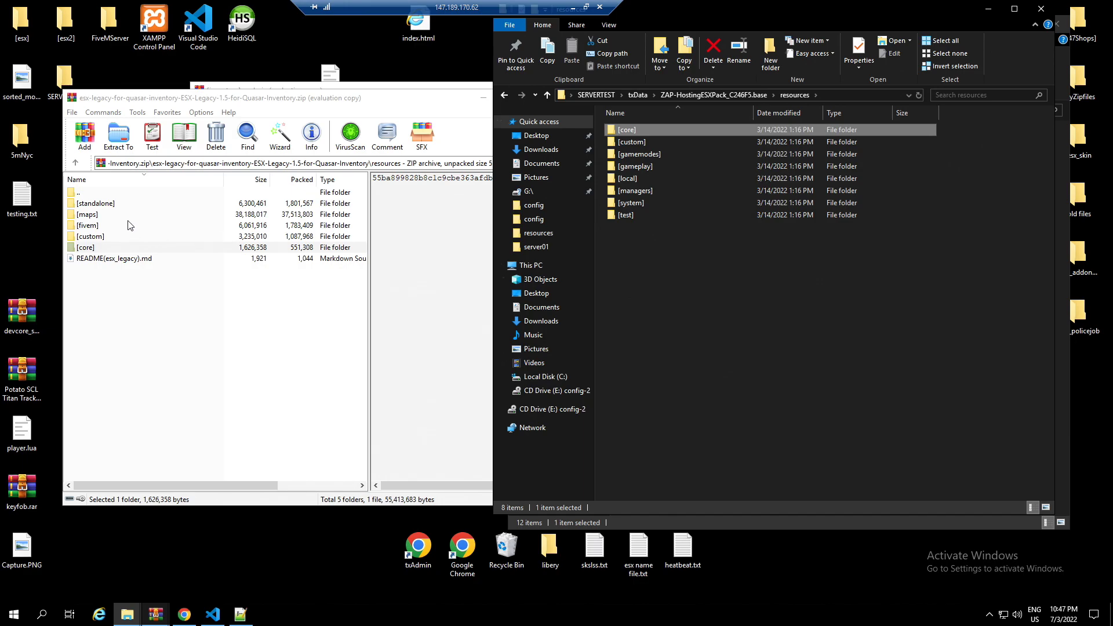
Step: Check the copied [standalone] folder and the archive's [maps]\[ipl], then return to resources listings
click(95, 203)
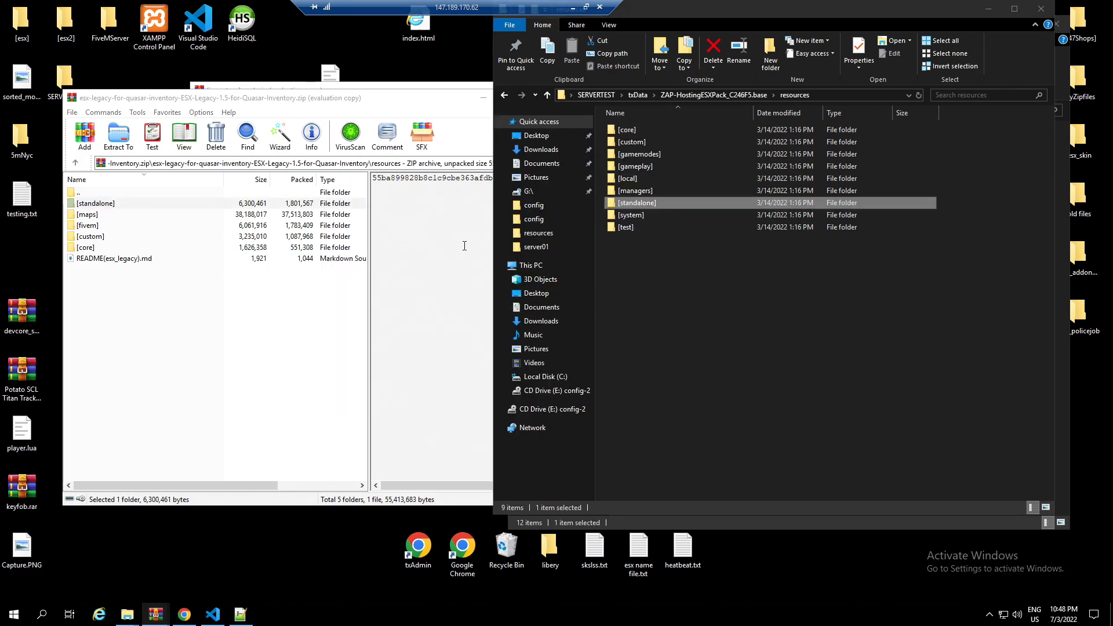
double_click(635, 202)
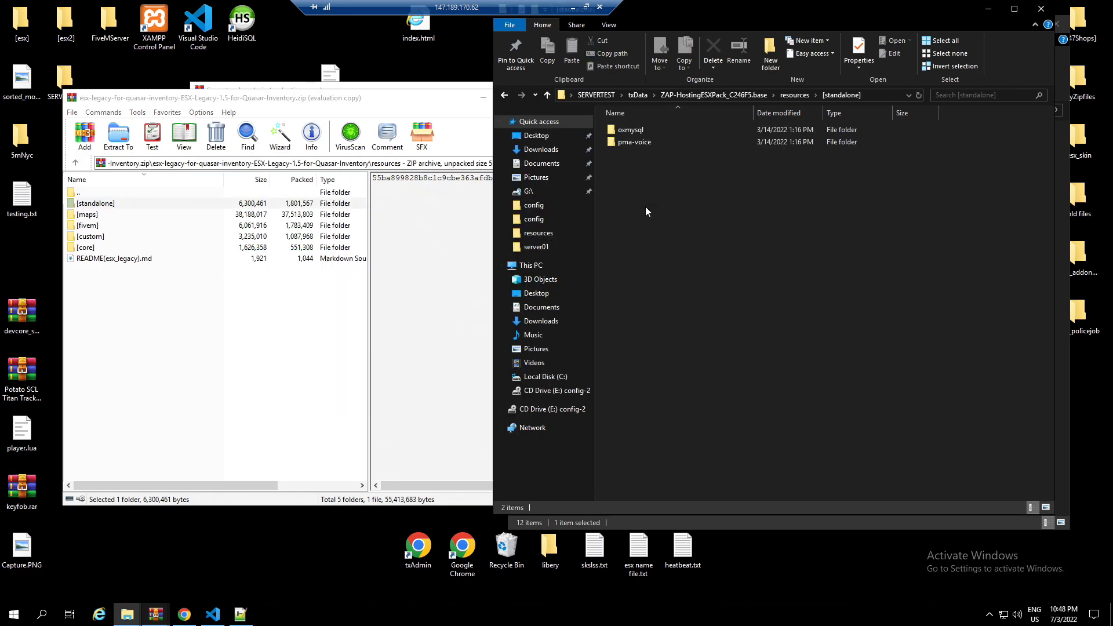
mouse_move(657, 212)
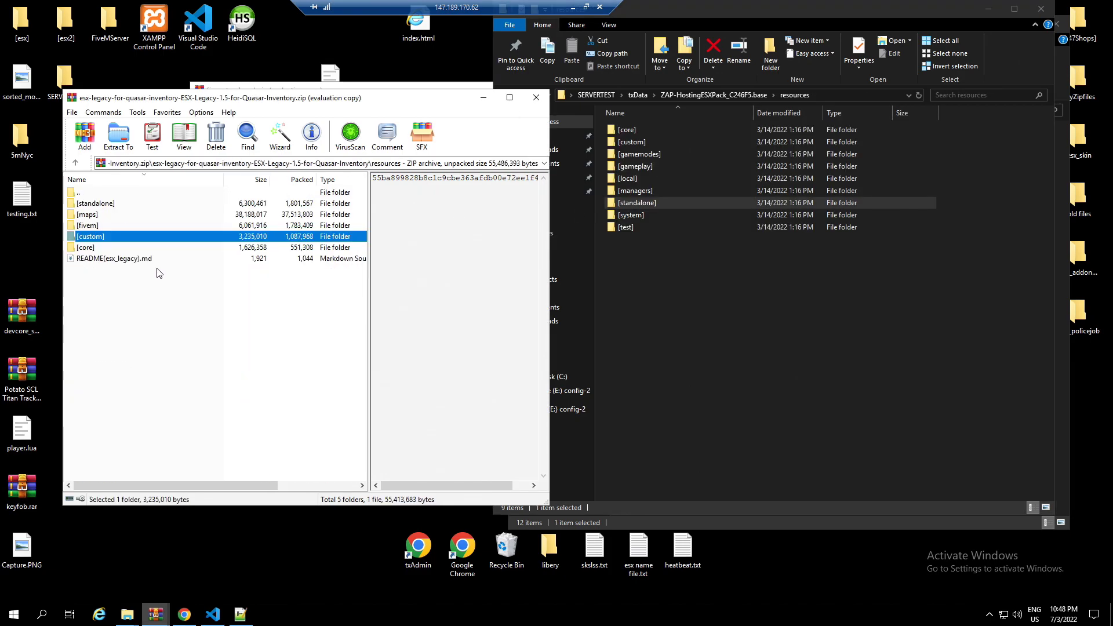
mouse_move(110, 228)
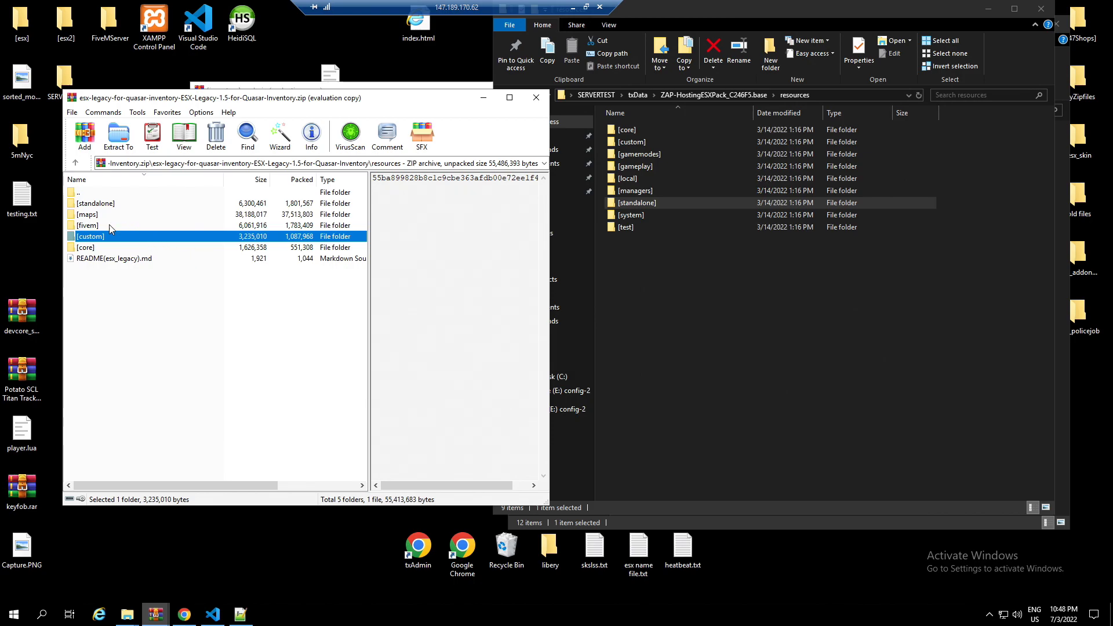
double_click(88, 215)
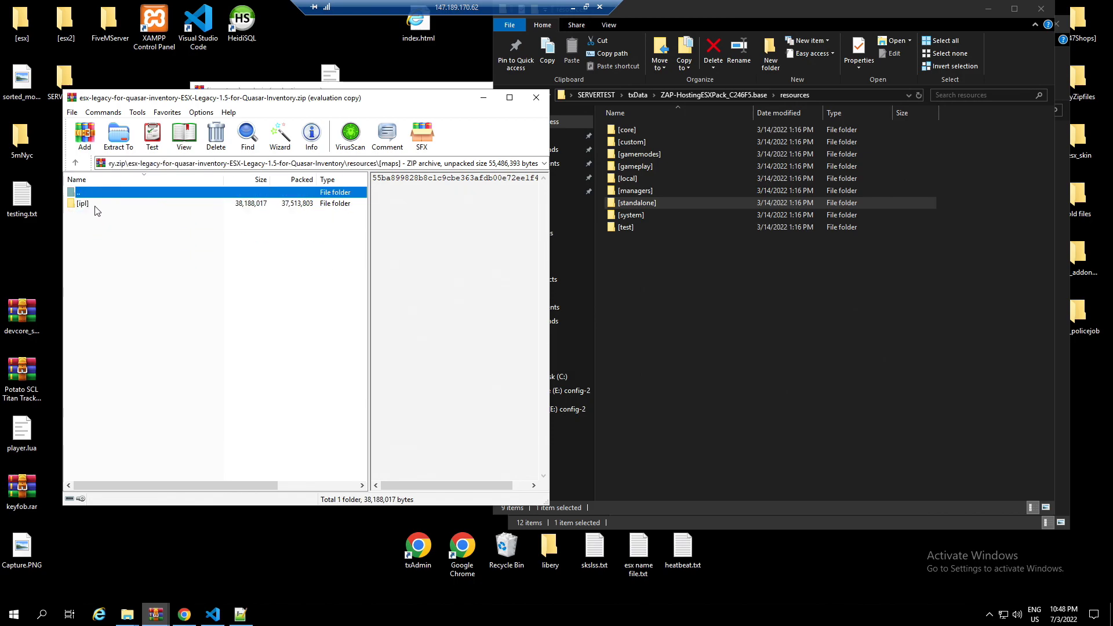
click(83, 203)
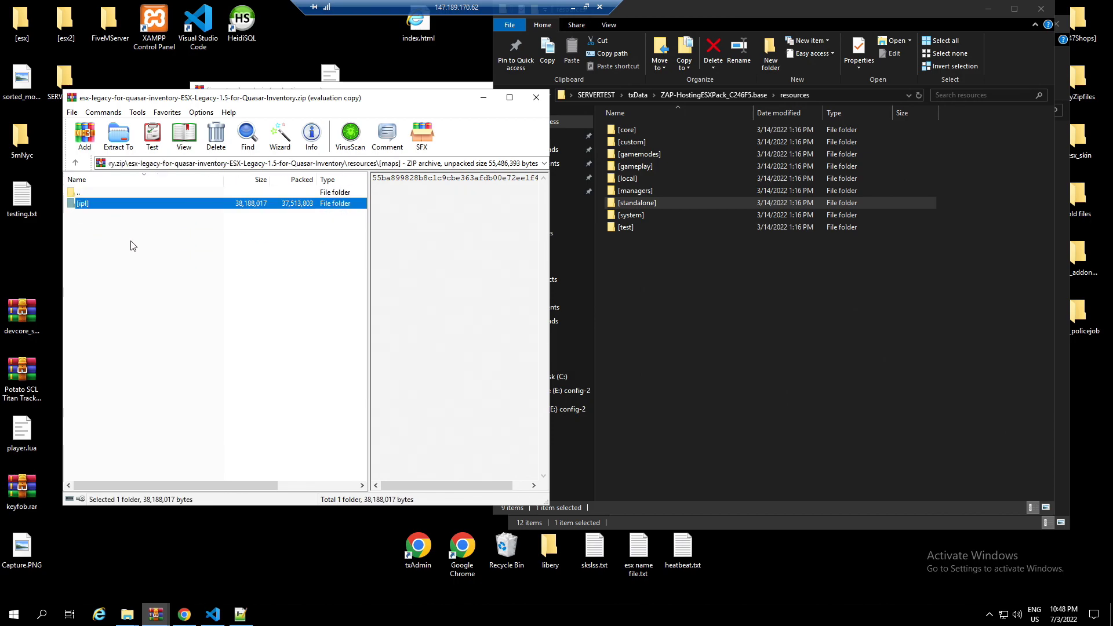
double_click(79, 193)
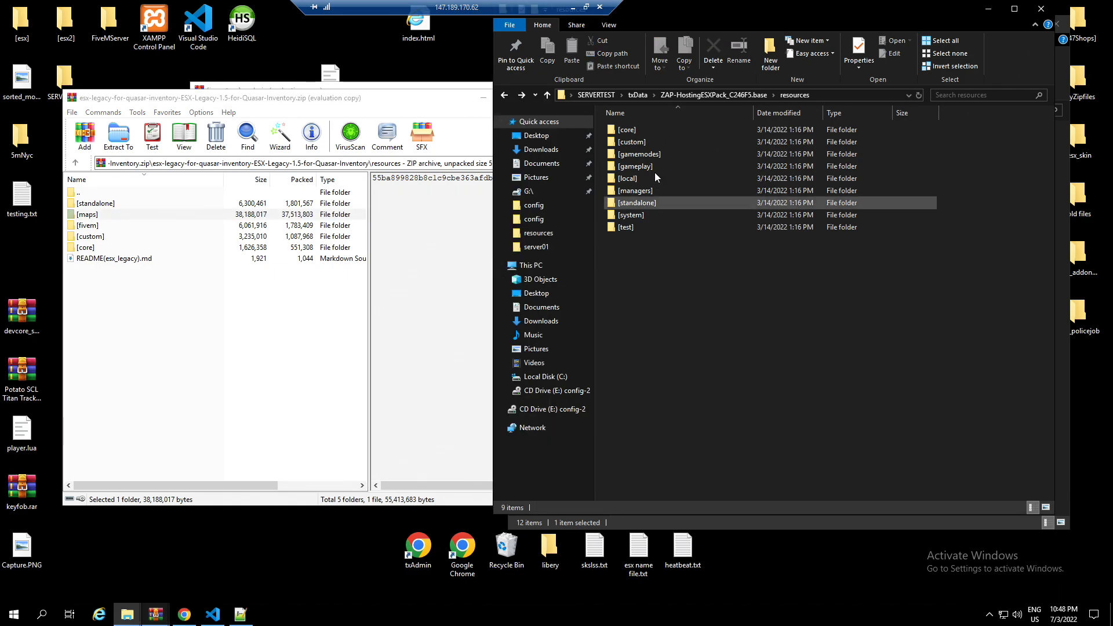
click(626, 130)
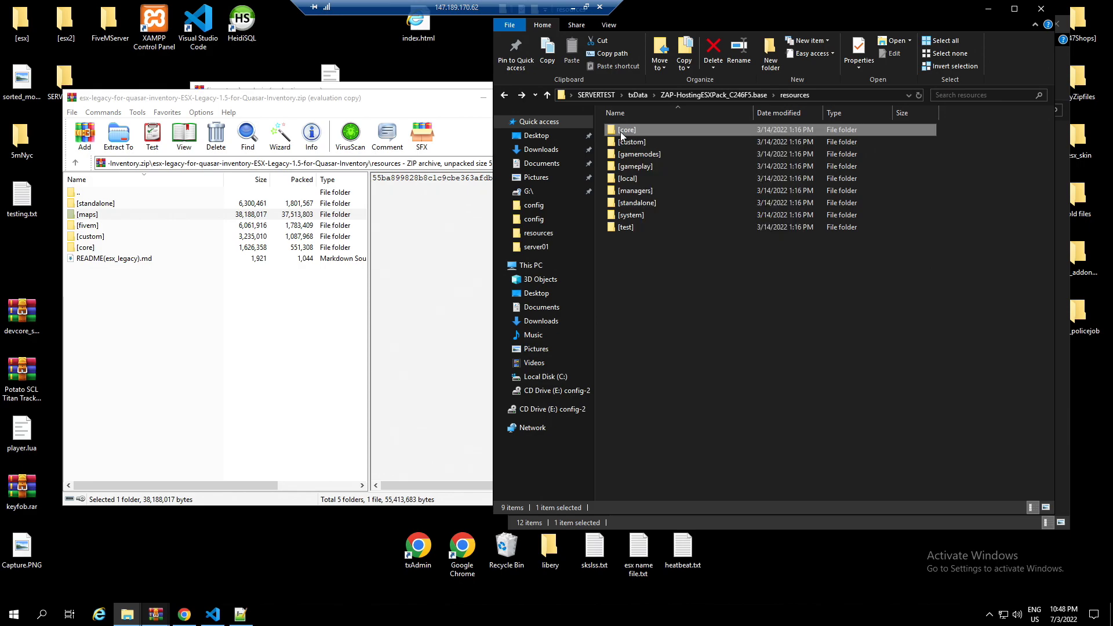
click(212, 614)
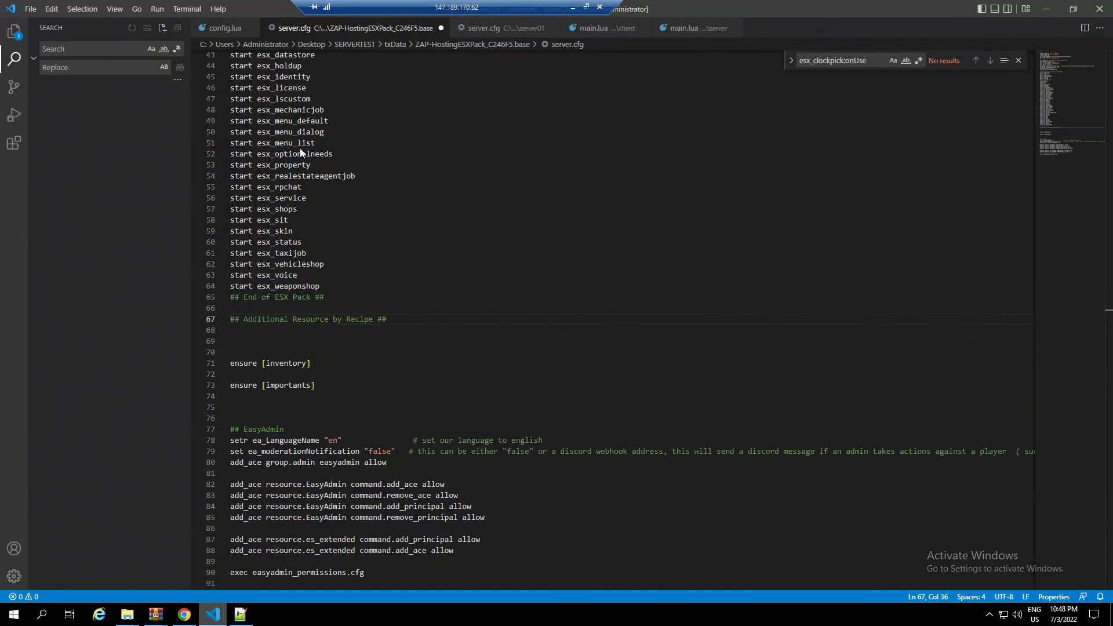
scroll(up, 3)
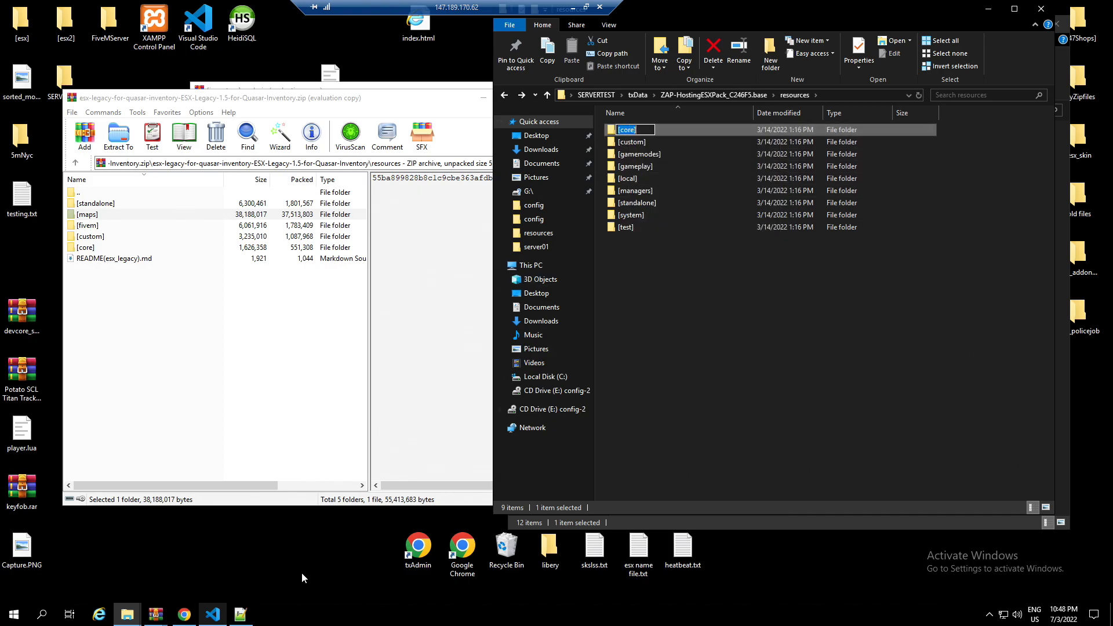
click(211, 614)
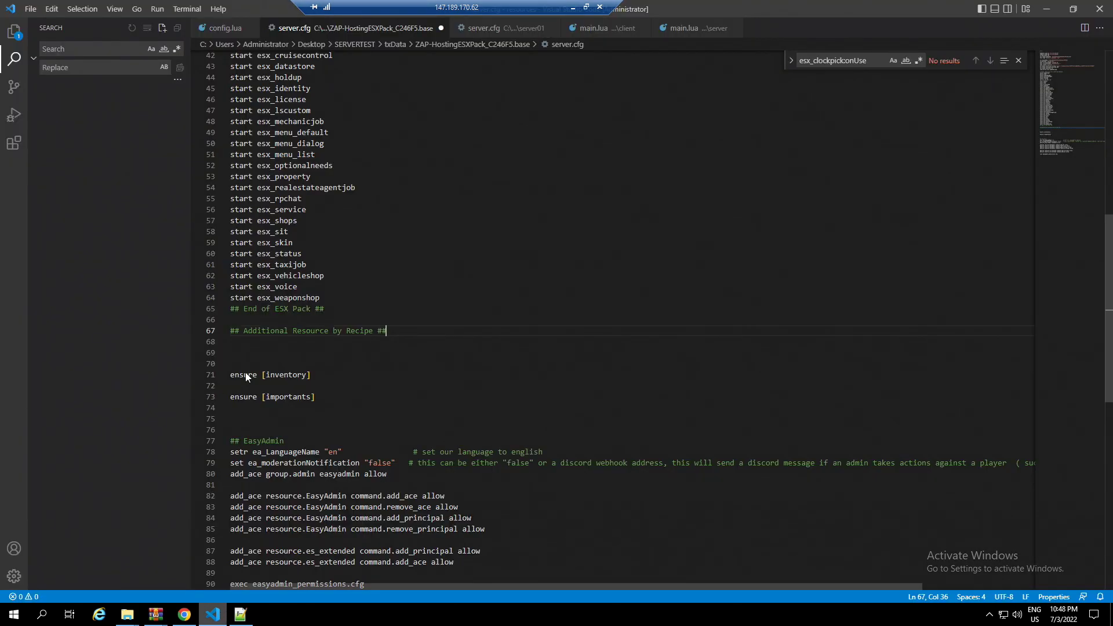
click(259, 363)
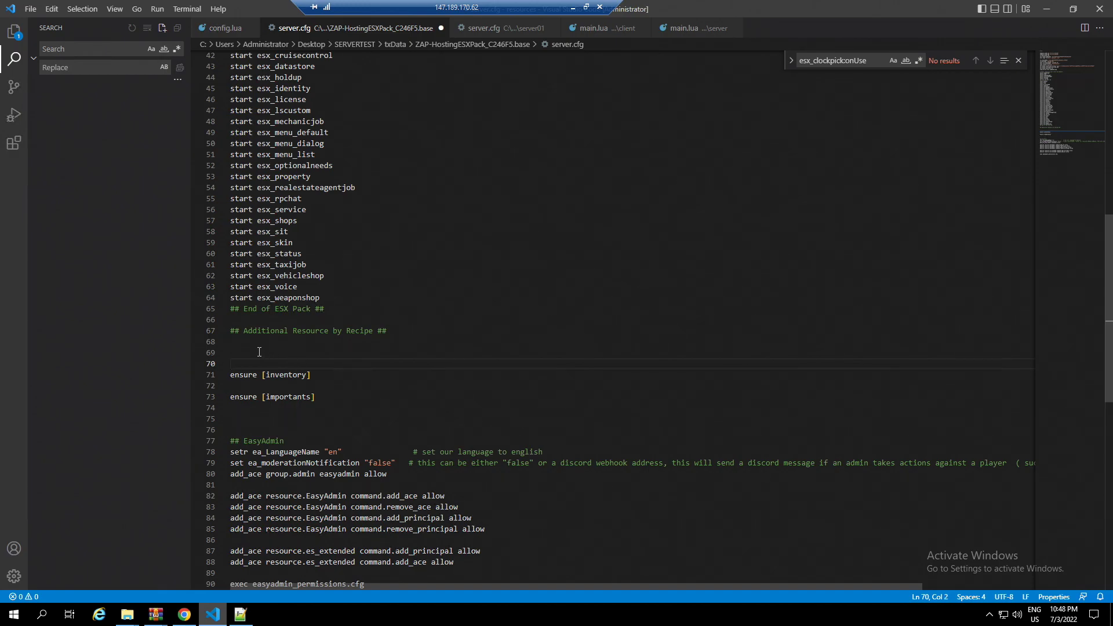
click(258, 352)
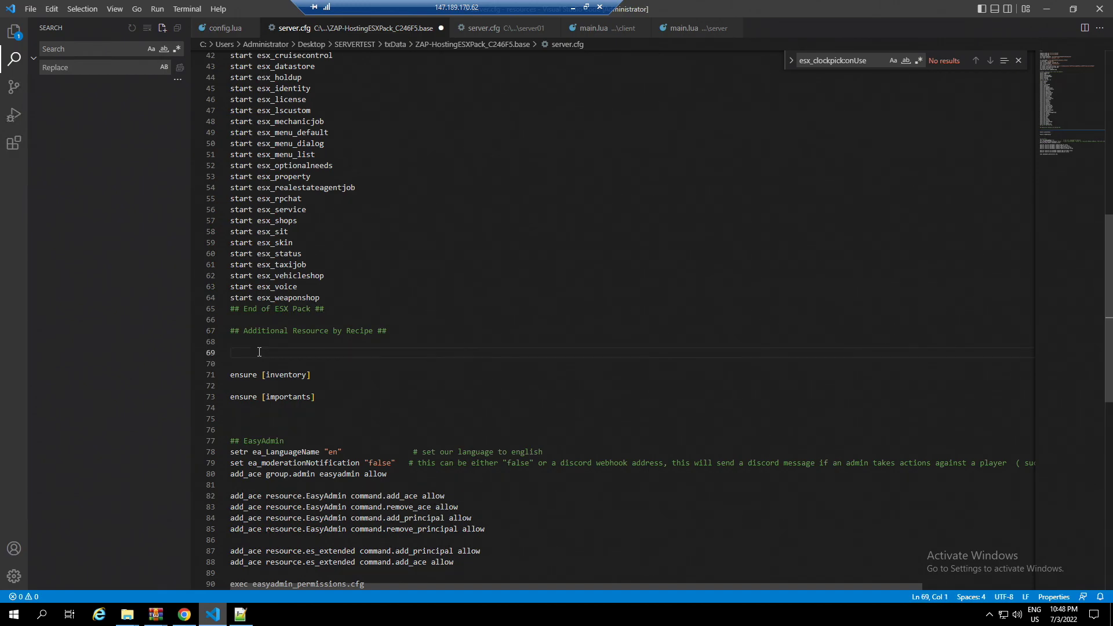
text(ensure [core])
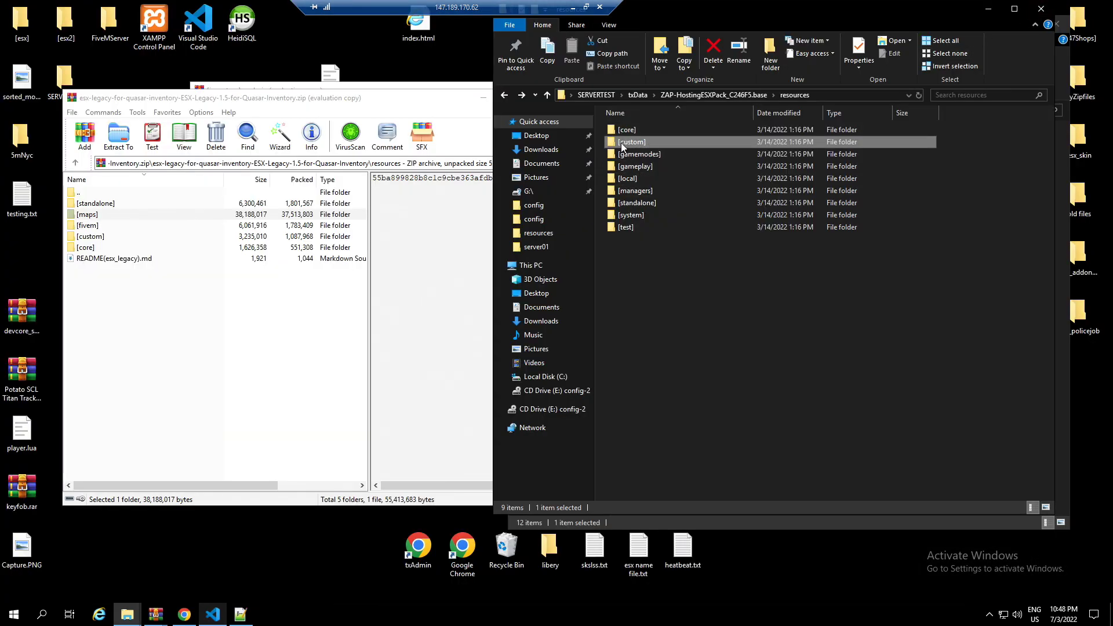
Step: Inspect the [gamemodes] folder, go back to resources, and start renaming [standalone]
double_click(632, 142)
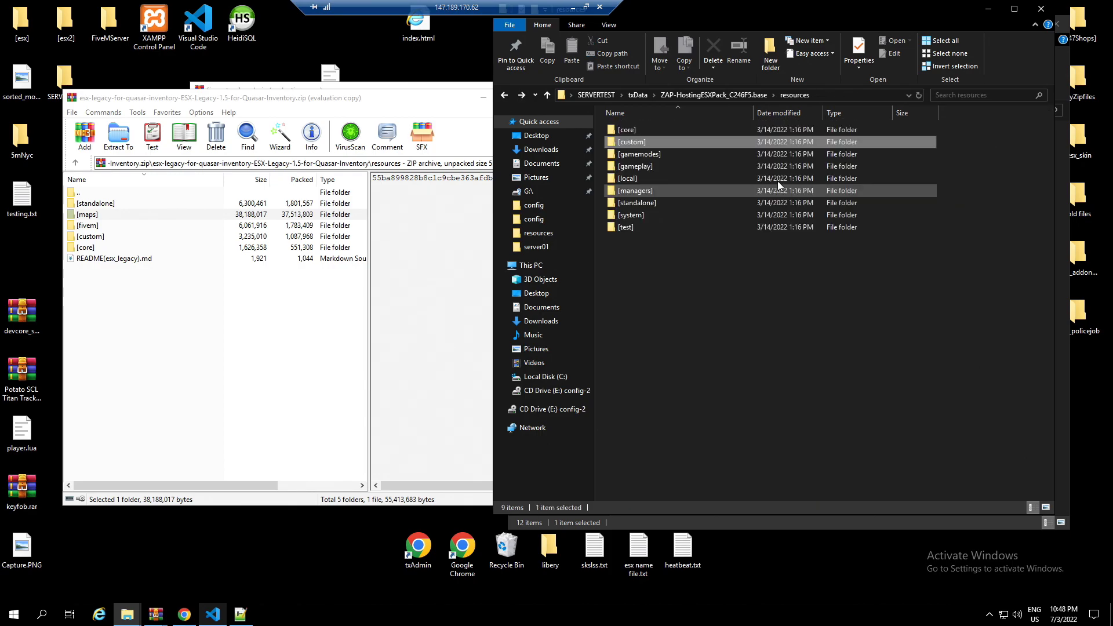
click(634, 165)
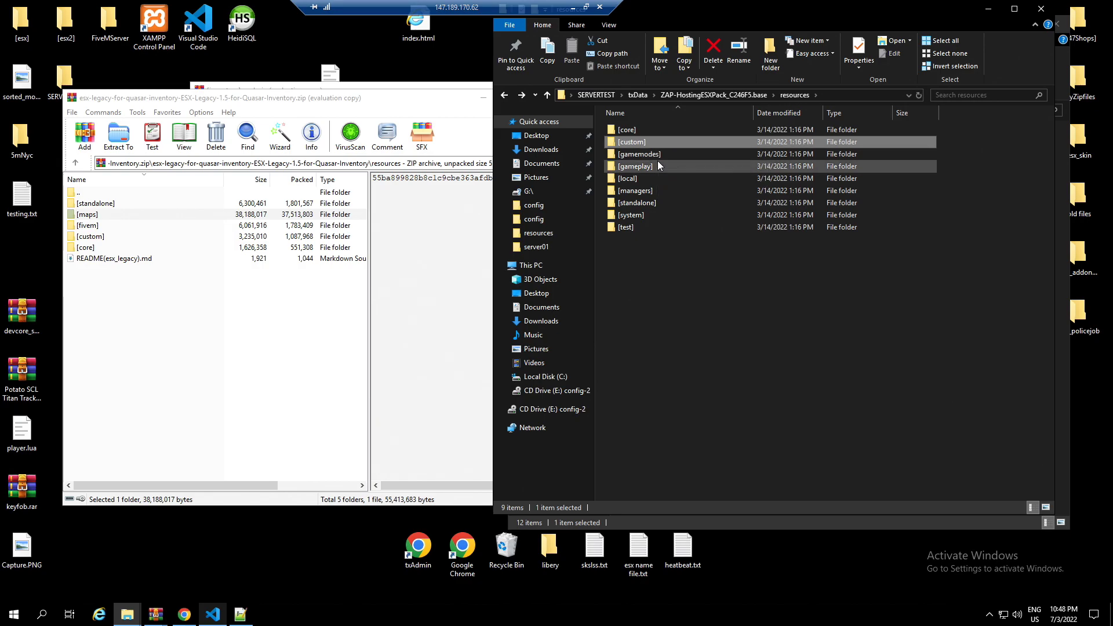
double_click(633, 166)
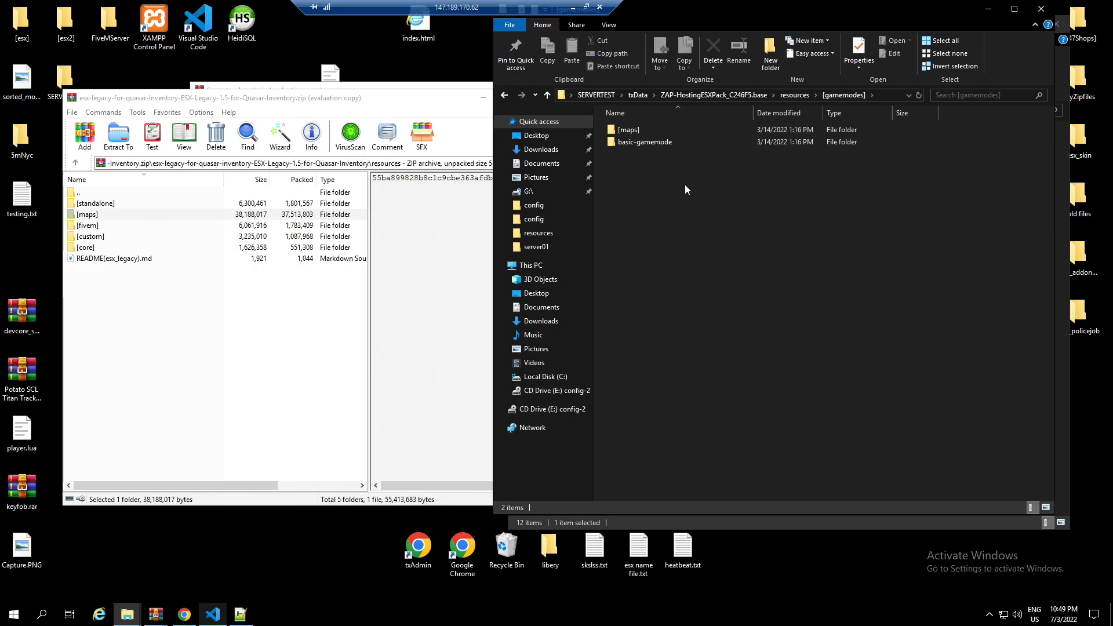
click(795, 95)
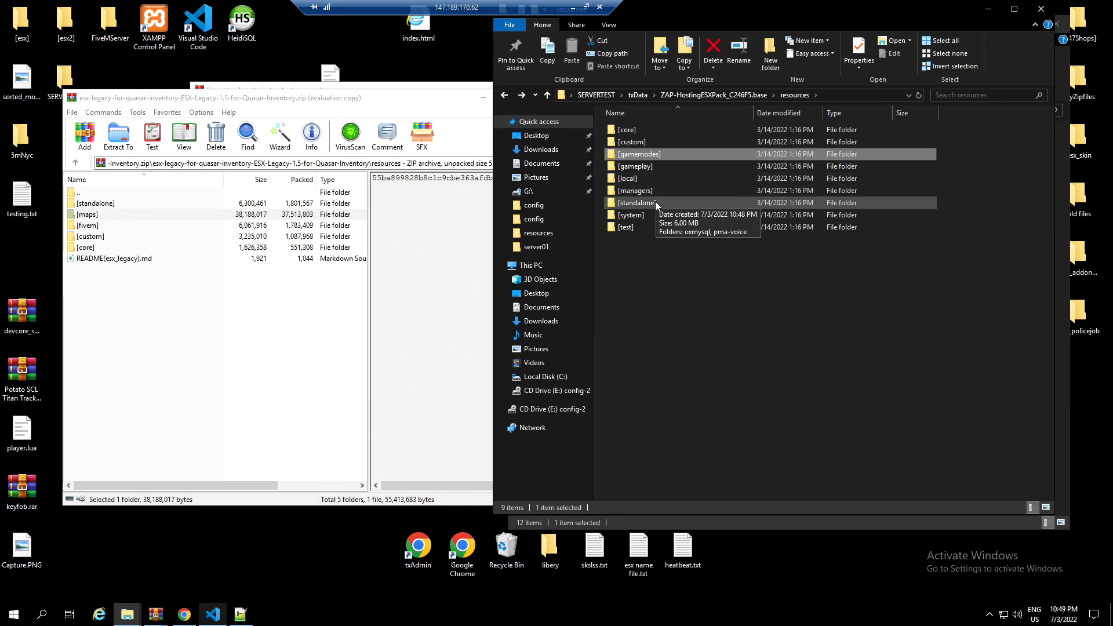
double_click(635, 203)
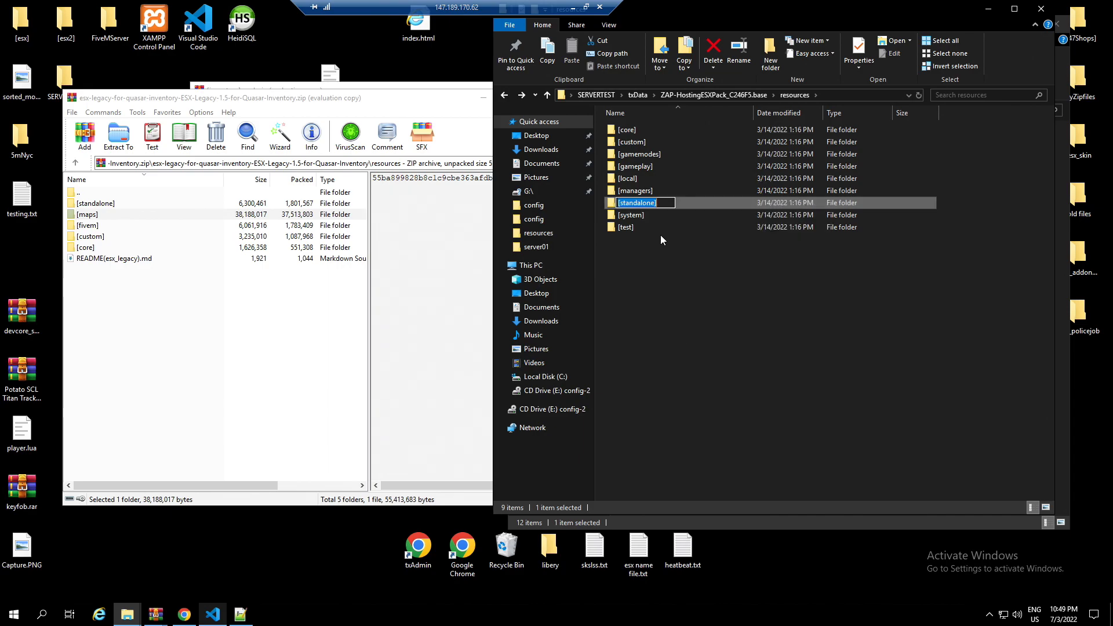
mouse_move(270, 619)
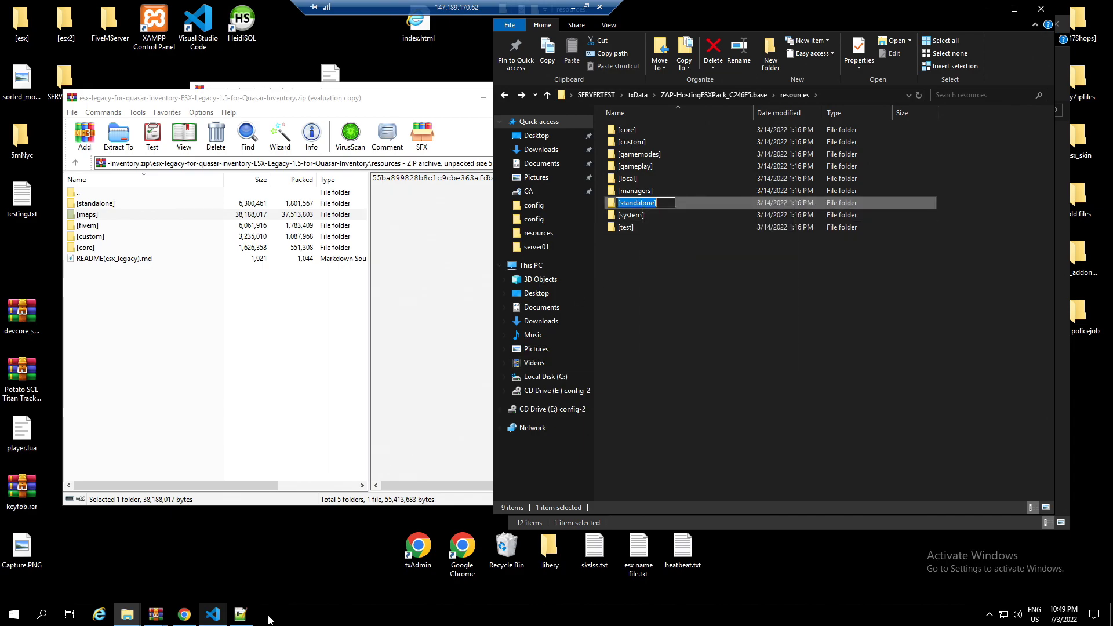
Step: Type 'ensure [standalone]' on the line under ensure [importants] in server.cfg
click(212, 614)
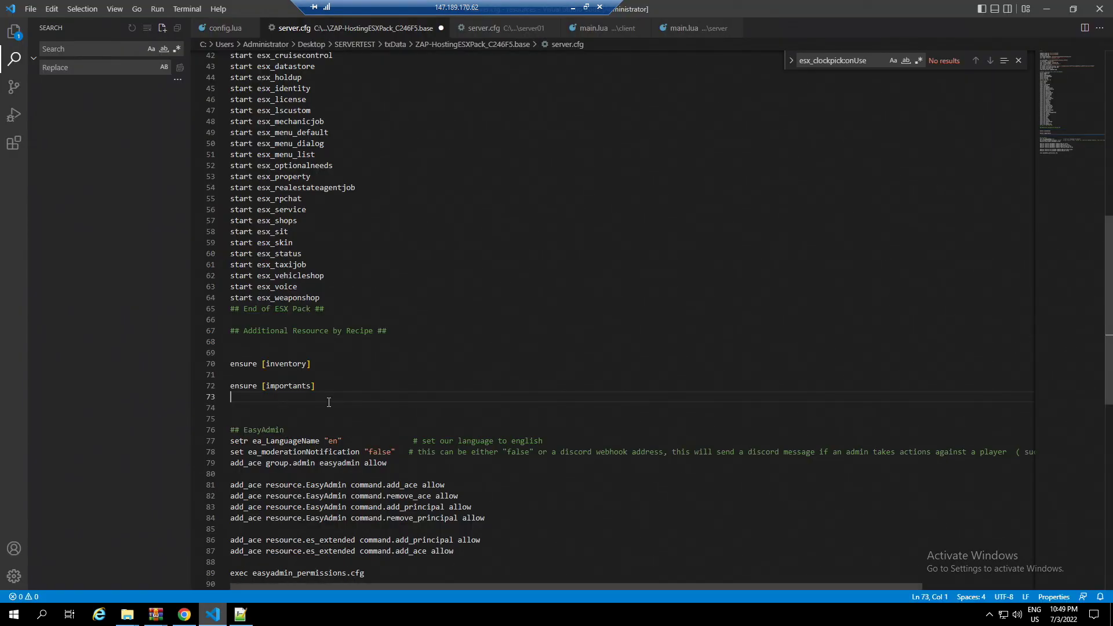
text(ensure)
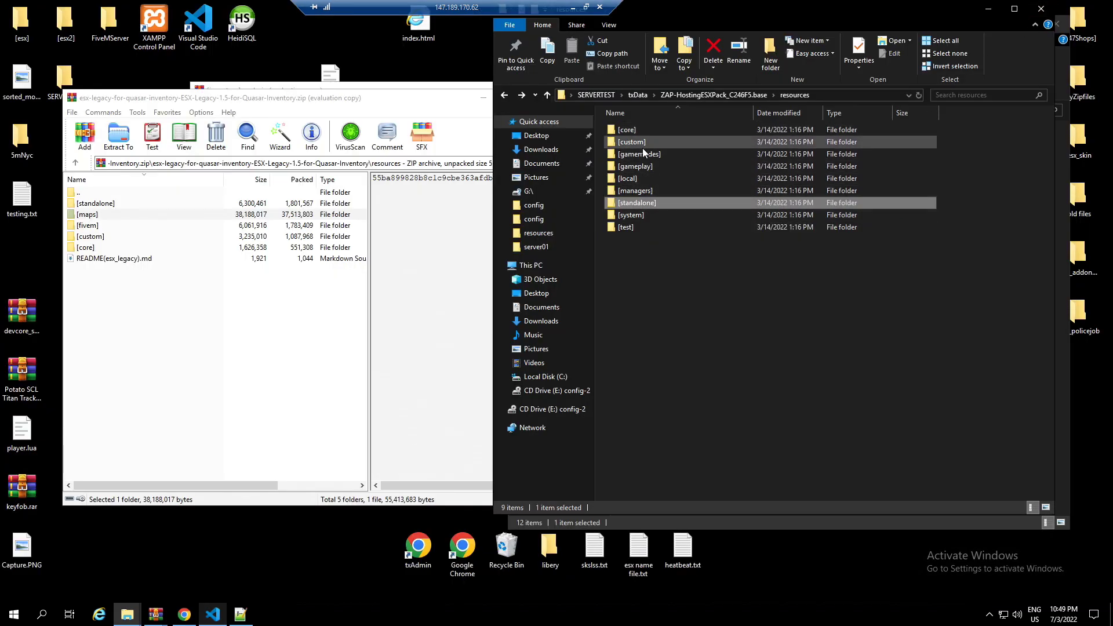
right_click(627, 258)
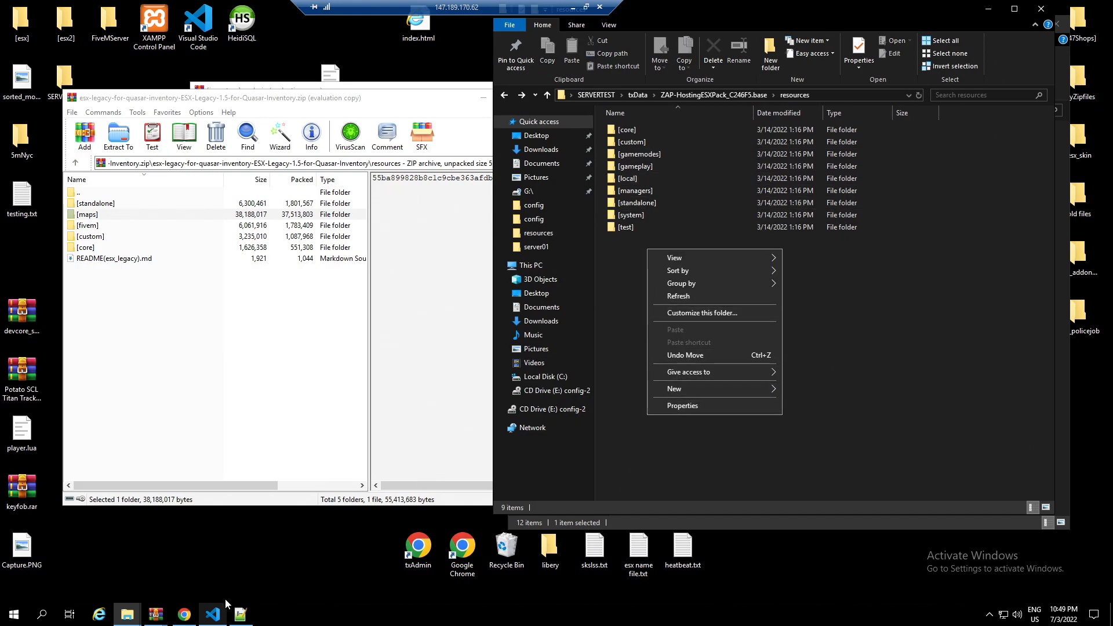
click(212, 614)
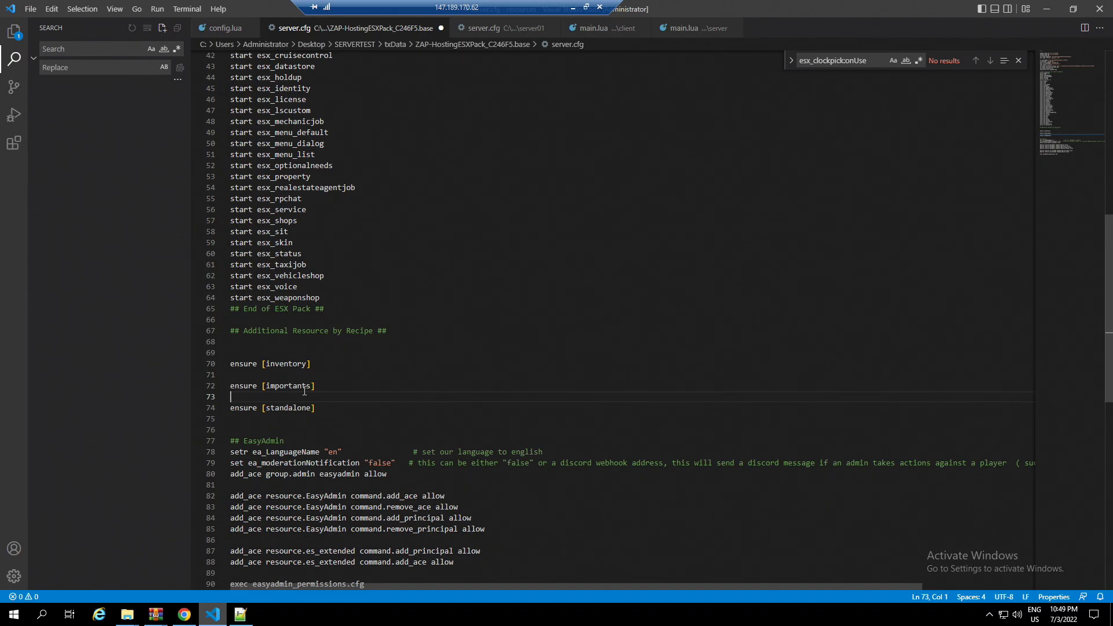
right_click(288, 385)
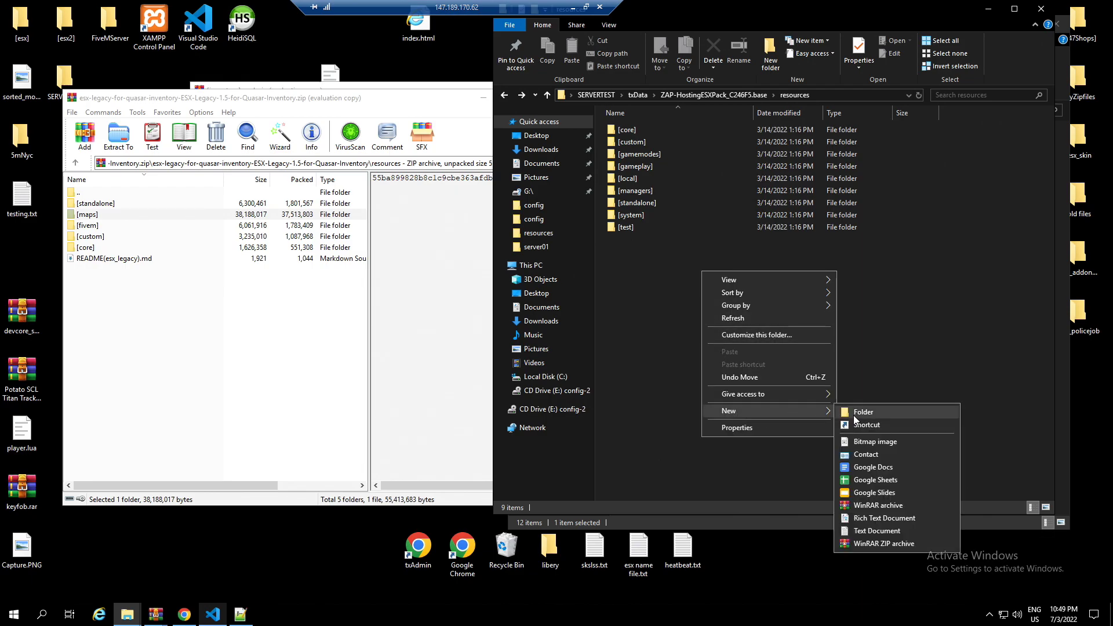
Step: Make a New Folder named [importants] in resources and open it
click(864, 412)
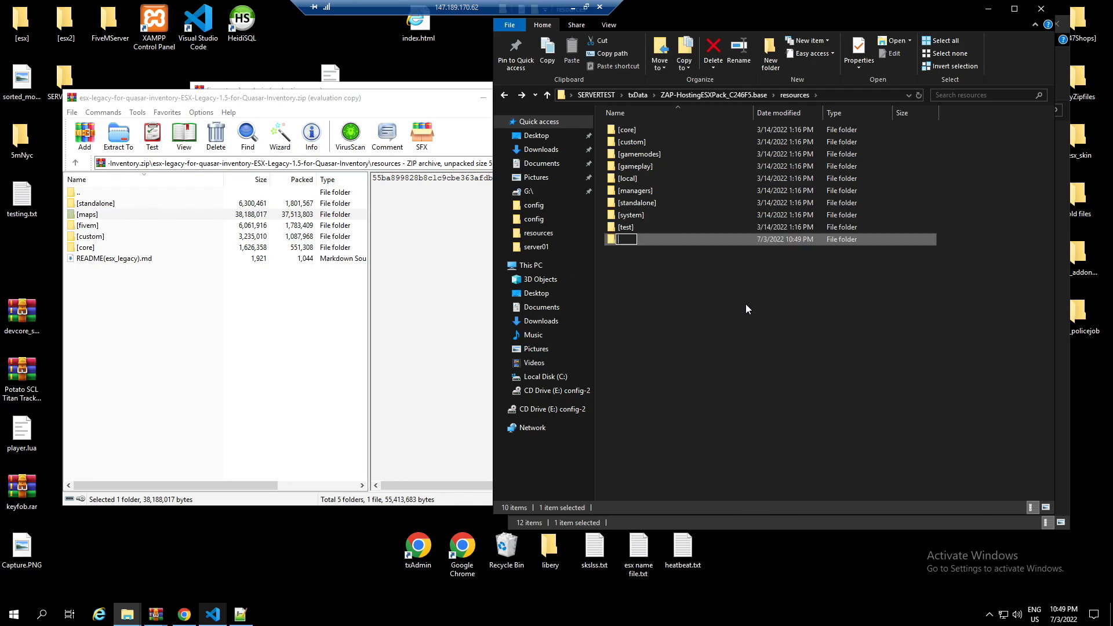
text([importants])
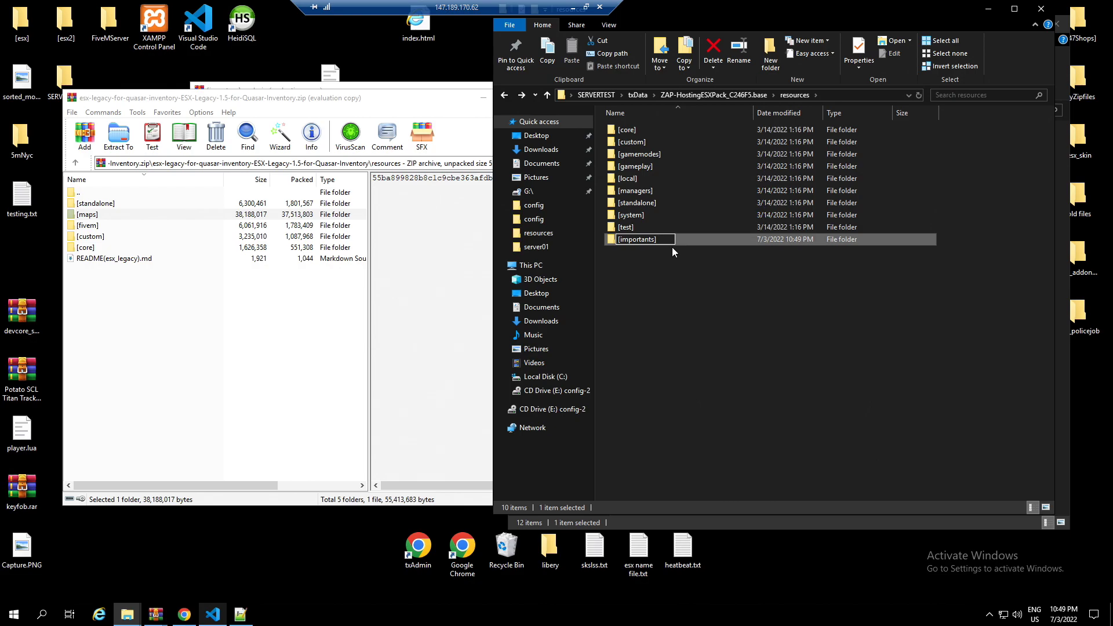
click(629, 113)
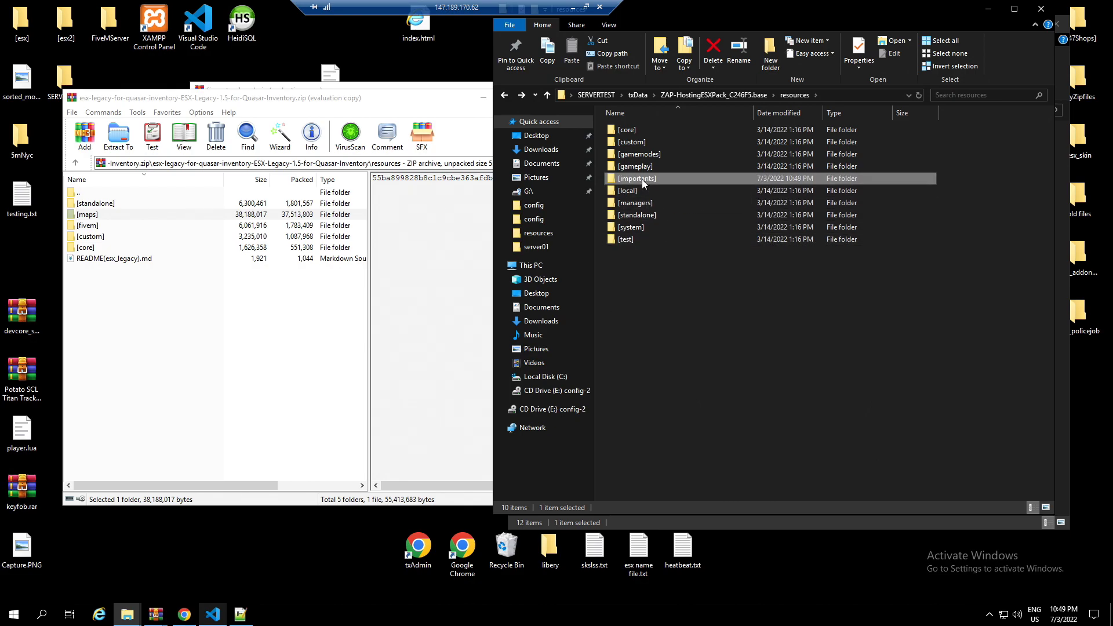
double_click(636, 178)
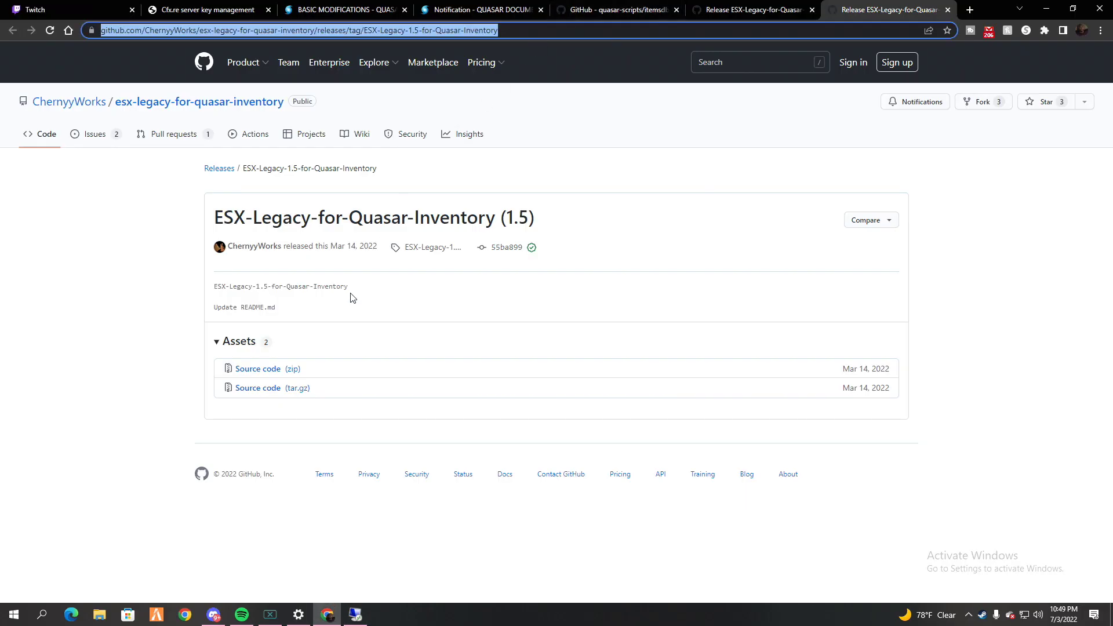
Step: Follow the Progressbar docs' 'here' link to quasar-scripts/progressbar on GitHub, then minimize the browser
click(481, 10)
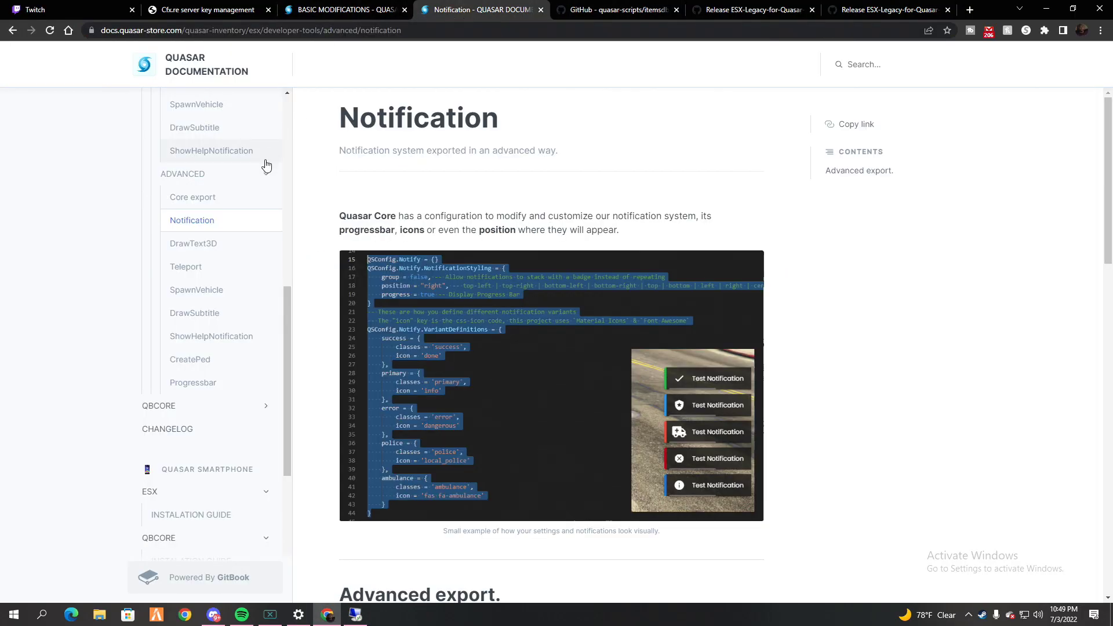
scroll(up, 3)
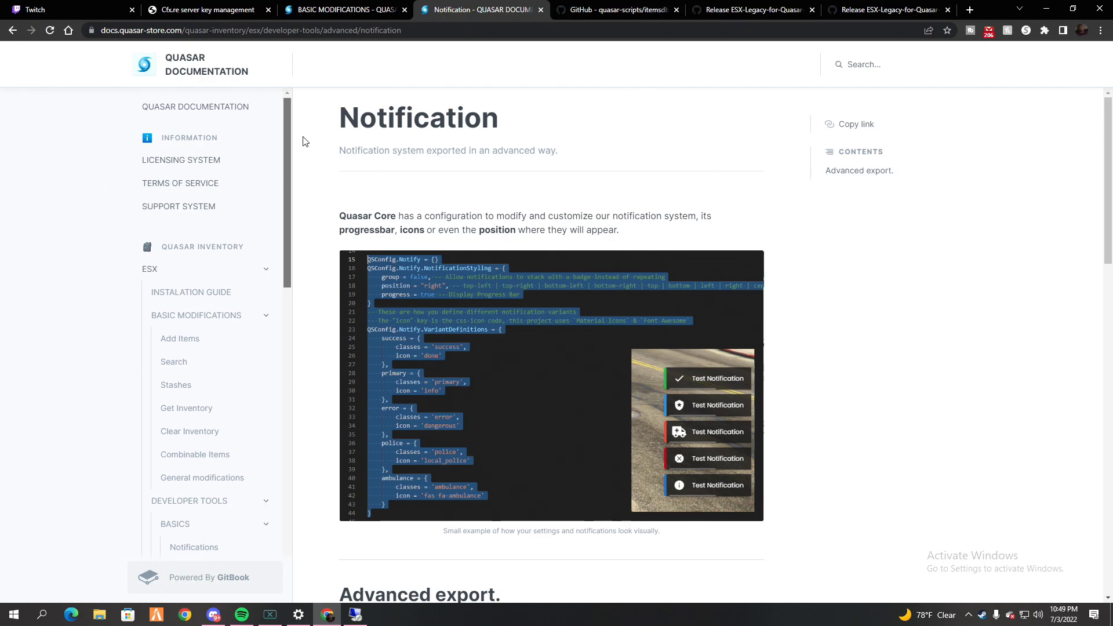
scroll(down, 3)
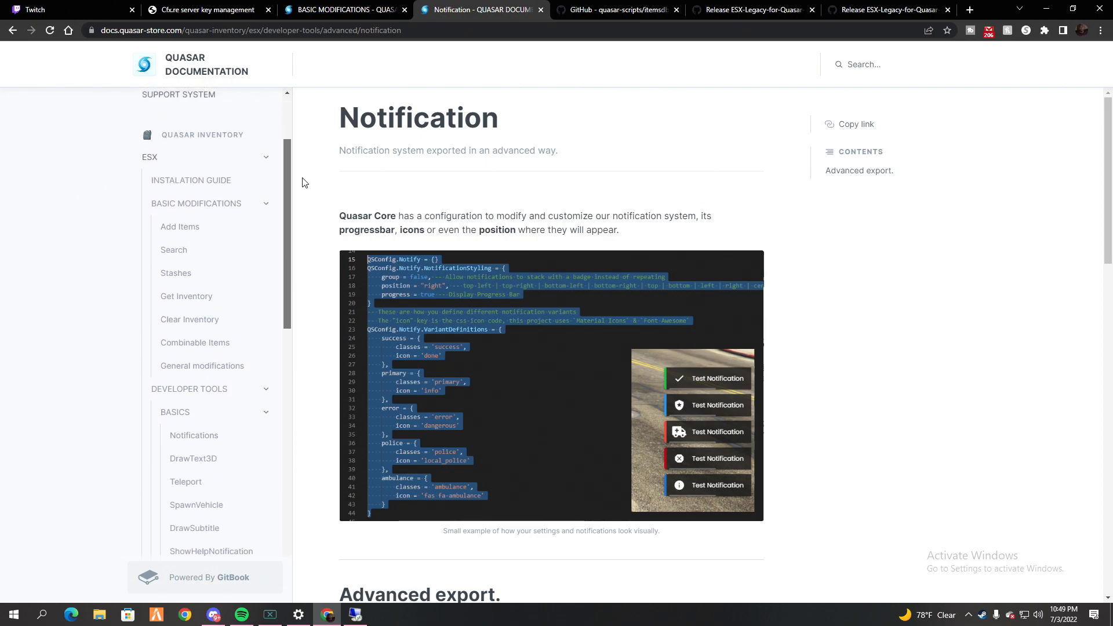
scroll(down, 3)
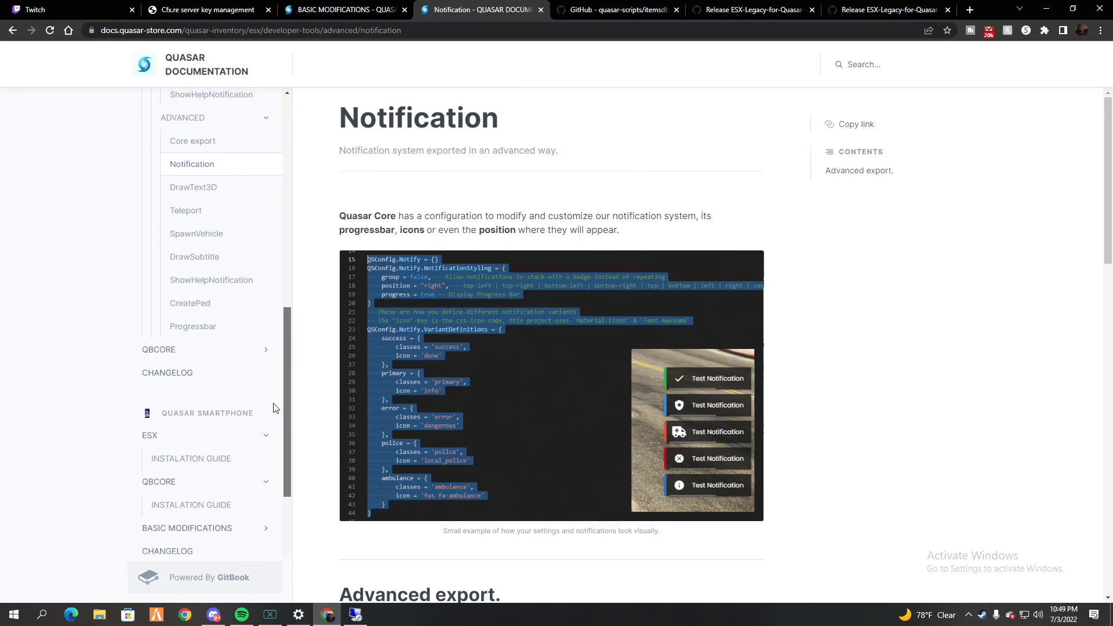
click(192, 326)
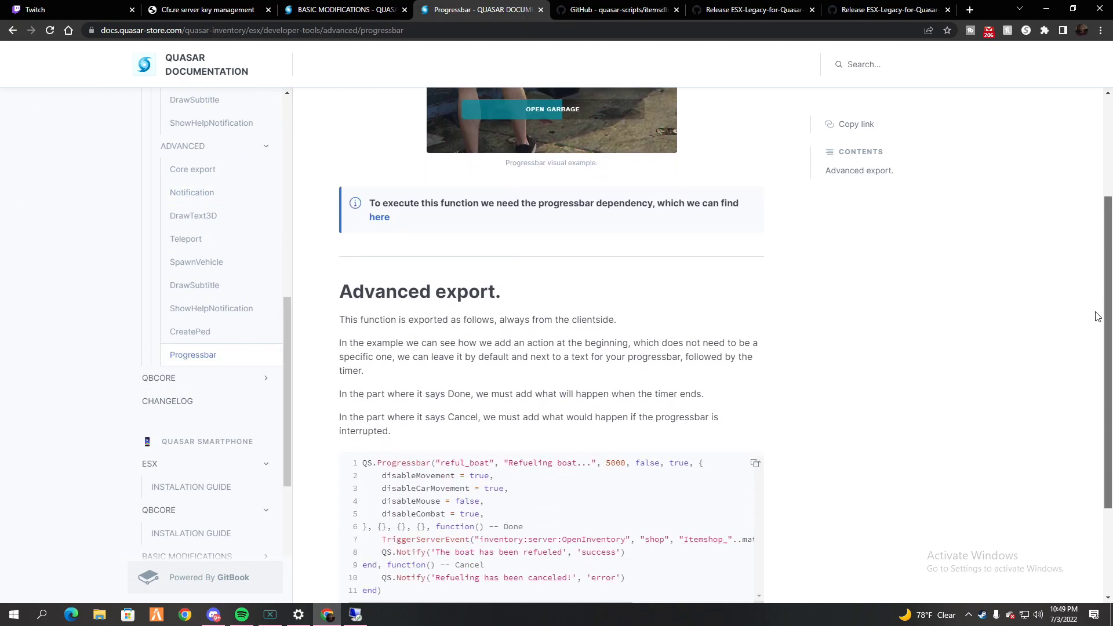
scroll(up, 3)
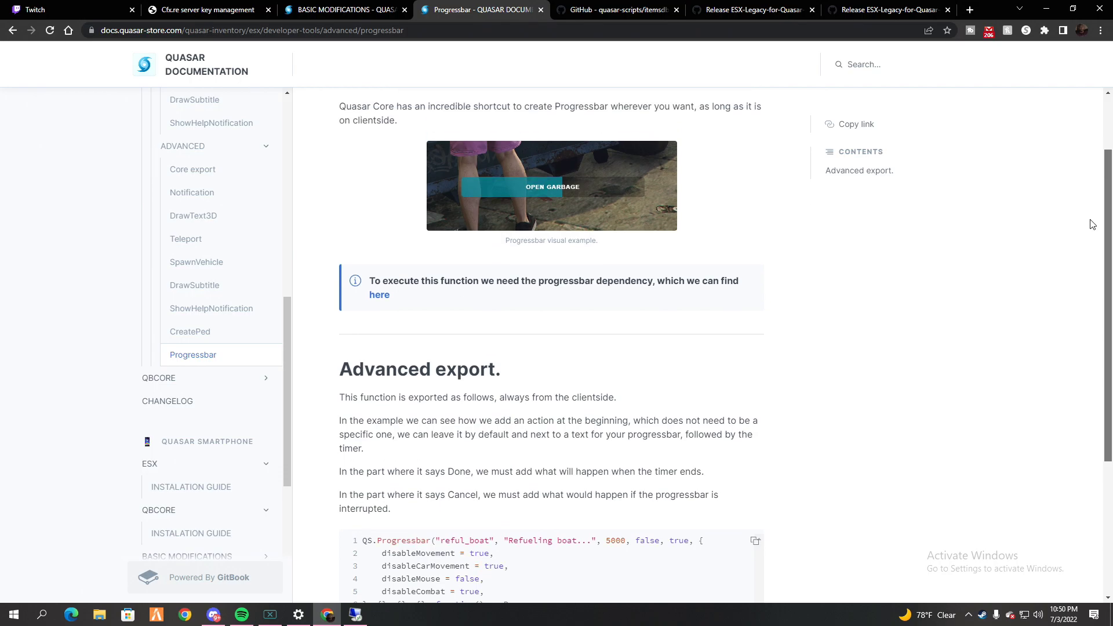
scroll(up, 3)
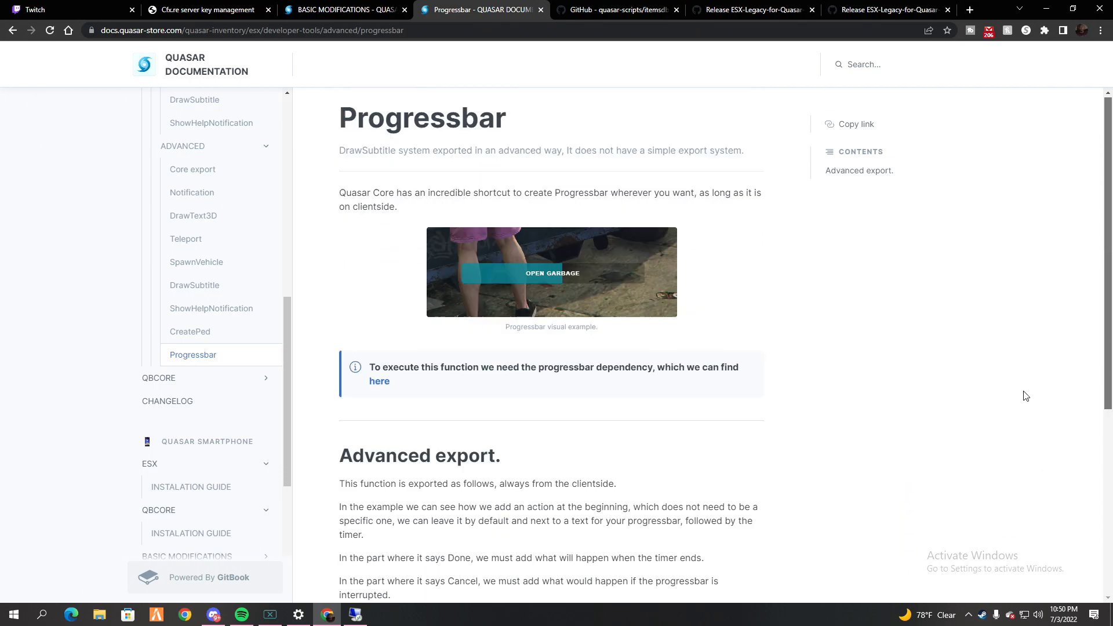
scroll(down, 3)
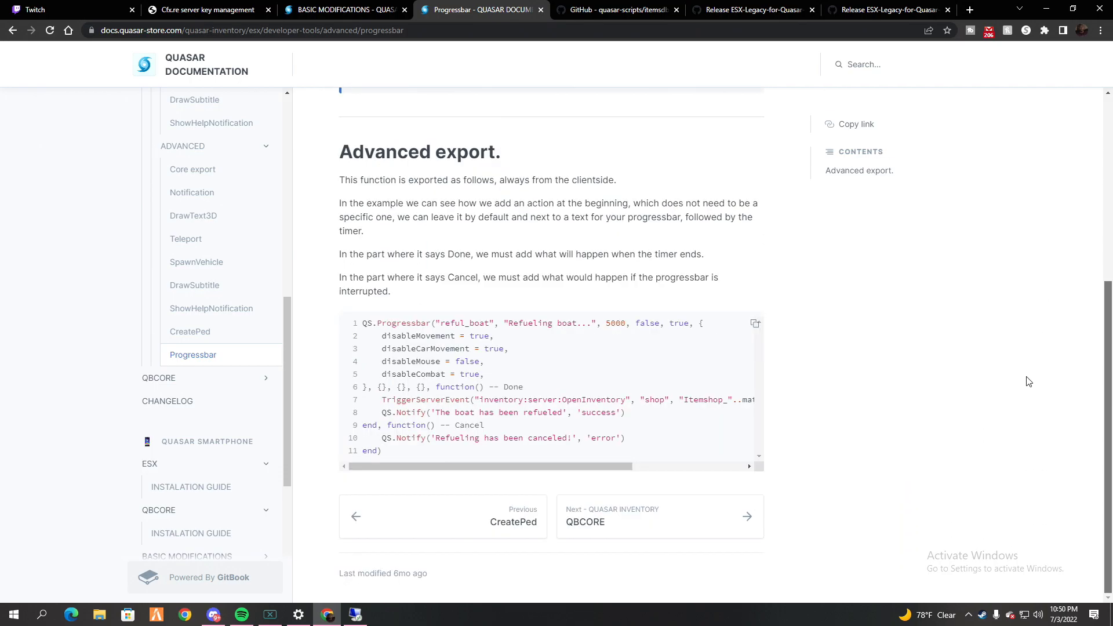
scroll(up, 3)
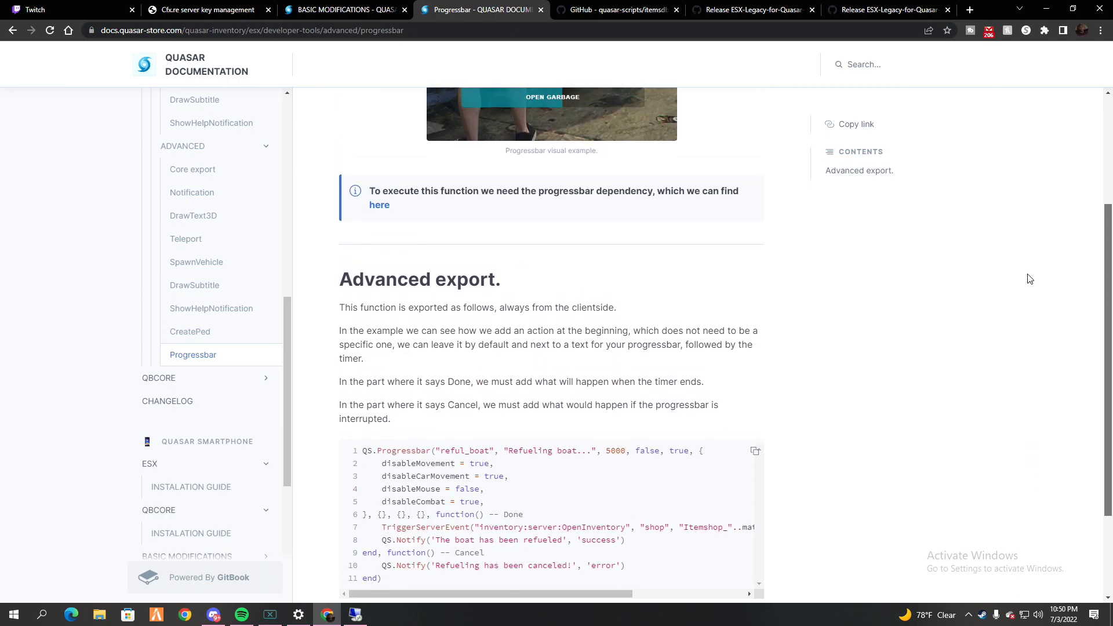
scroll(up, 3)
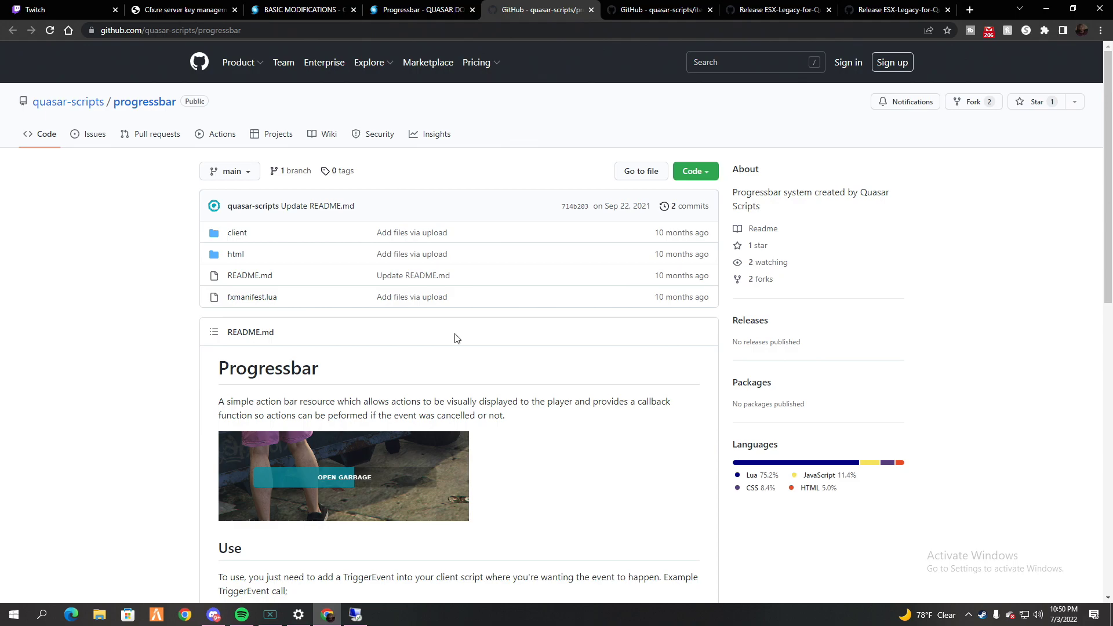
mouse_move(343, 251)
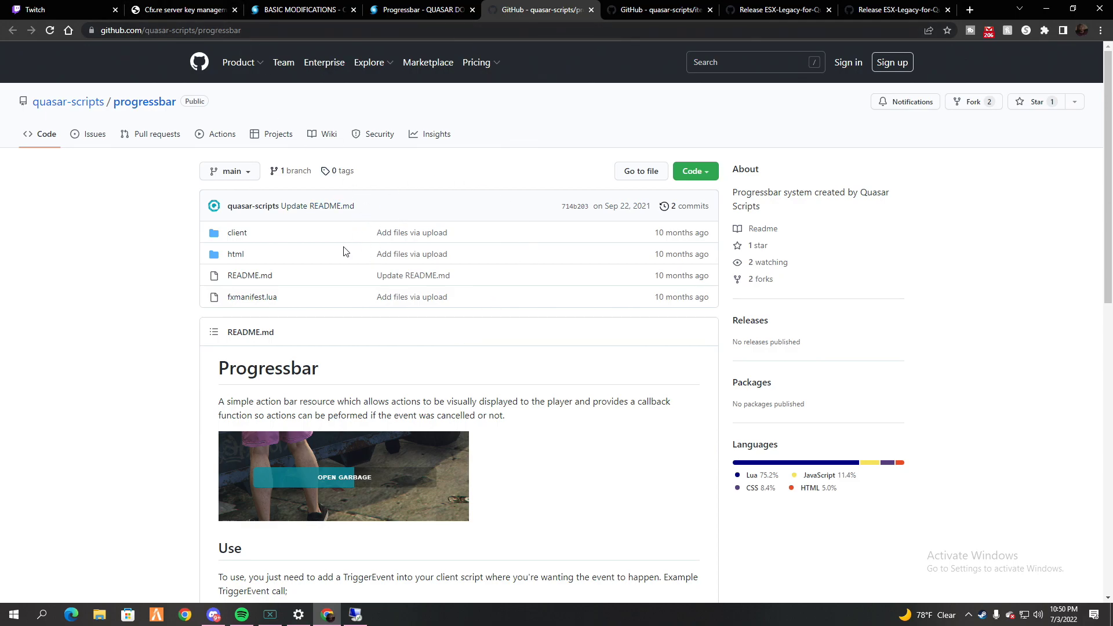
mouse_move(499, 176)
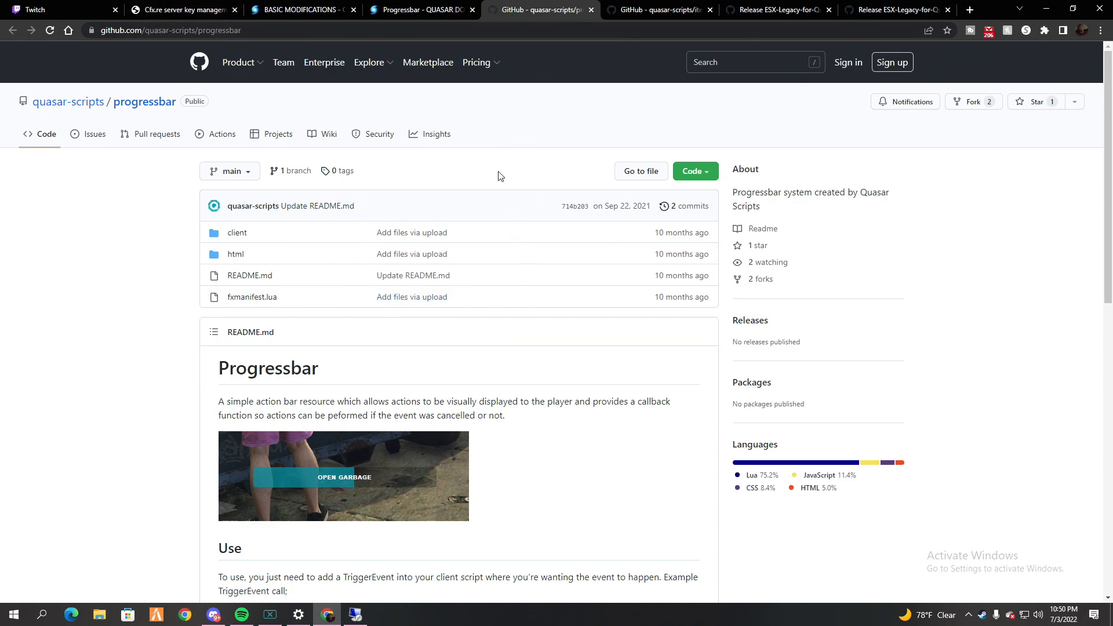
mouse_move(1047, 10)
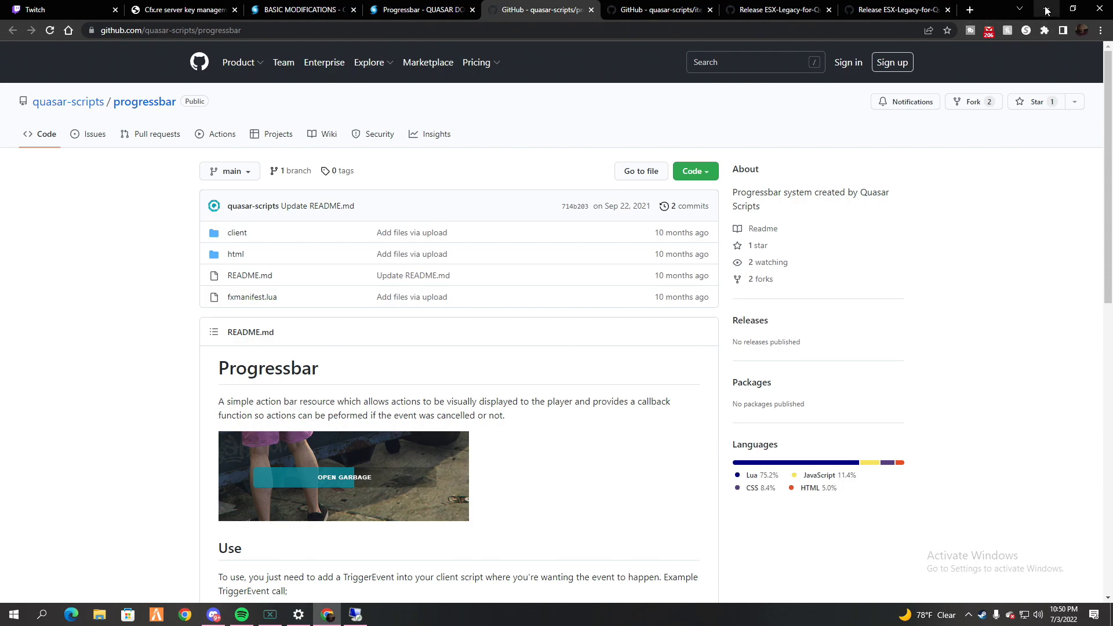
click(212, 615)
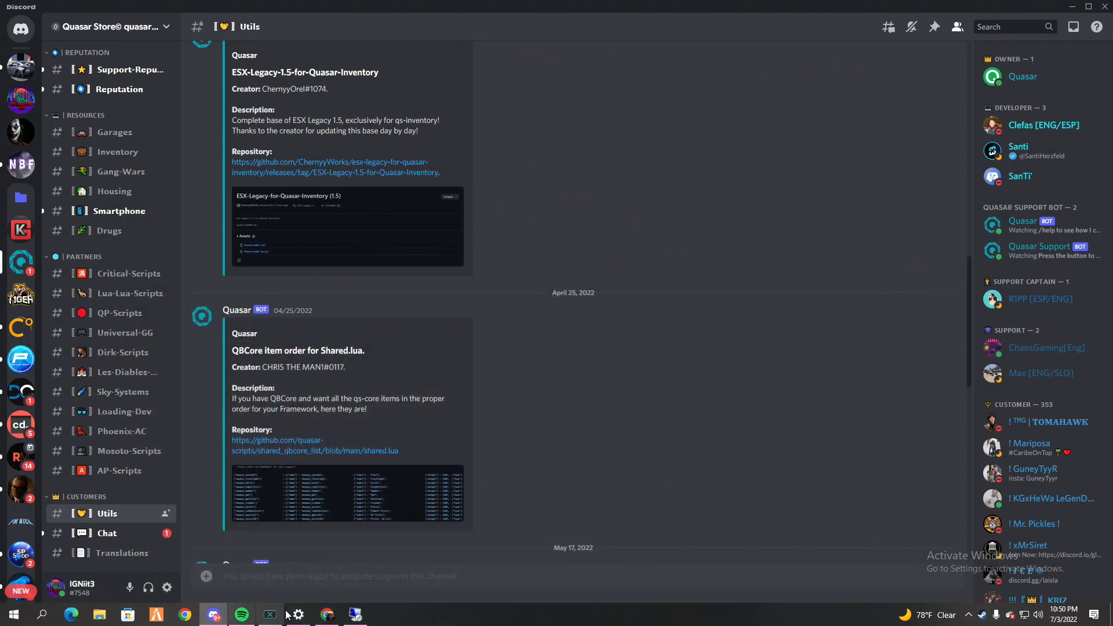
Step: Browse SmNyc's server01\resources\[importants] and copy the progressbar folder
click(126, 614)
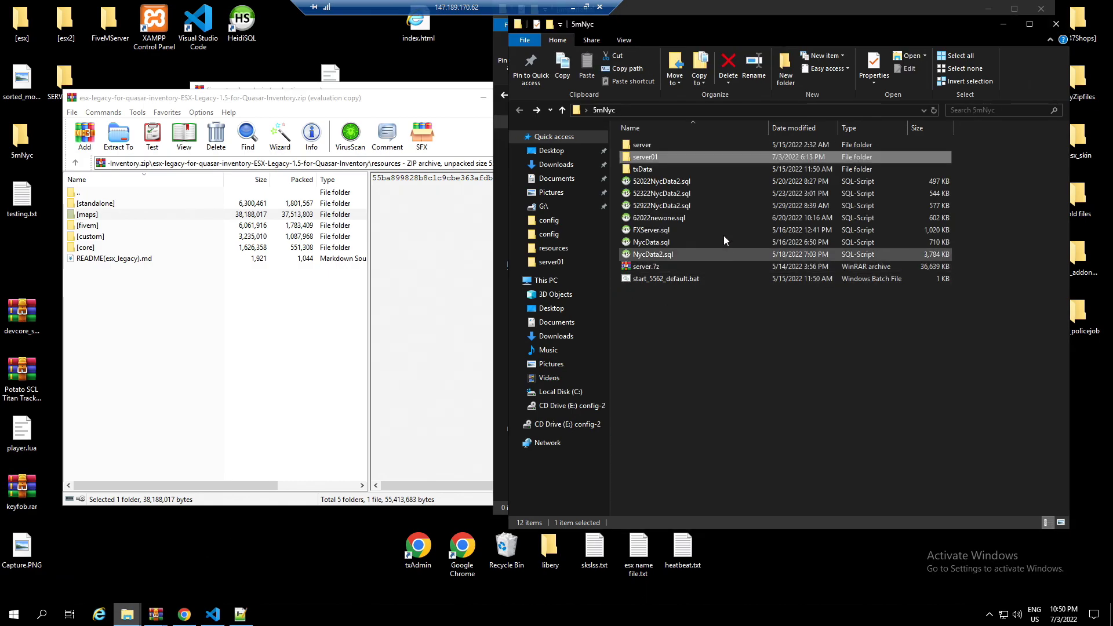
double_click(642, 157)
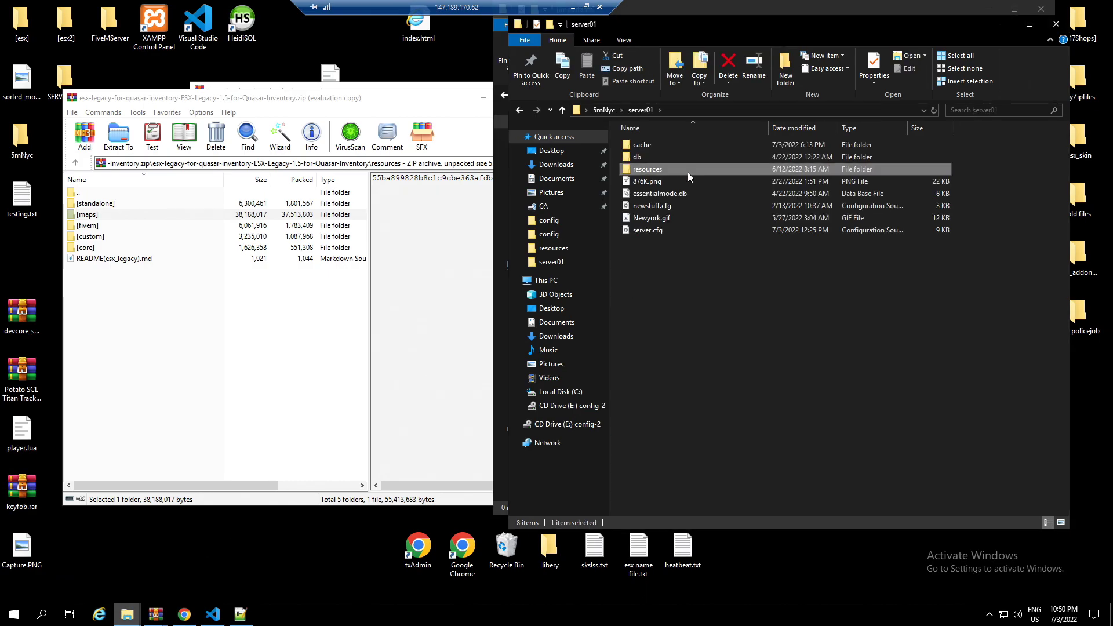
double_click(648, 169)
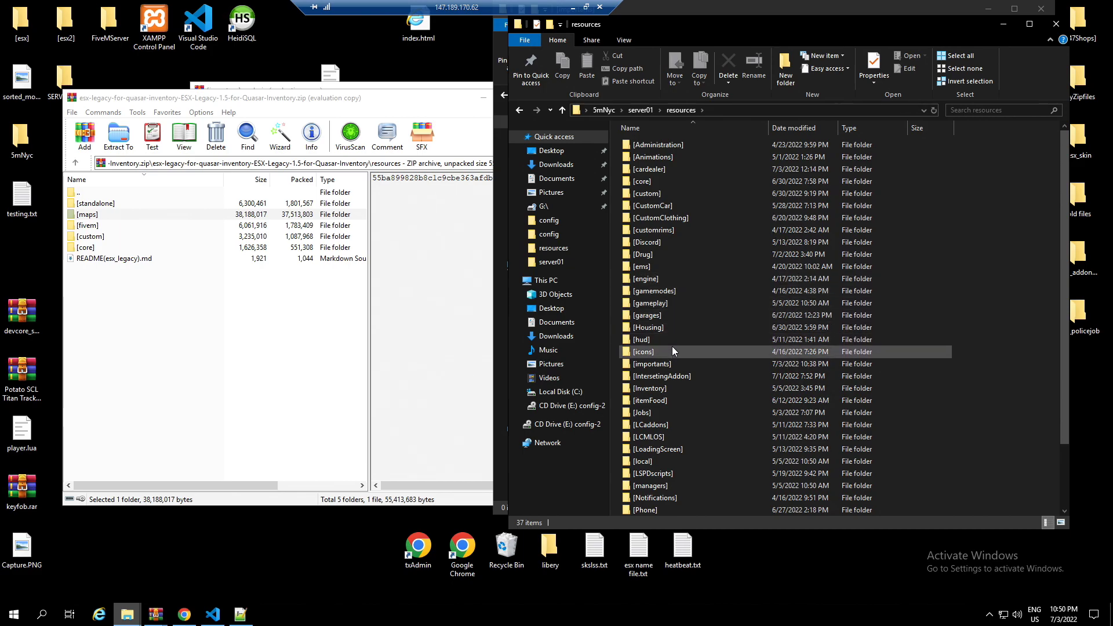
double_click(652, 363)
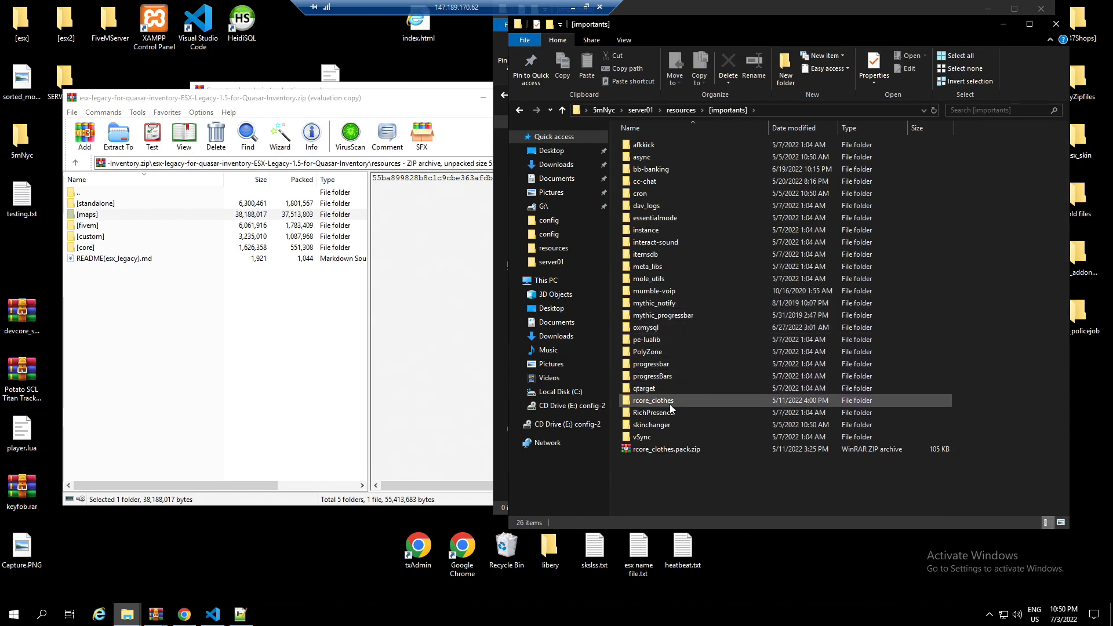
right_click(651, 364)
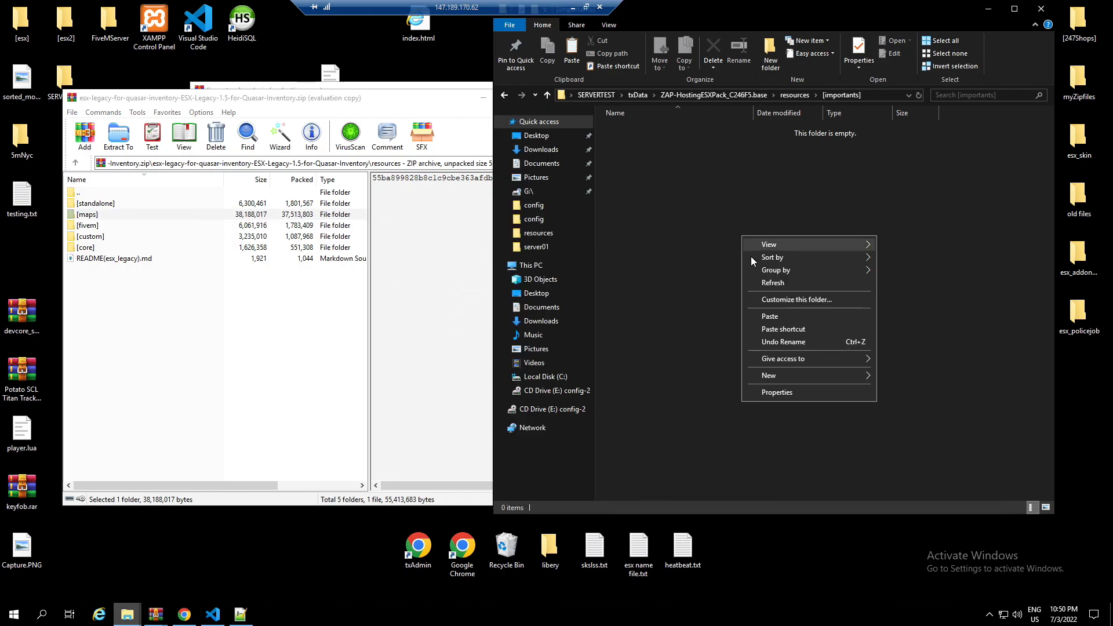
Step: Paste progressbar into [importants] and extract [inventory] from [inventory].pack.zip into resources
click(686, 239)
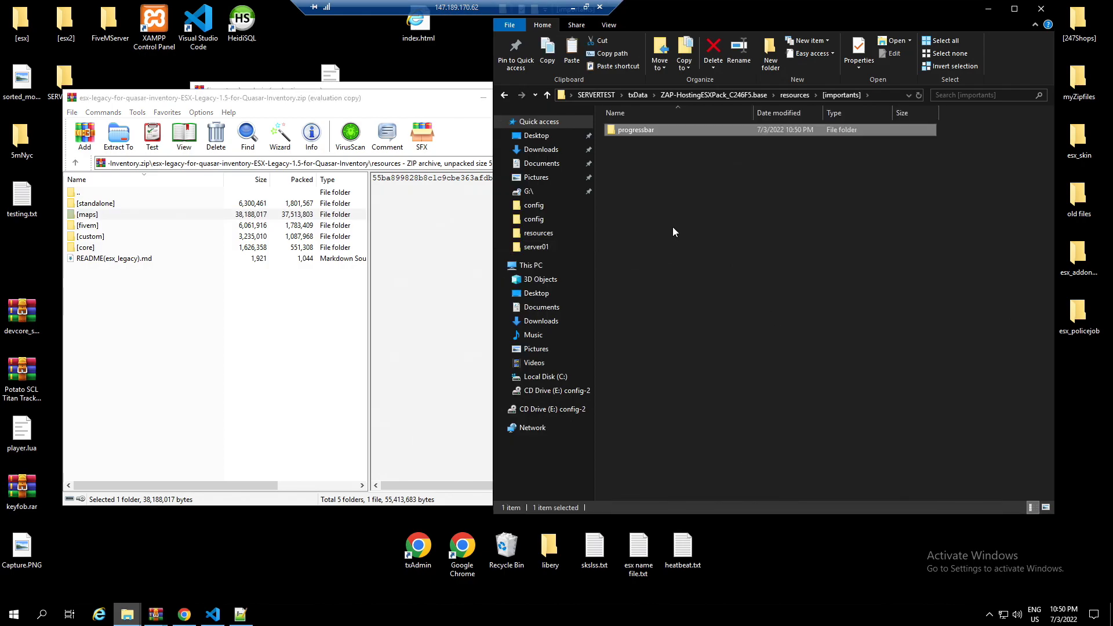
click(794, 94)
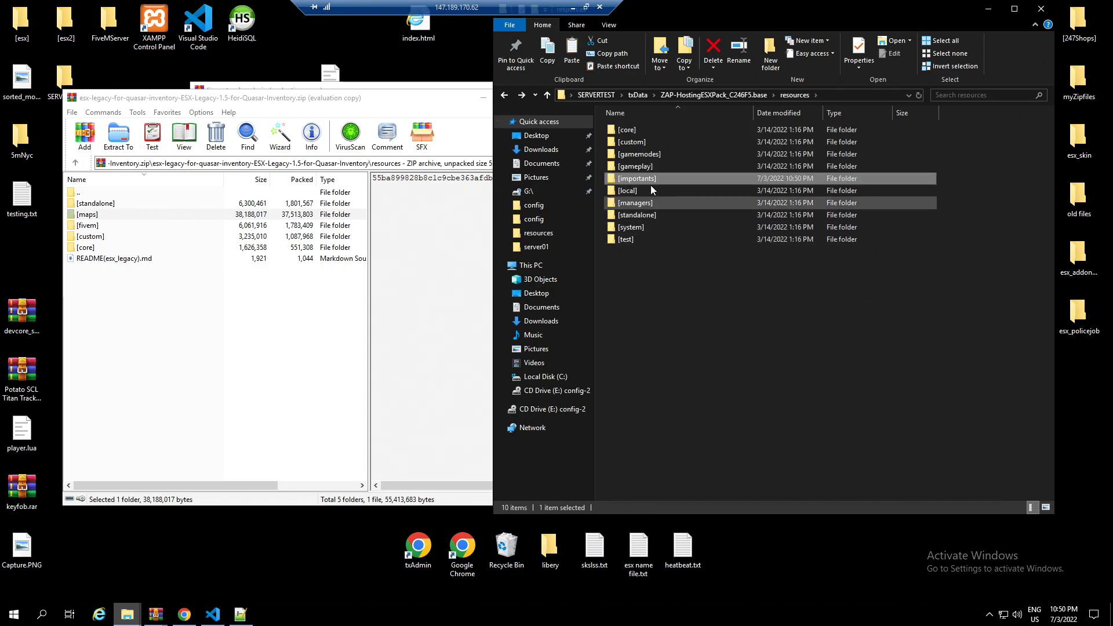
click(211, 614)
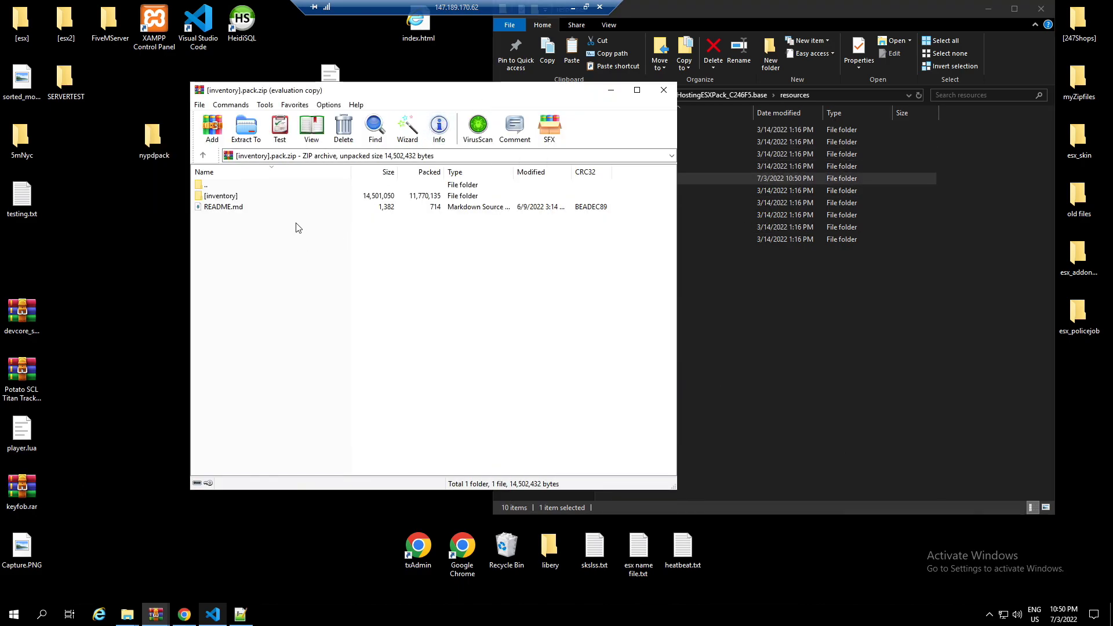
double_click(221, 195)
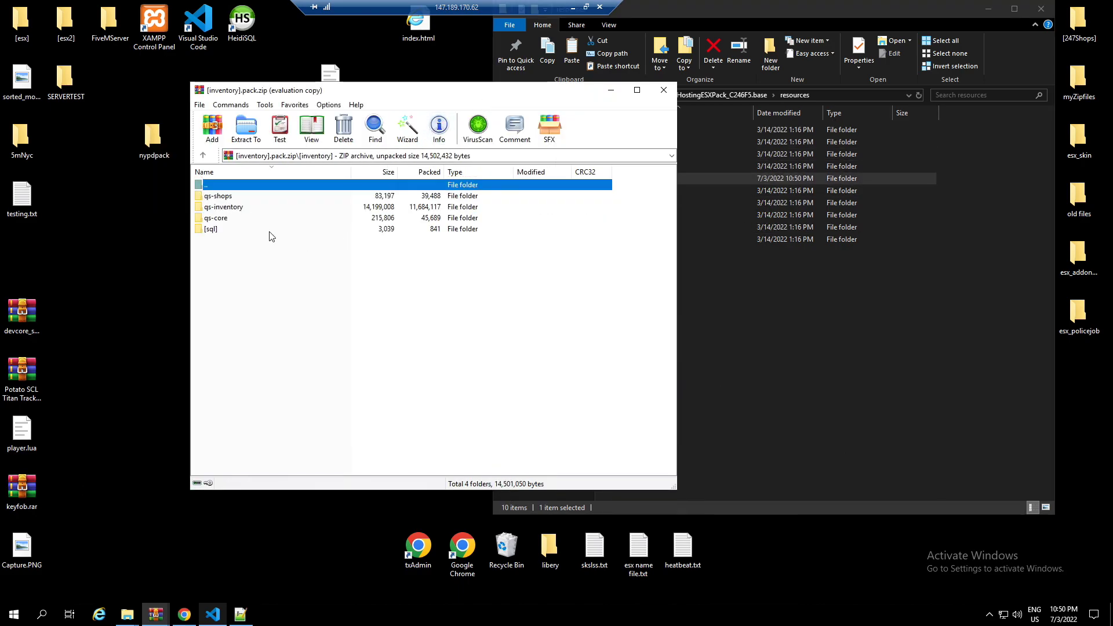
click(246, 129)
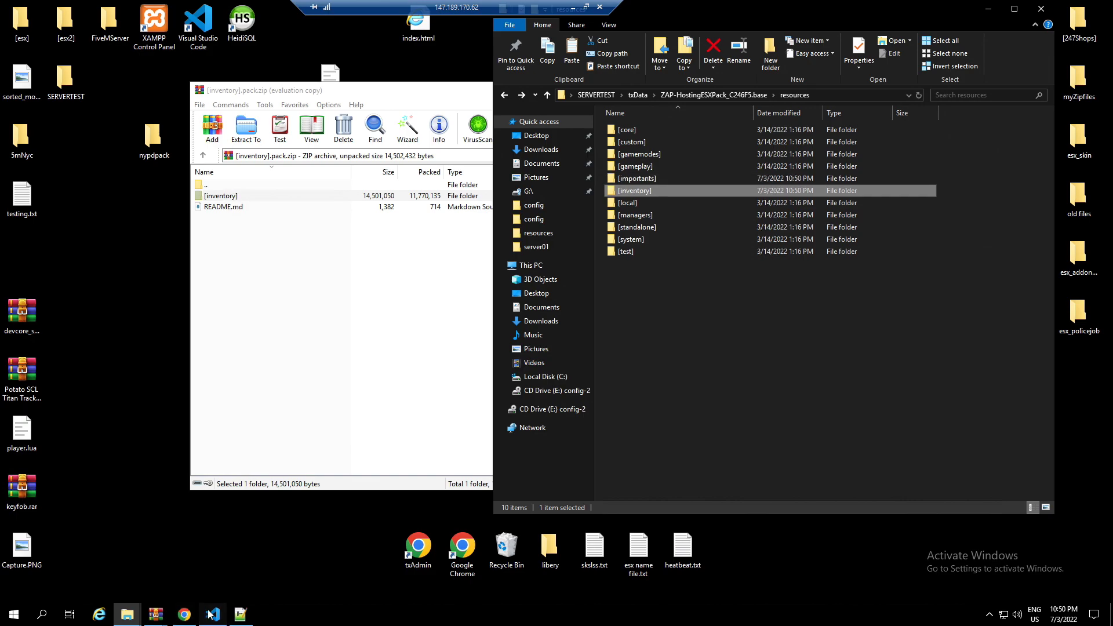
Step: Move 'ensure [inventory]' below 'ensure [importants]' in server.cfg and save the file
click(211, 615)
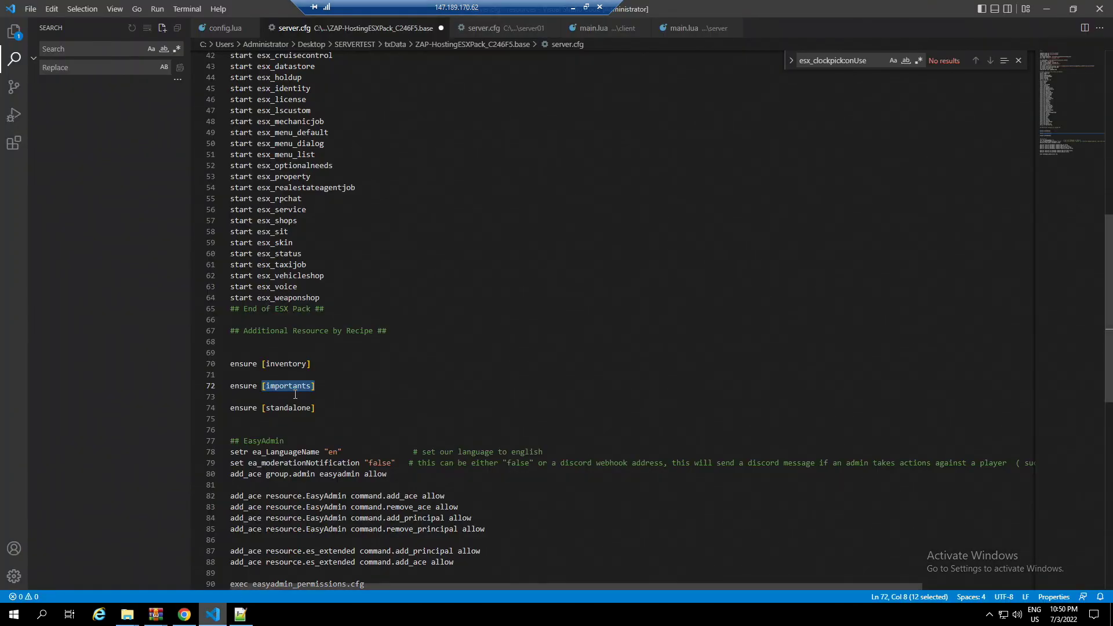
click(306, 364)
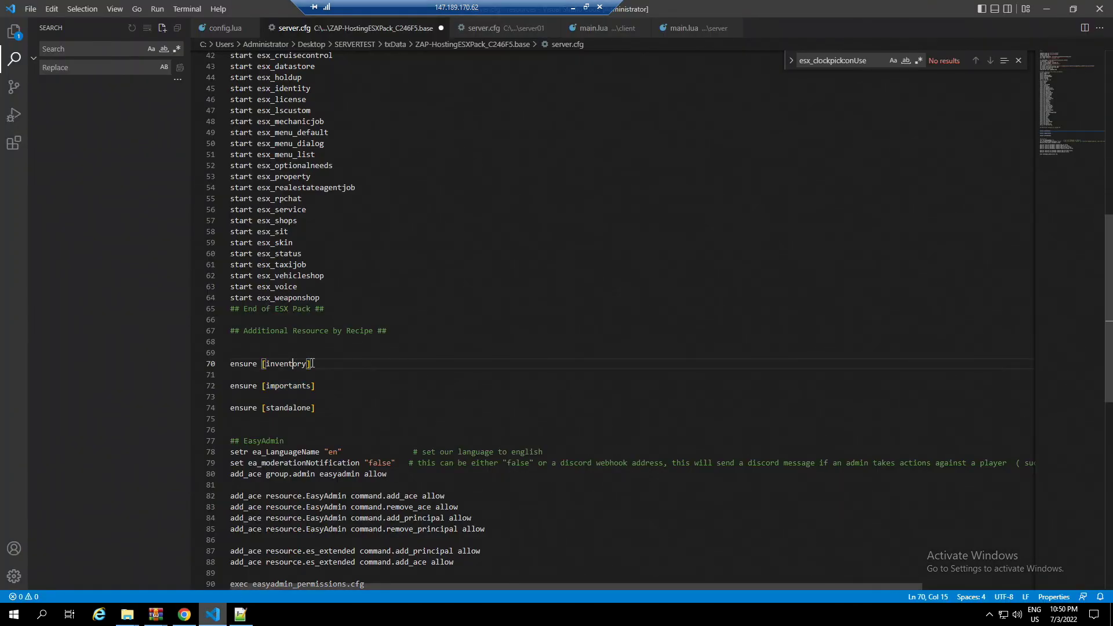
triple_click(272, 386)
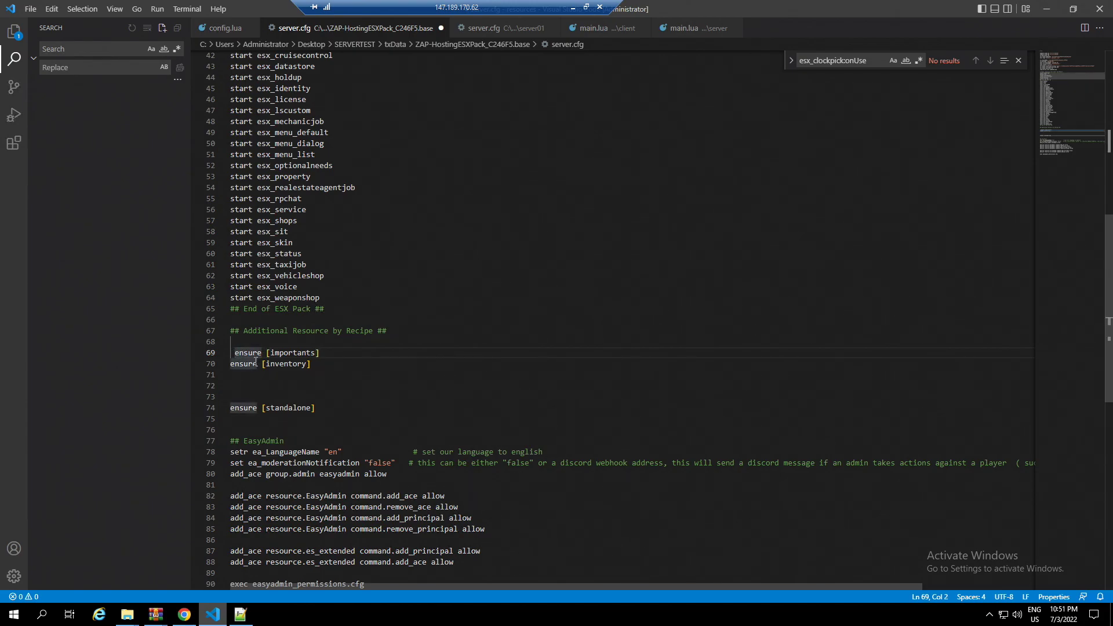
click(315, 354)
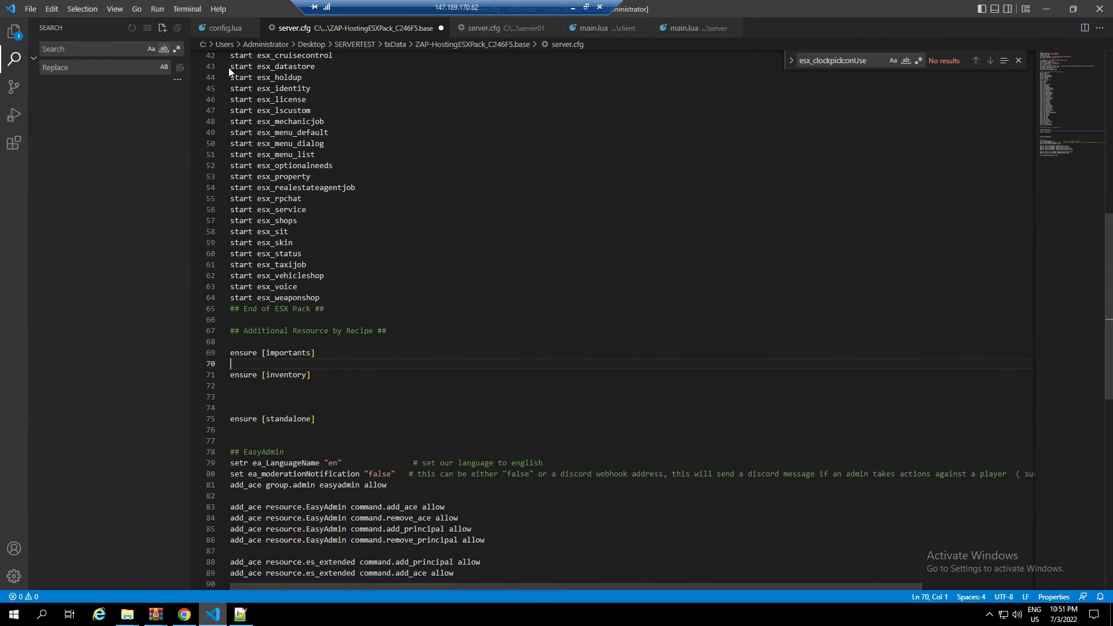
click(30, 9)
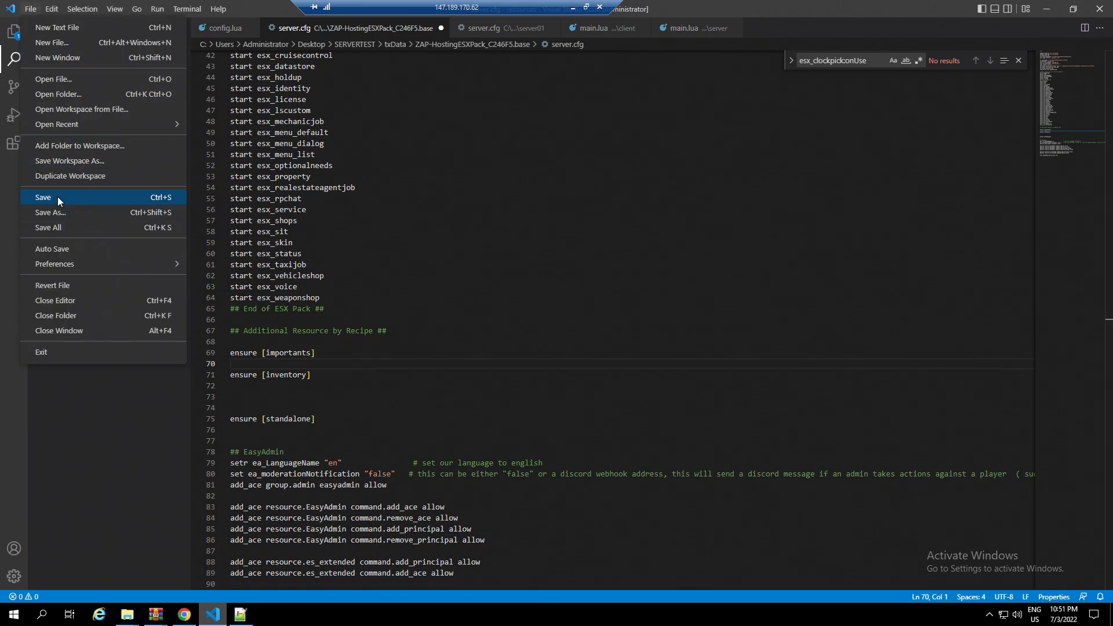
click(126, 614)
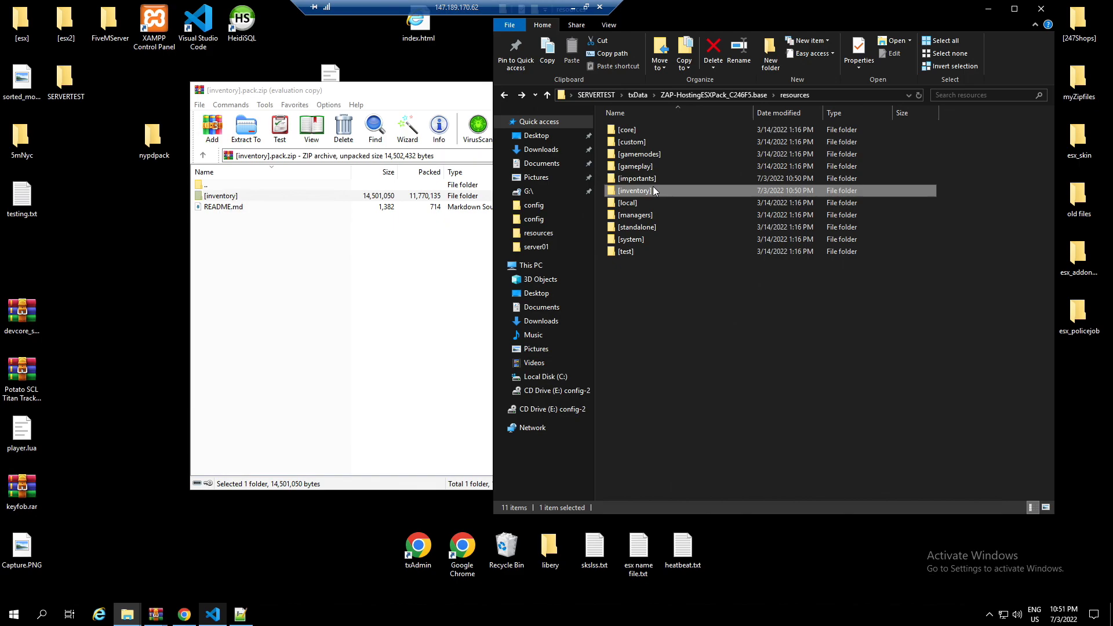
Step: Browse into [inventory]\[sql]\[esx] and open sql_esx.sql in HeidiSQL
double_click(633, 190)
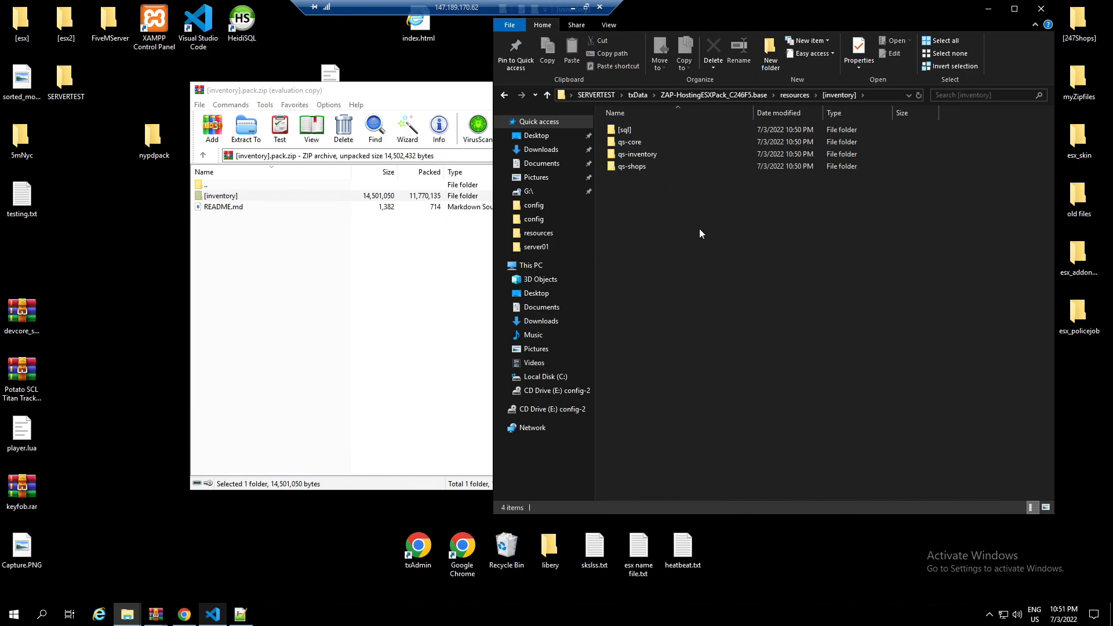
click(794, 95)
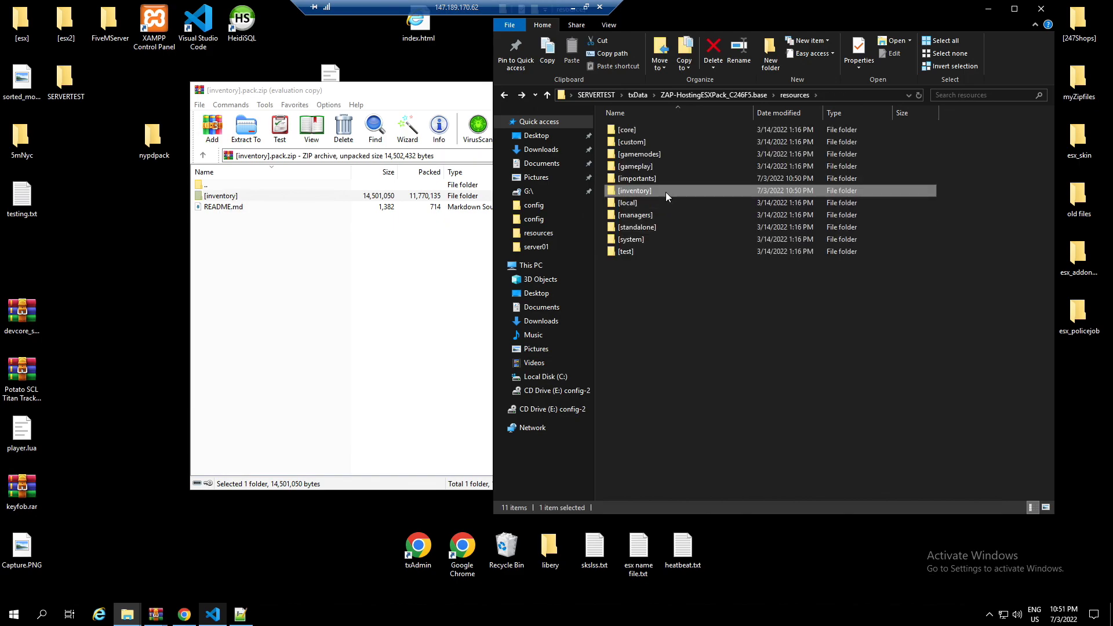
double_click(632, 190)
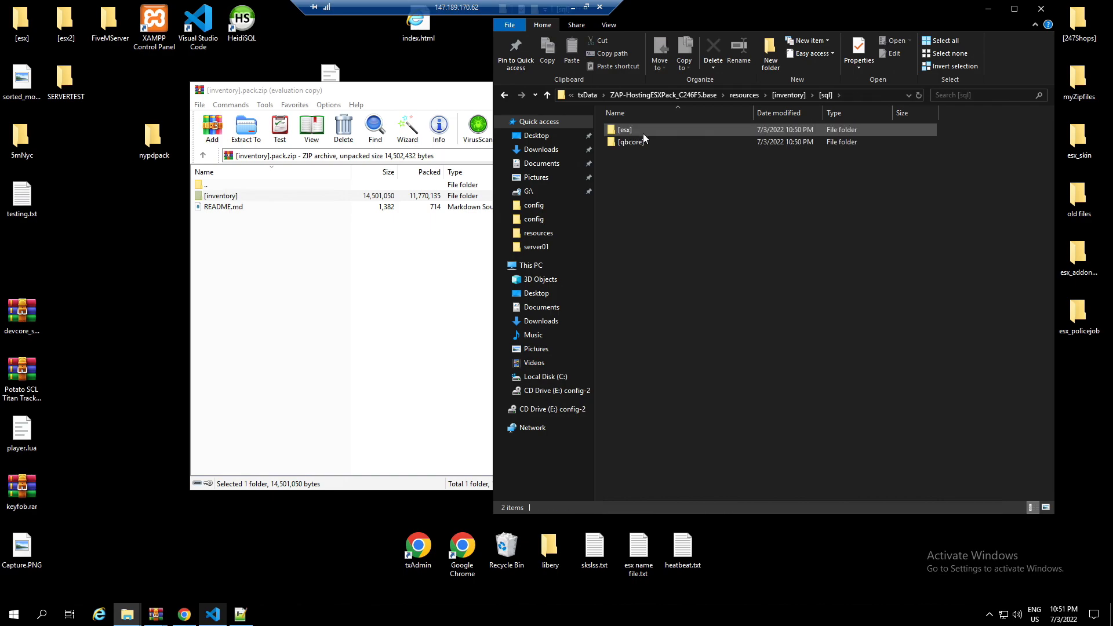
double_click(623, 129)
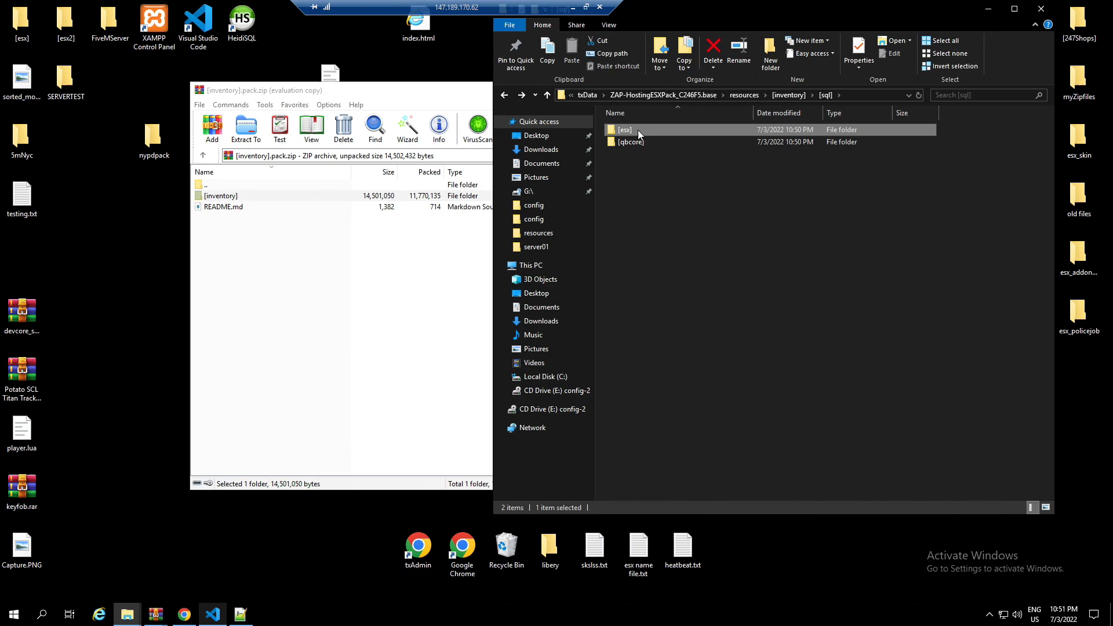
double_click(624, 129)
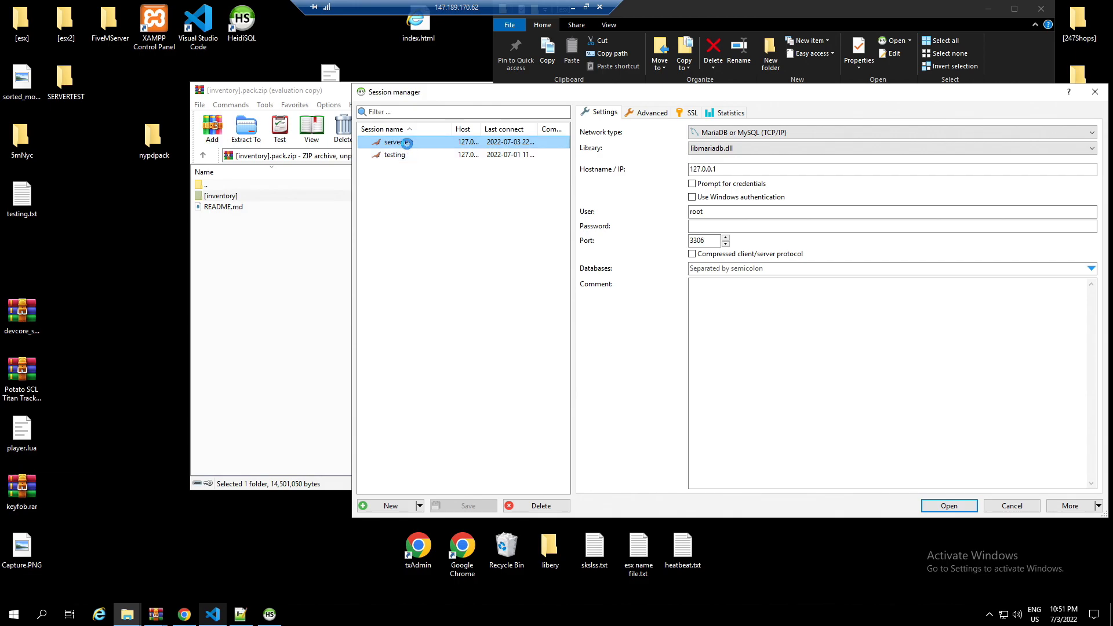
Step: Run sql_esx.sql against the ESX database in servertest, dismissing the duplicate 'metadata' error
click(949, 505)
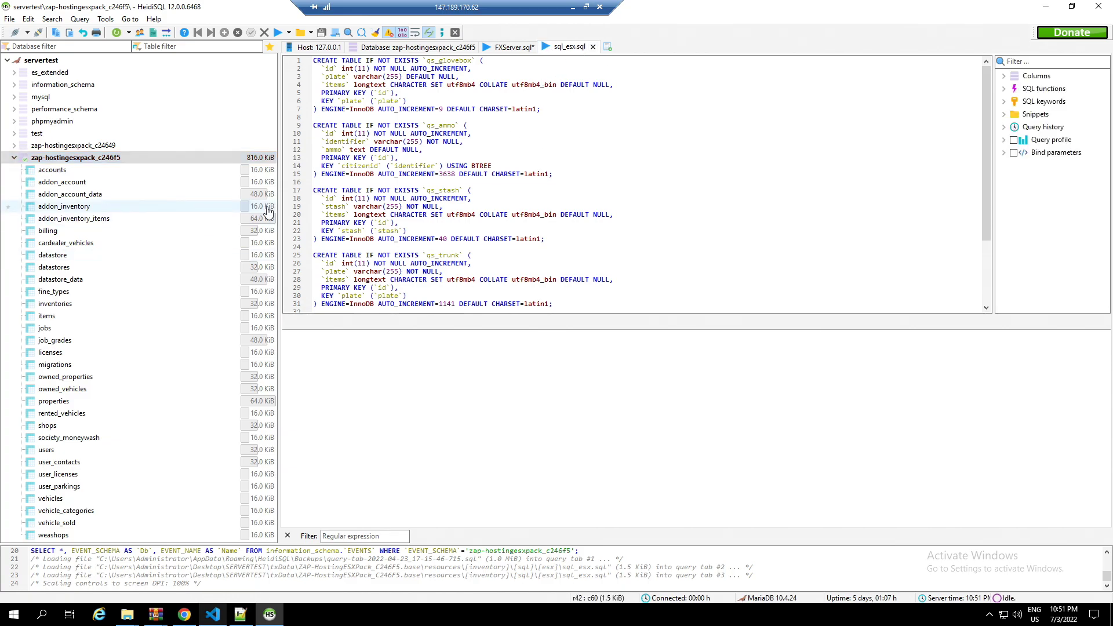
click(54, 340)
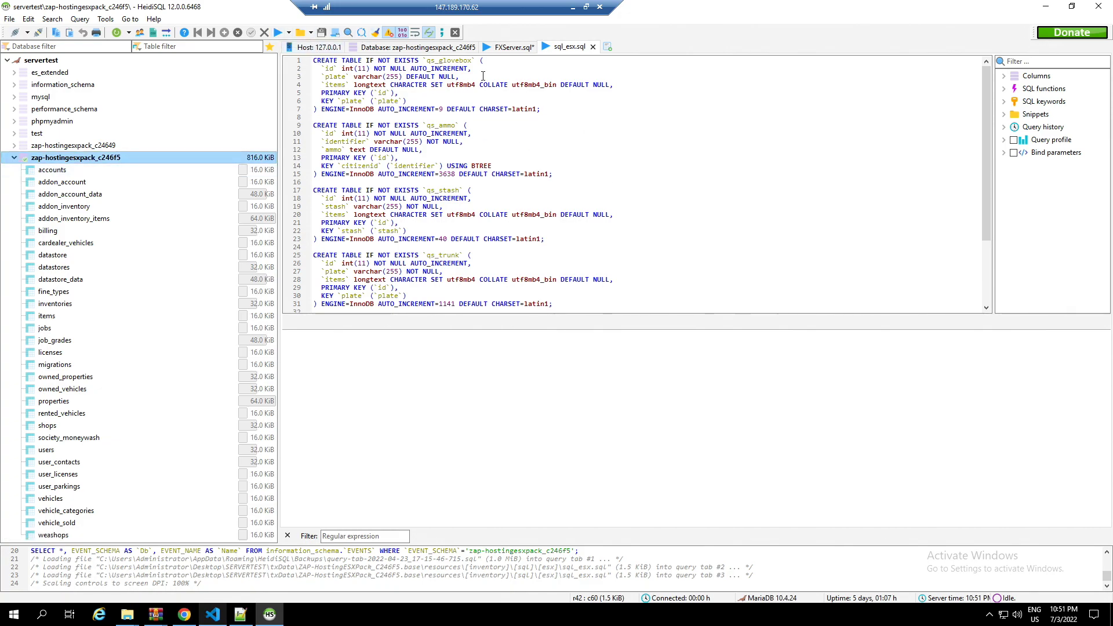
click(279, 32)
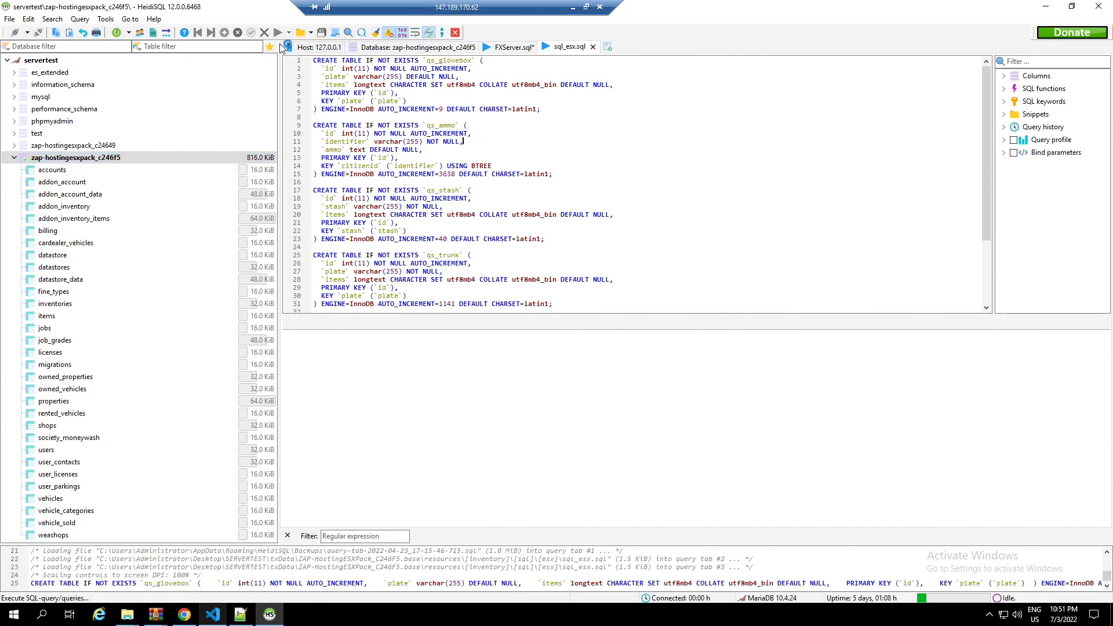
click(280, 31)
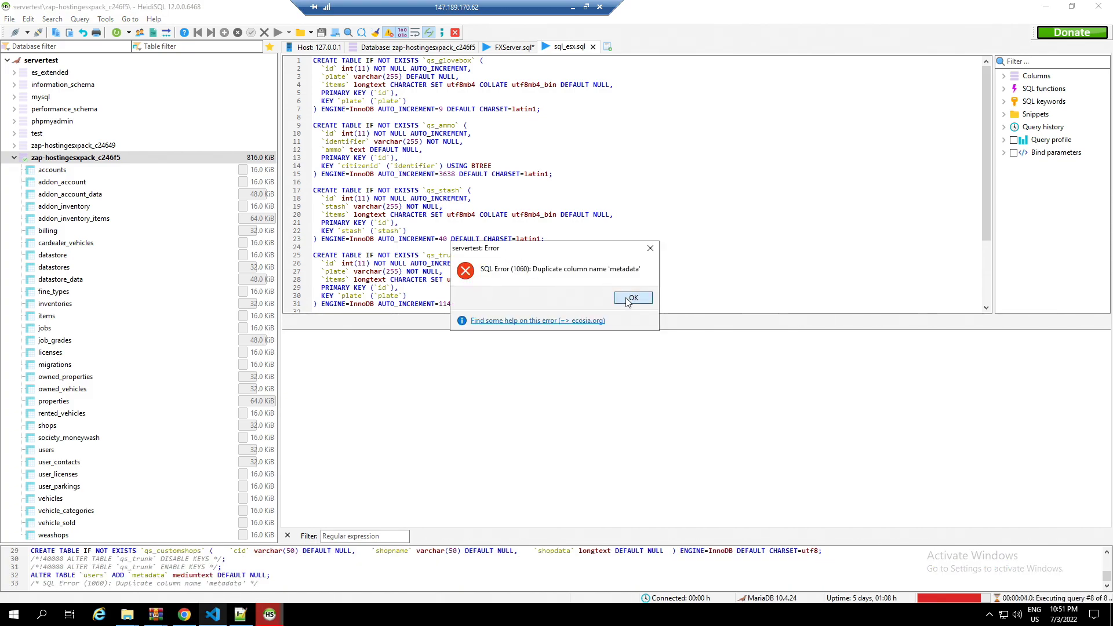
click(632, 296)
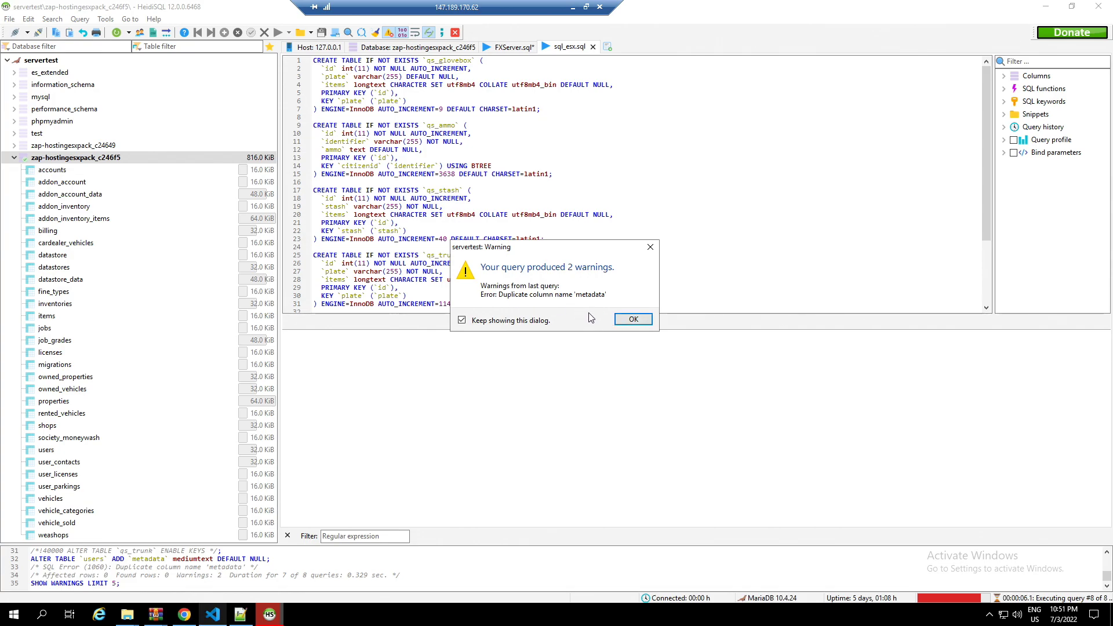
click(632, 319)
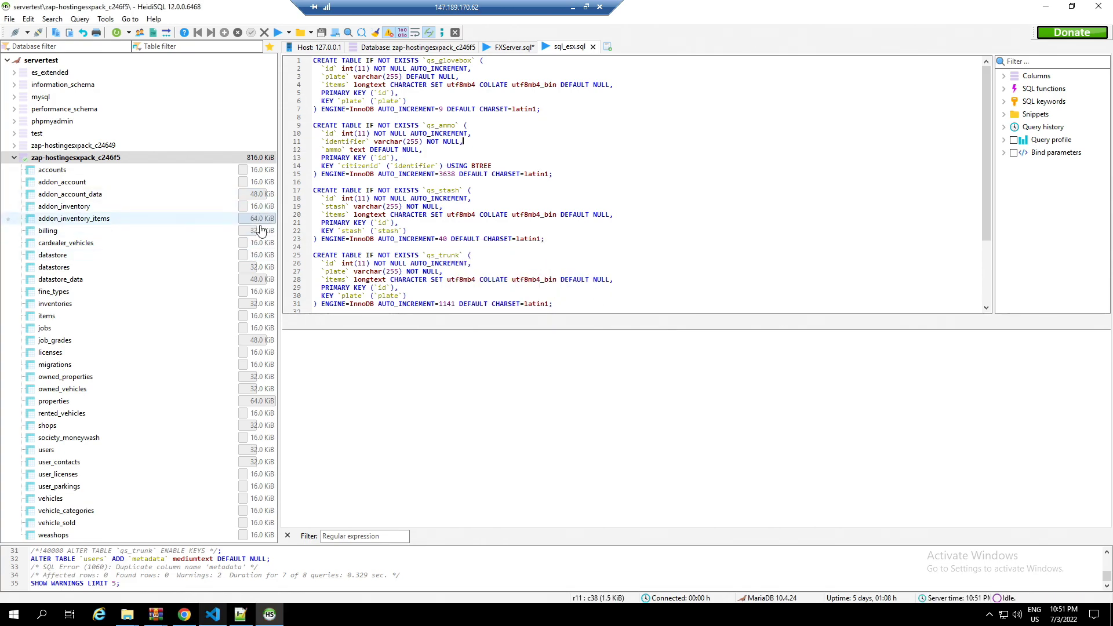
Step: Restart HeidiSQL and reconnect to the servertest session
click(508, 47)
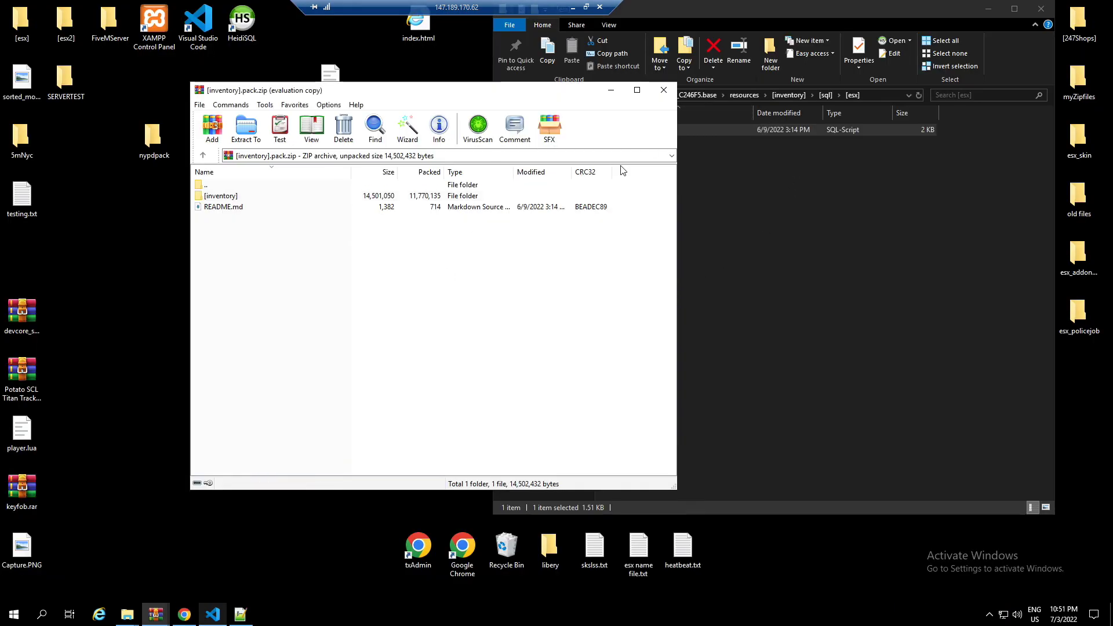
click(662, 91)
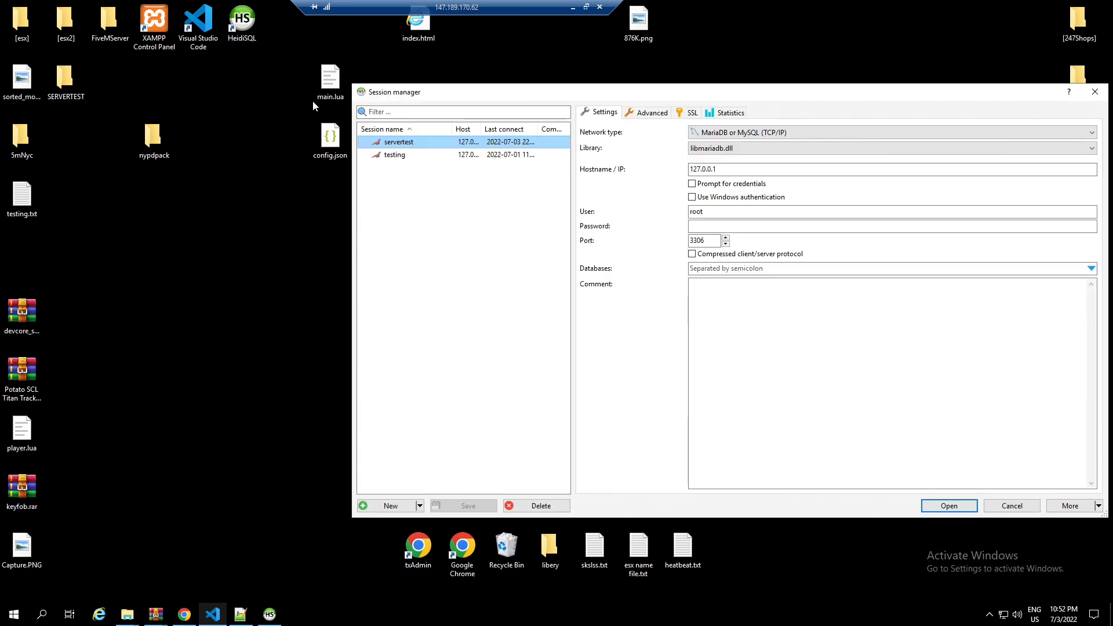
click(949, 506)
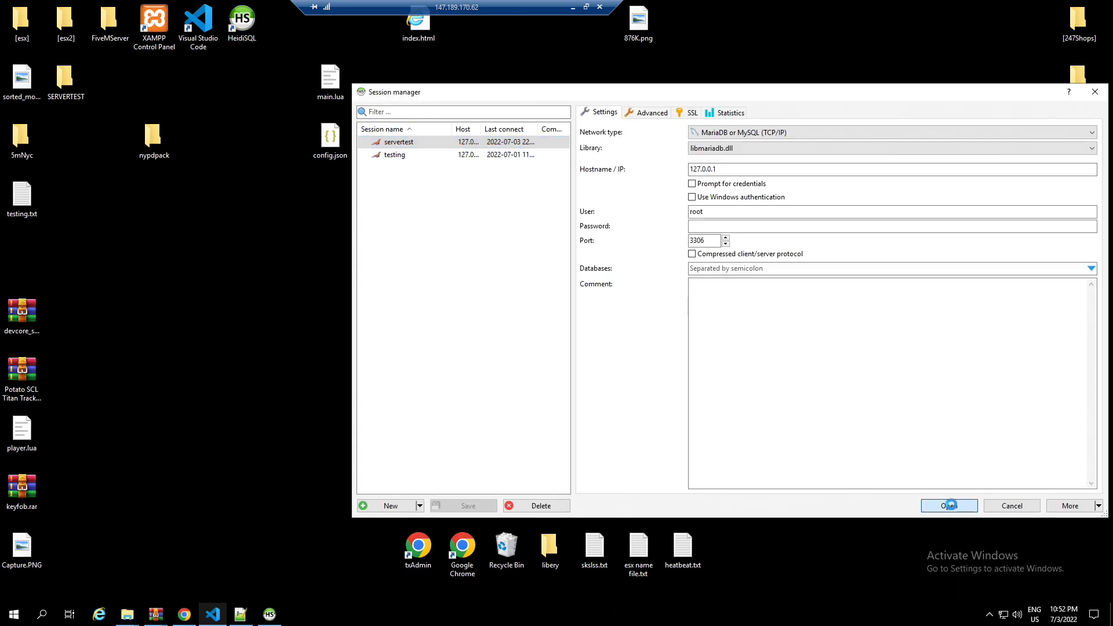
click(949, 506)
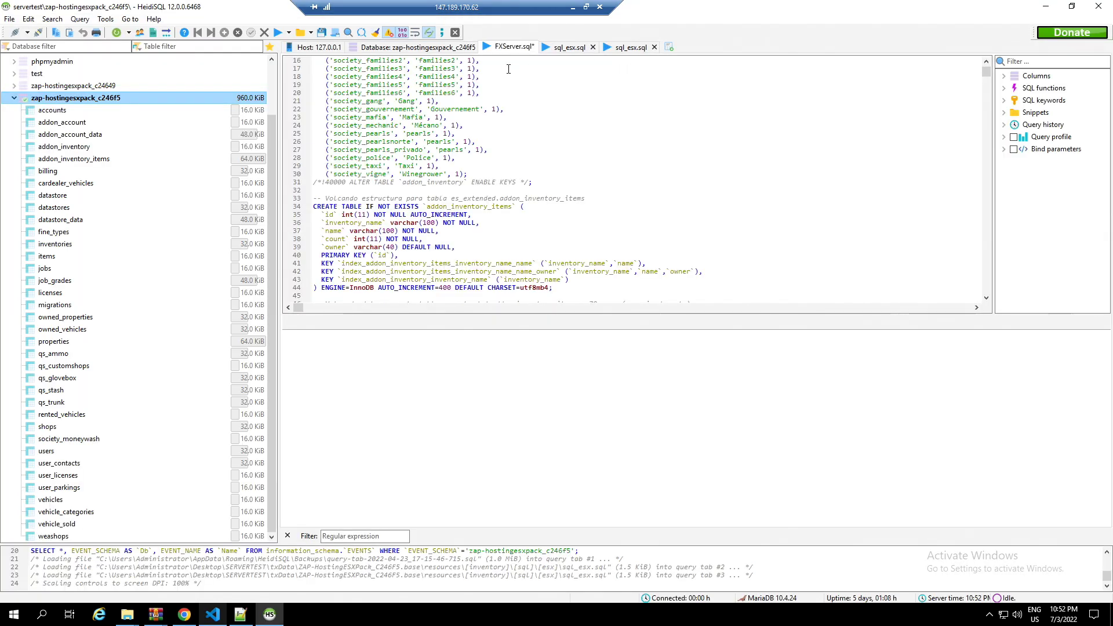
Step: Check qs_ammo, qs_glovebox and qs_trunk against sql_esx.sql, then close HeidiSQL
click(53, 353)
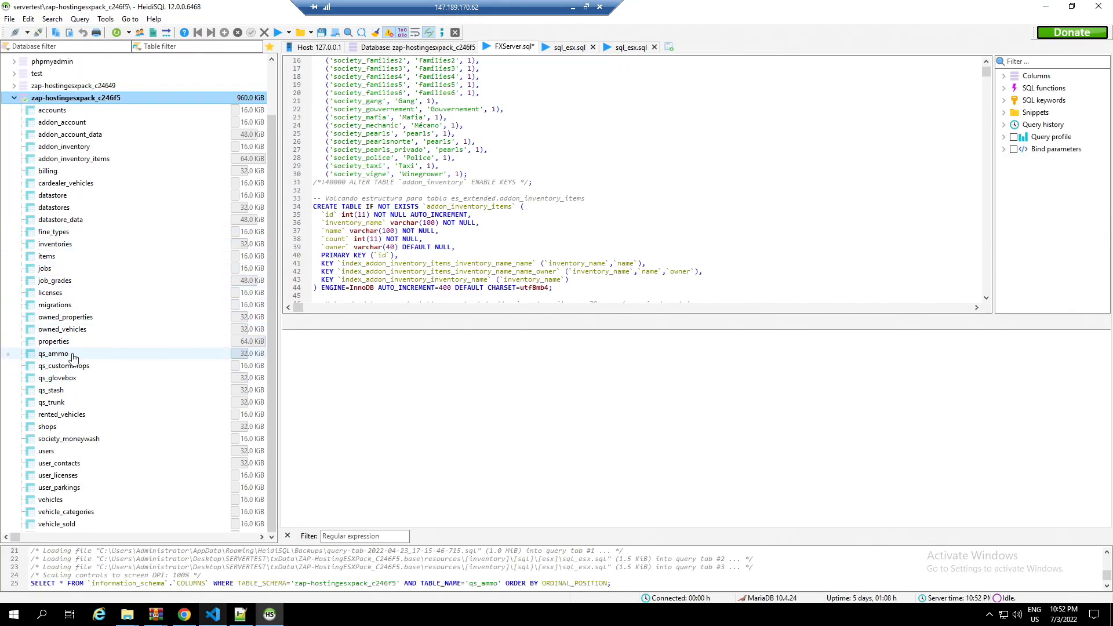
click(58, 377)
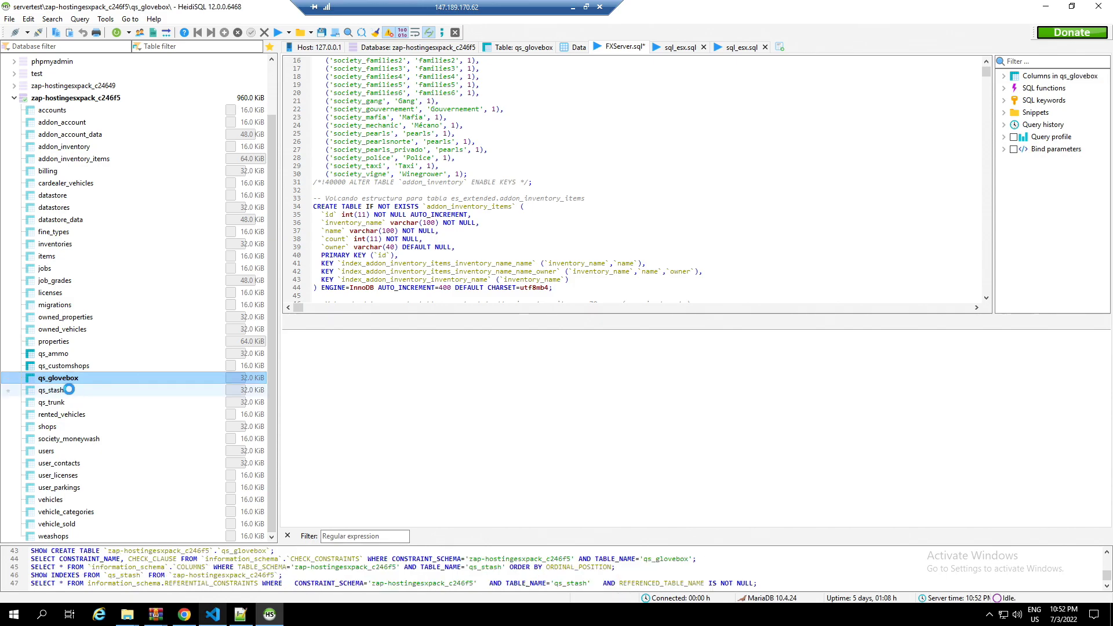
click(51, 401)
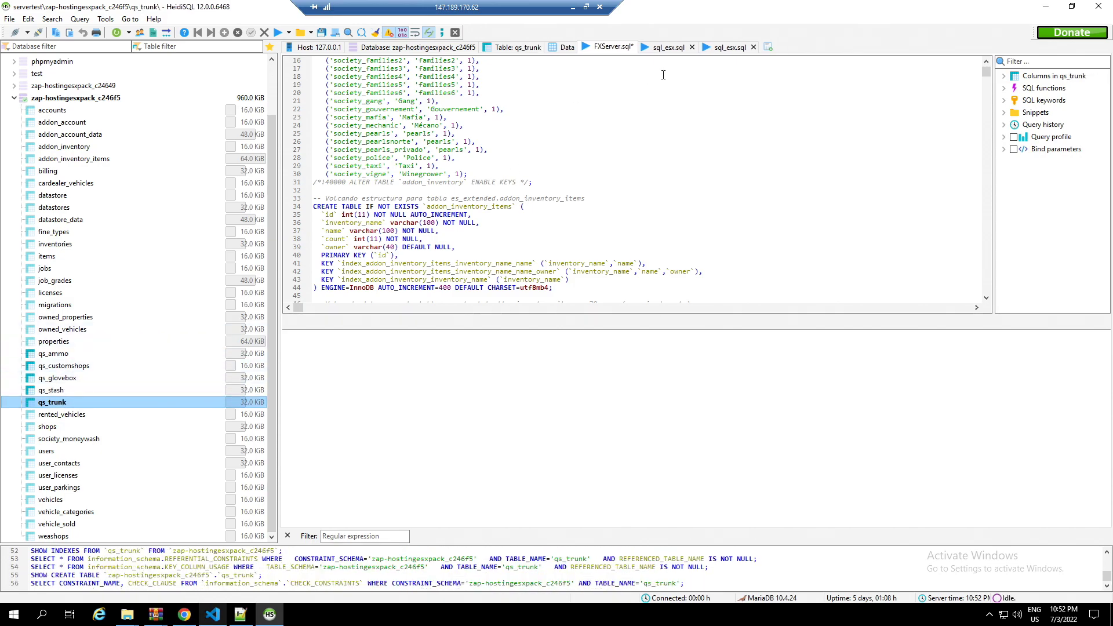
scroll(up, 3)
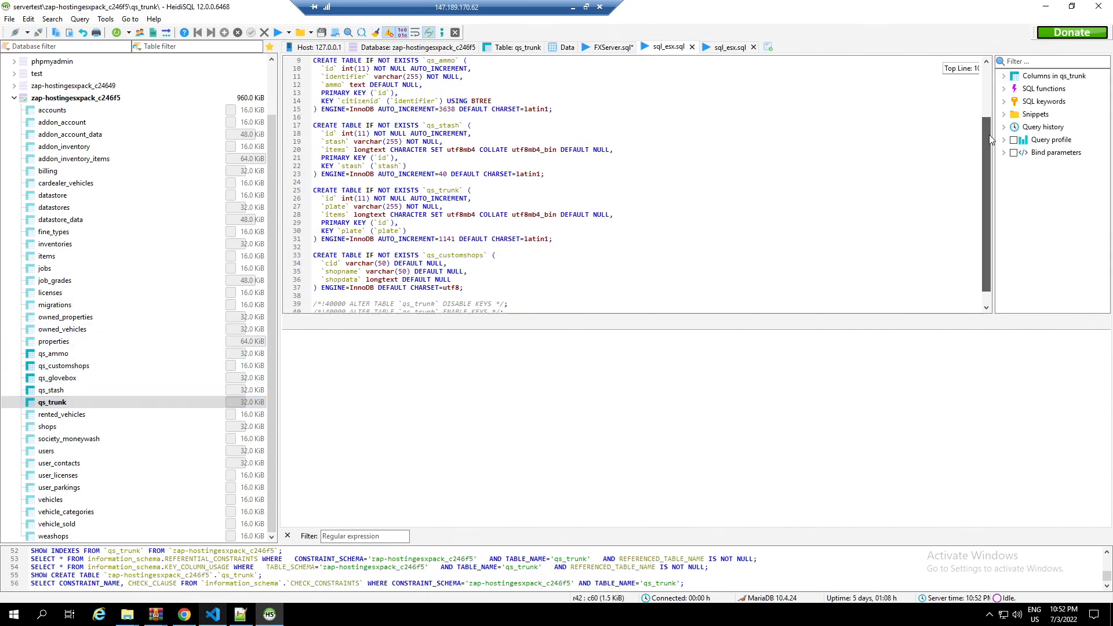
scroll(down, 3)
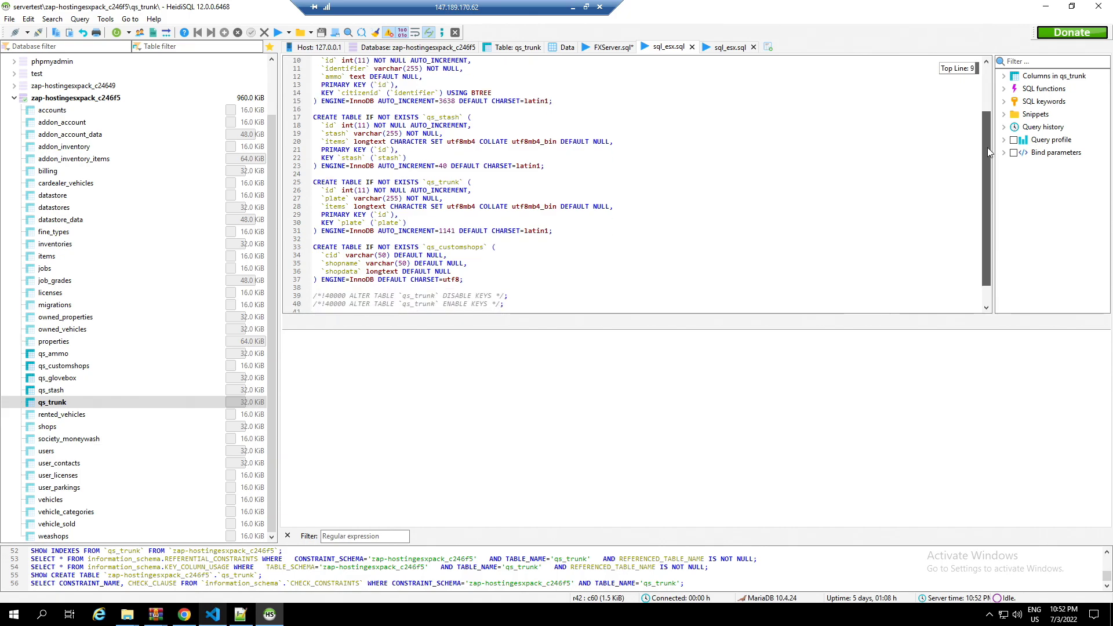
scroll(up, 3)
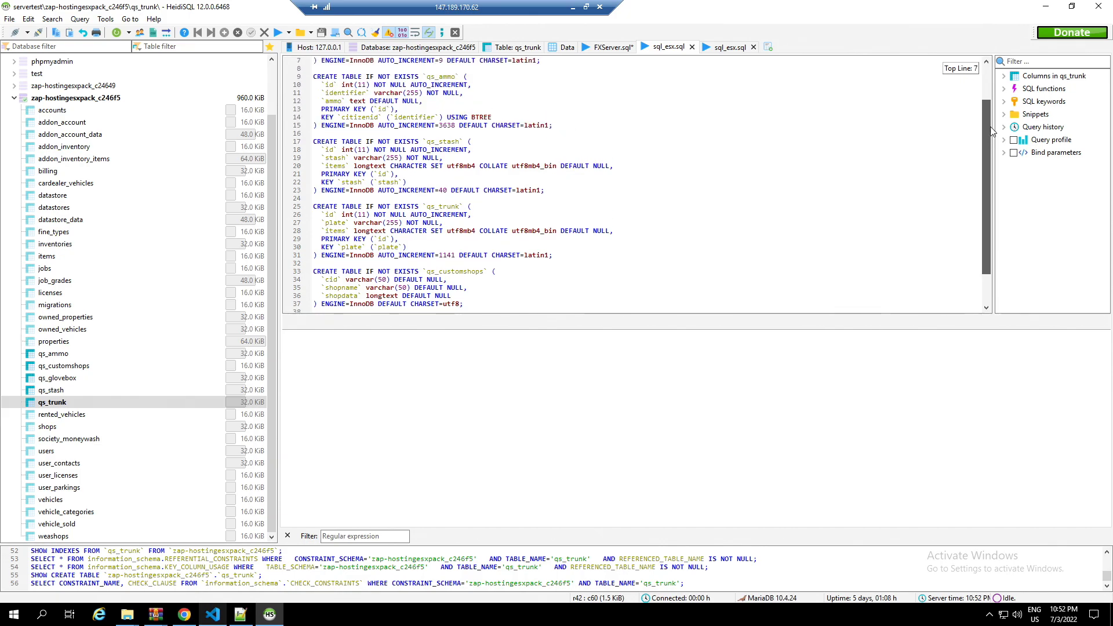
scroll(up, 3)
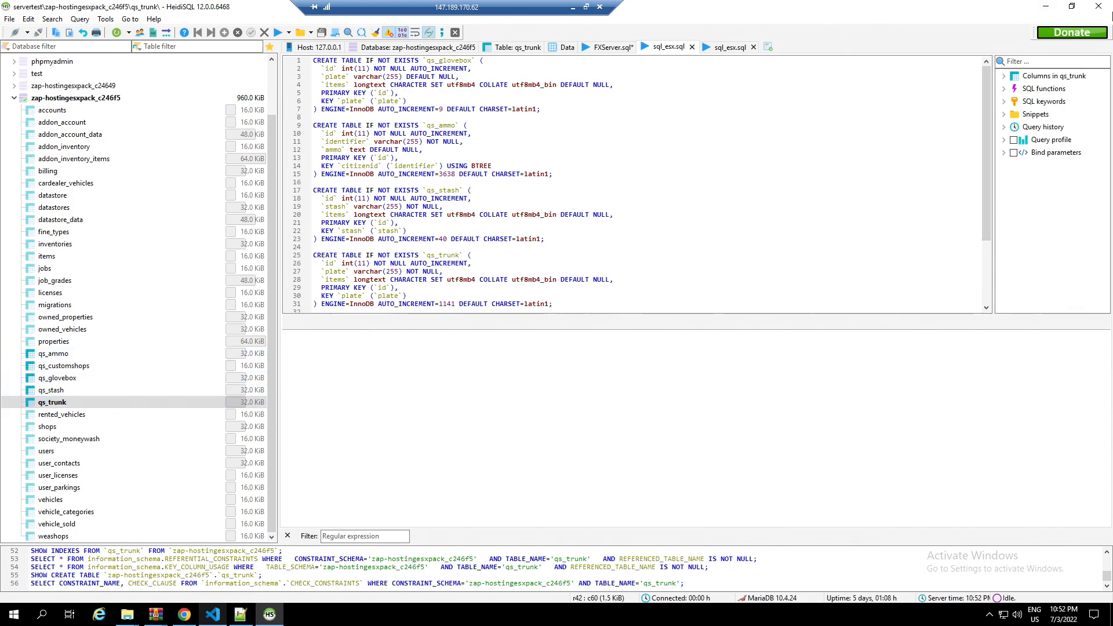
scroll(down, 3)
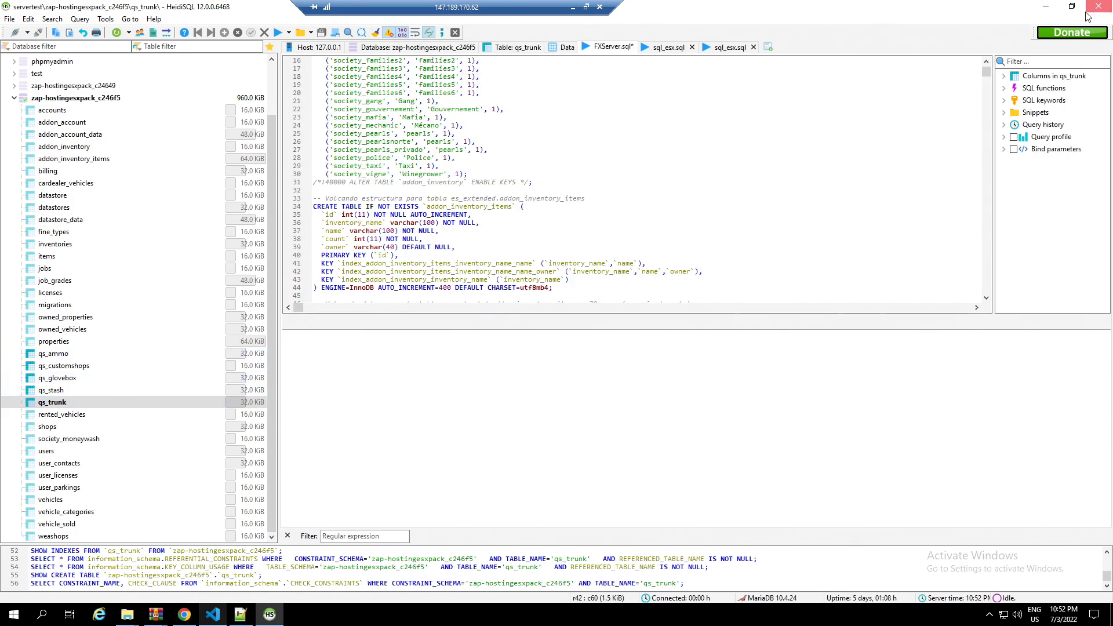
click(1045, 7)
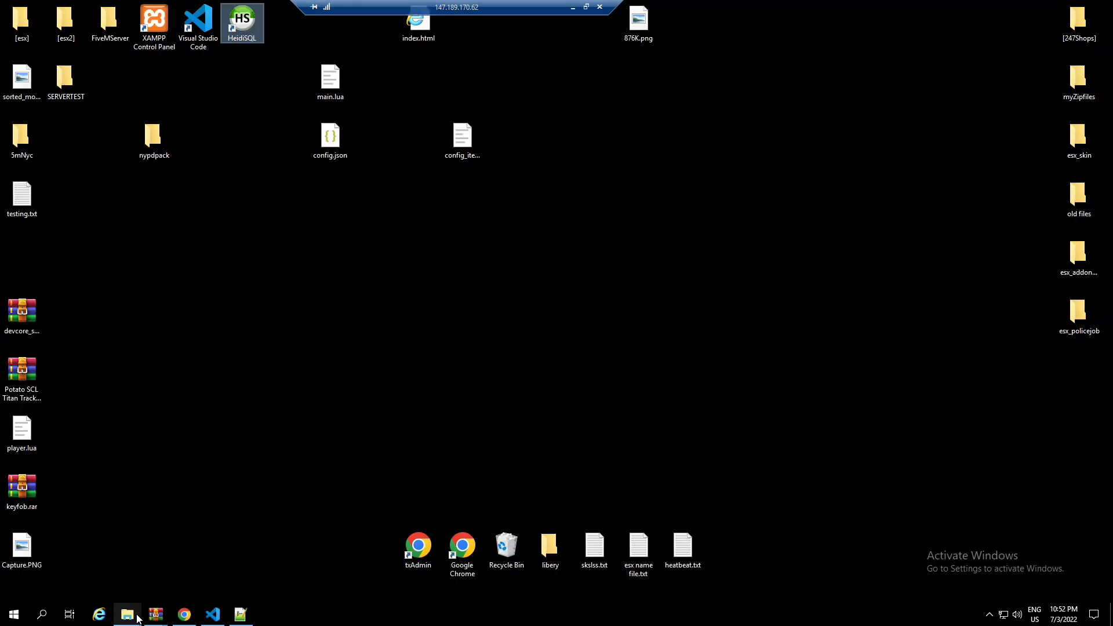
mouse_move(126, 614)
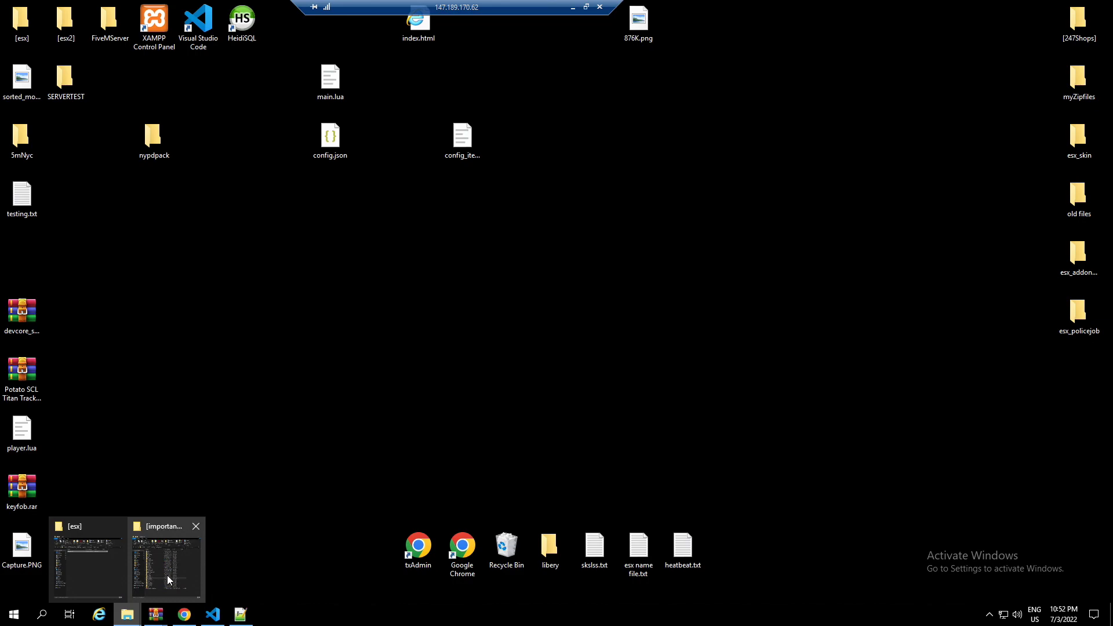
Step: Navigate up to SERVERTEST in File Explorer and launch start_5562_default.bat
click(165, 559)
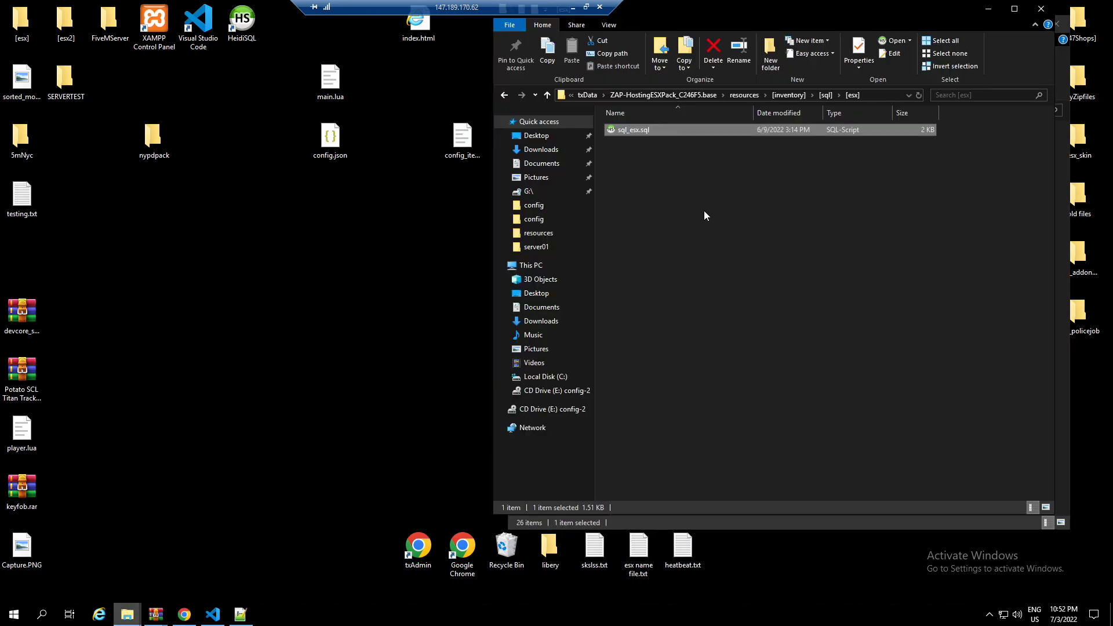
click(503, 95)
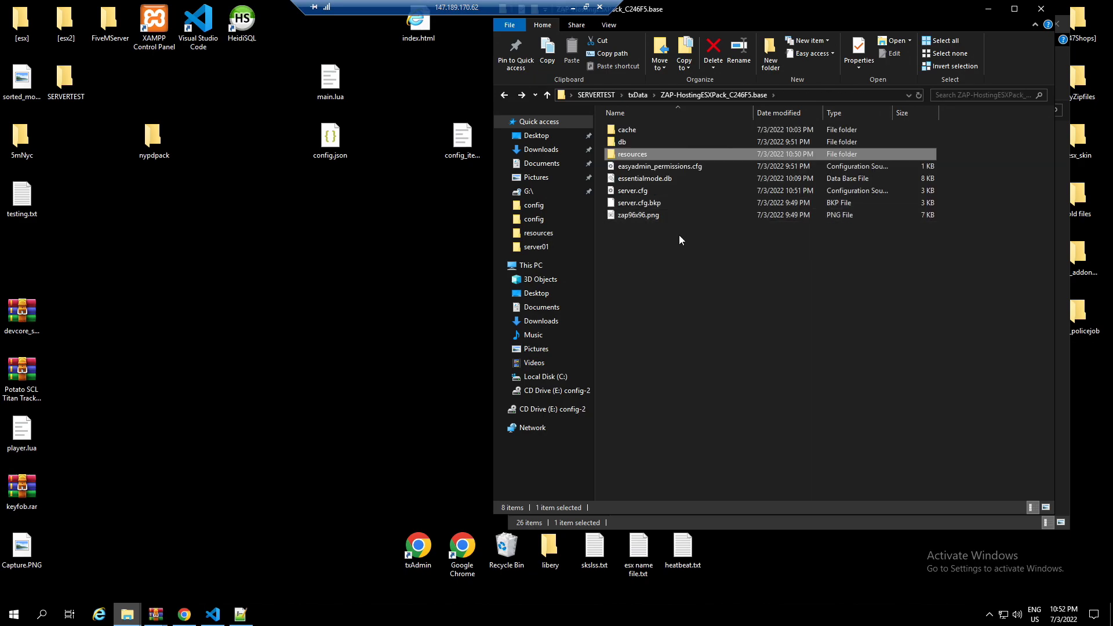
click(547, 95)
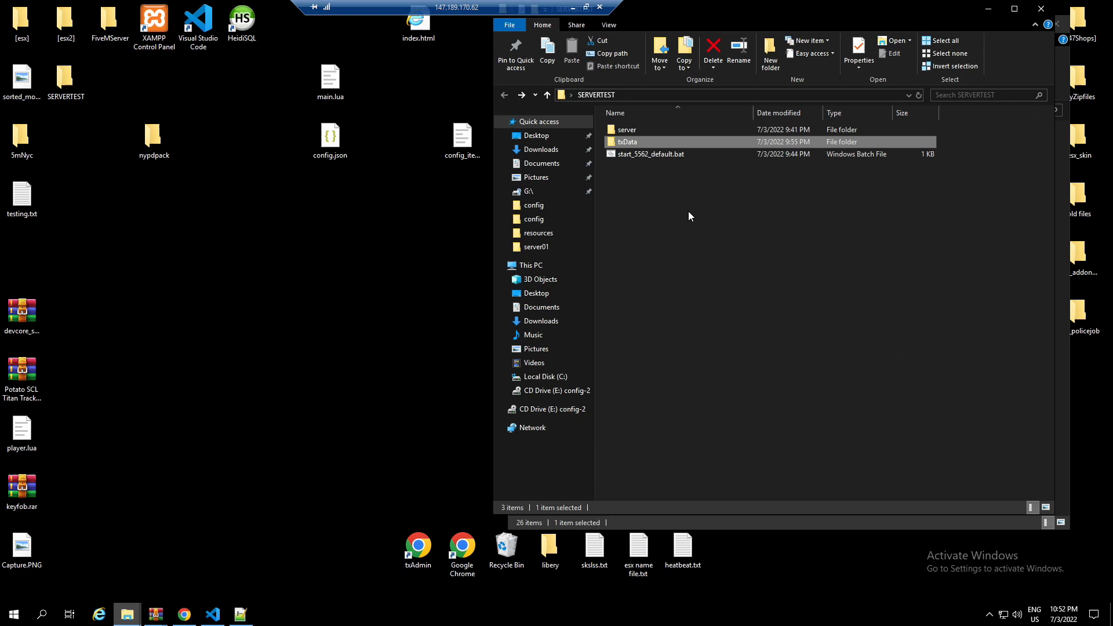
click(649, 154)
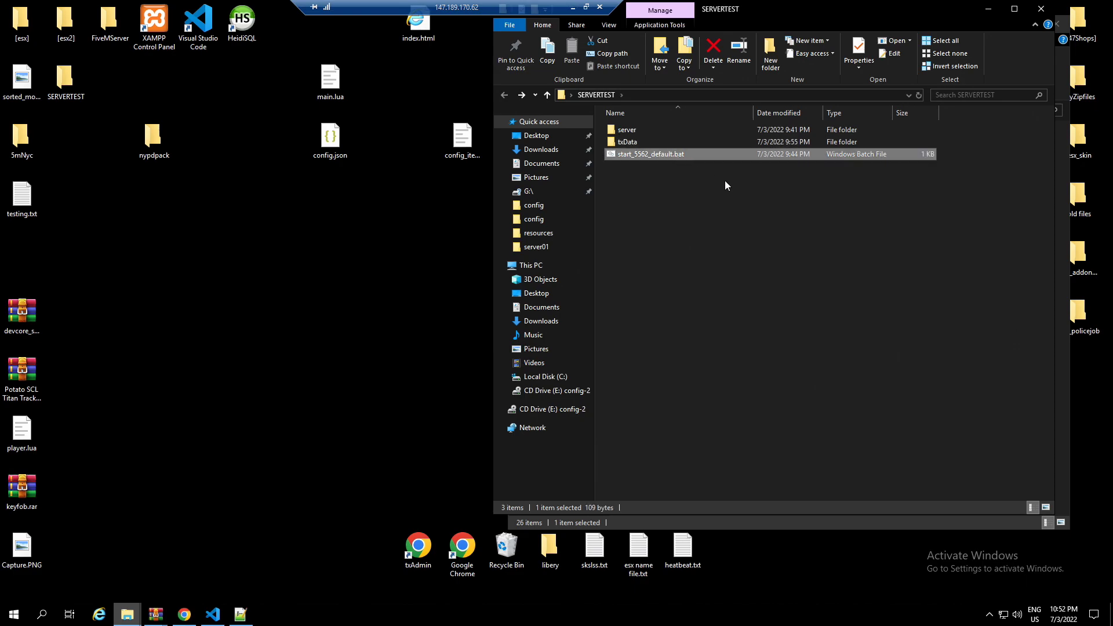
double_click(649, 154)
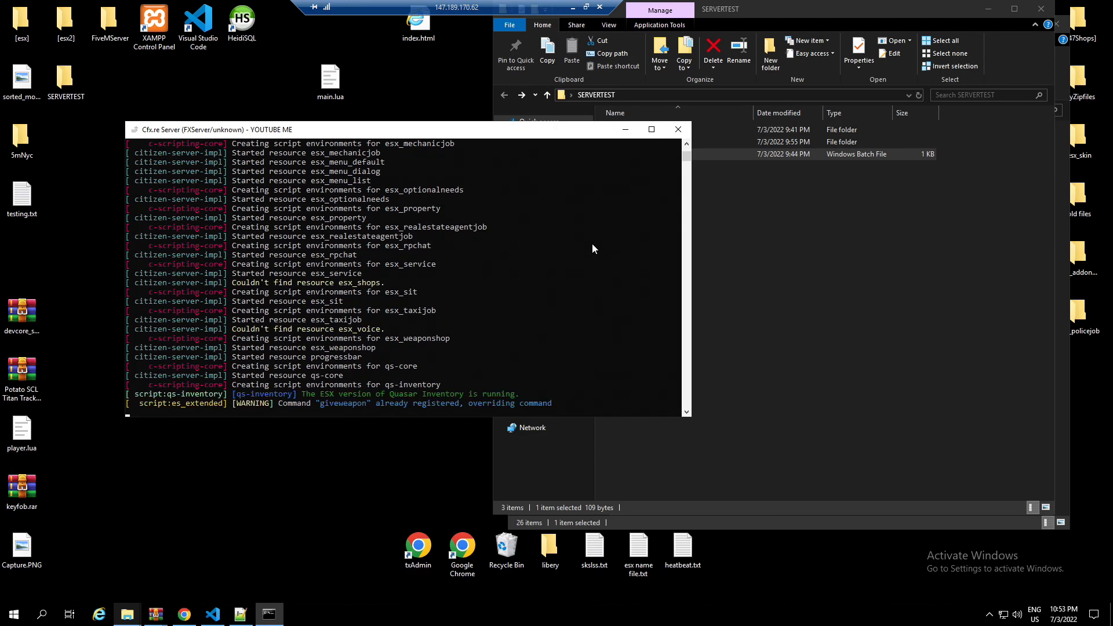
mouse_move(351, 320)
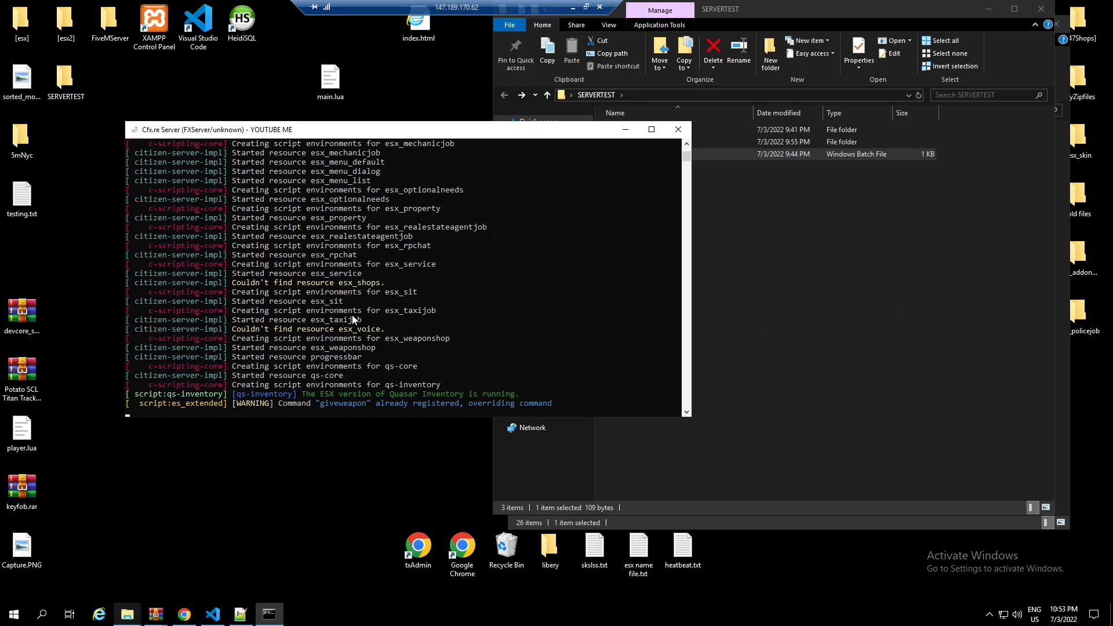
mouse_move(553, 311)
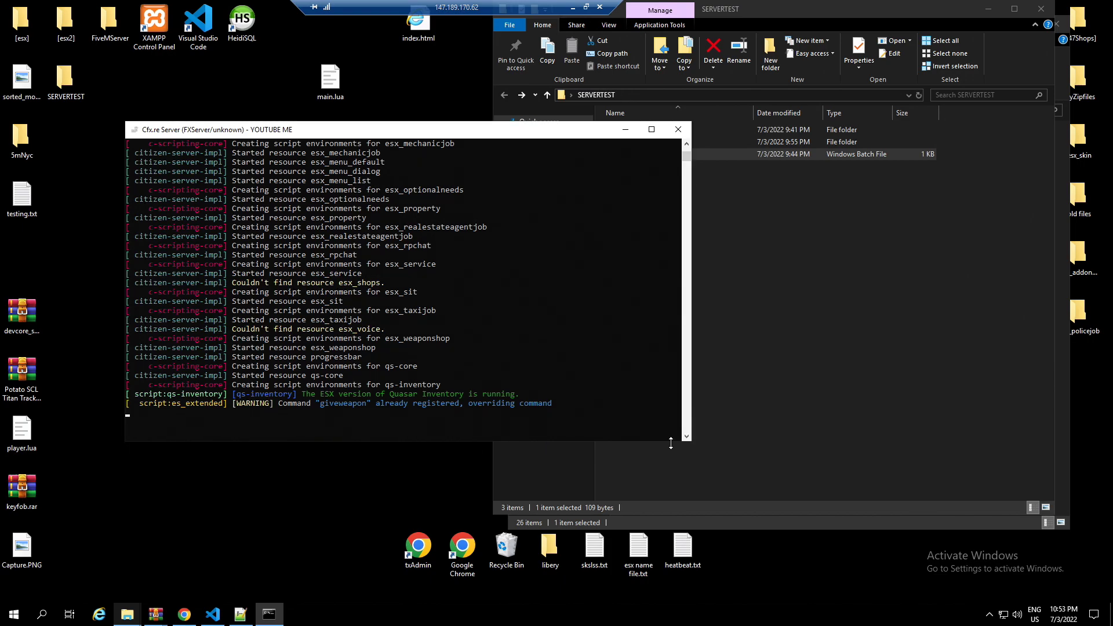
Step: Scroll the FXServer log to confirm qs-inventory, qs-shops, oxmysql and ESX Legacy started
scroll(down, 3)
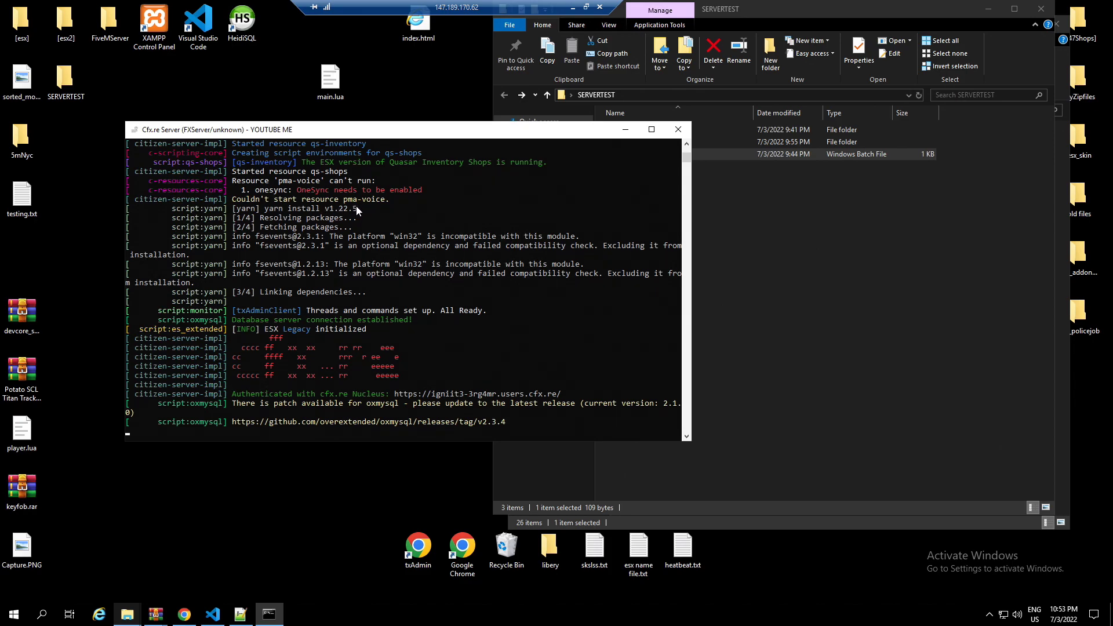
mouse_move(309, 240)
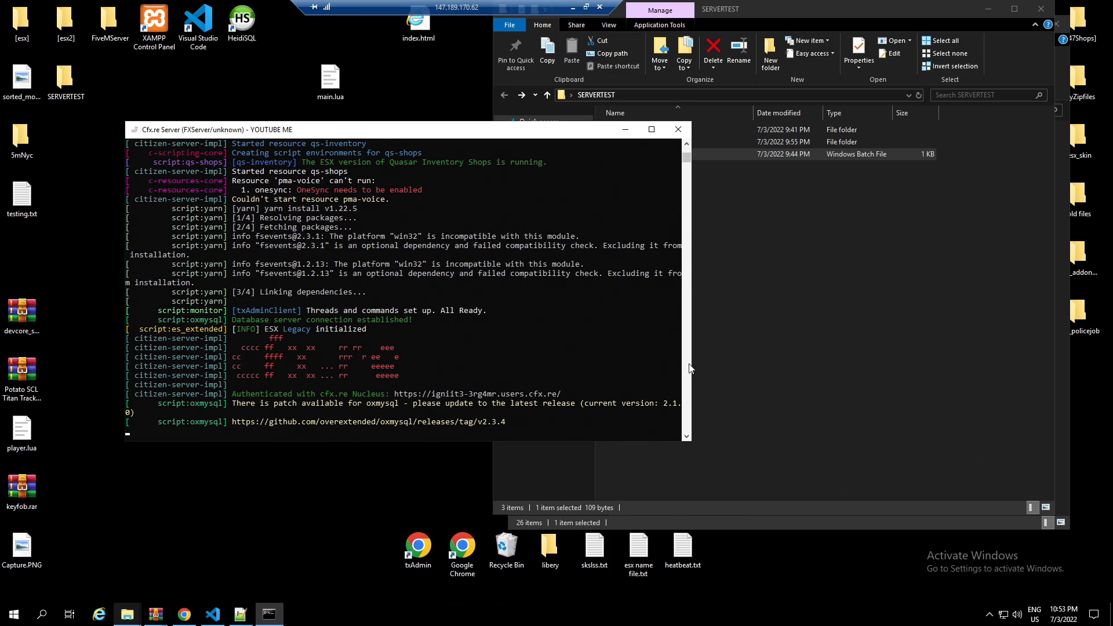
scroll(up, 3)
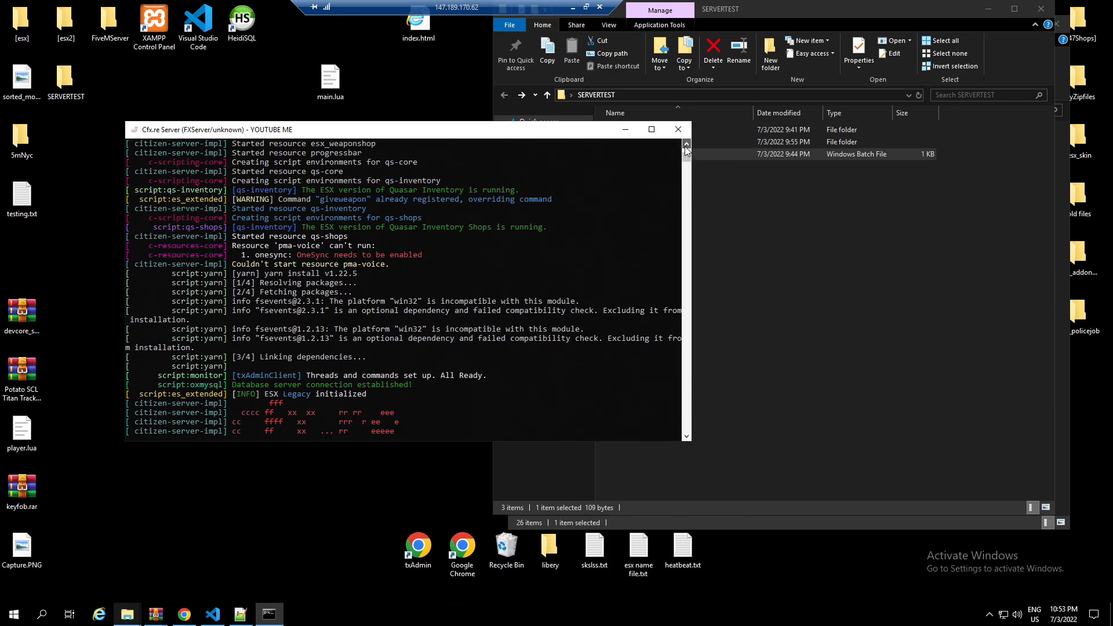
scroll(down, 3)
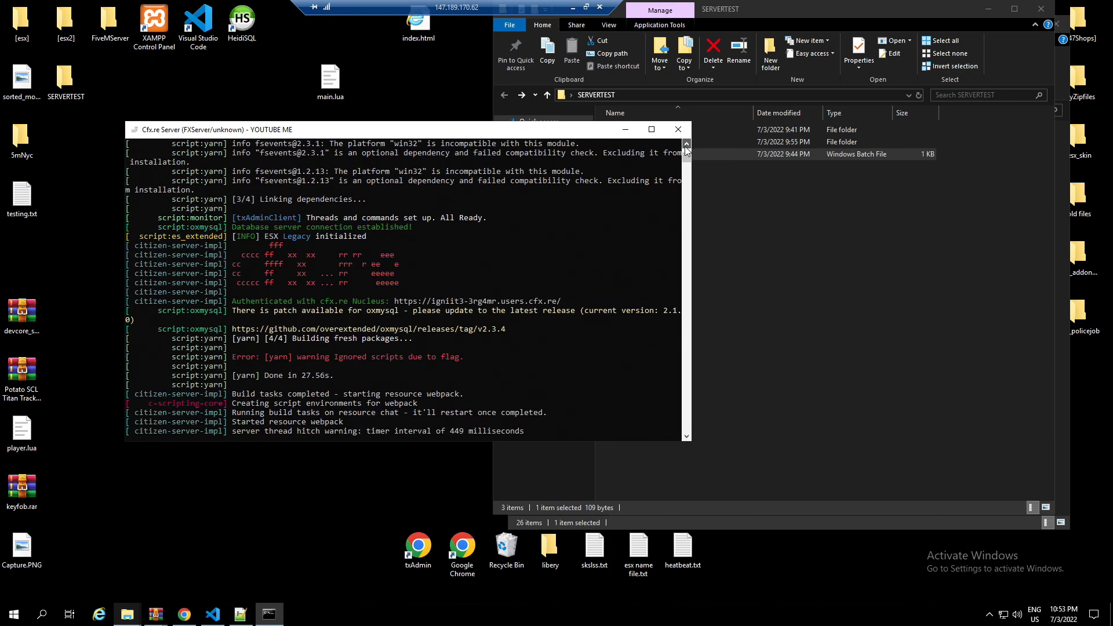
scroll(up, 3)
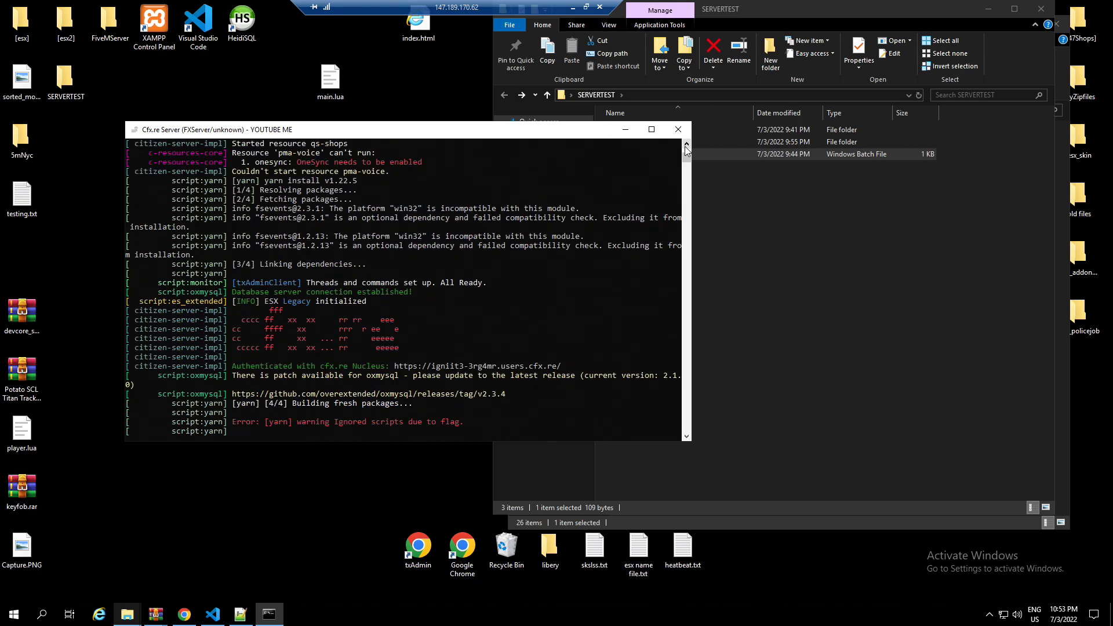
scroll(down, 3)
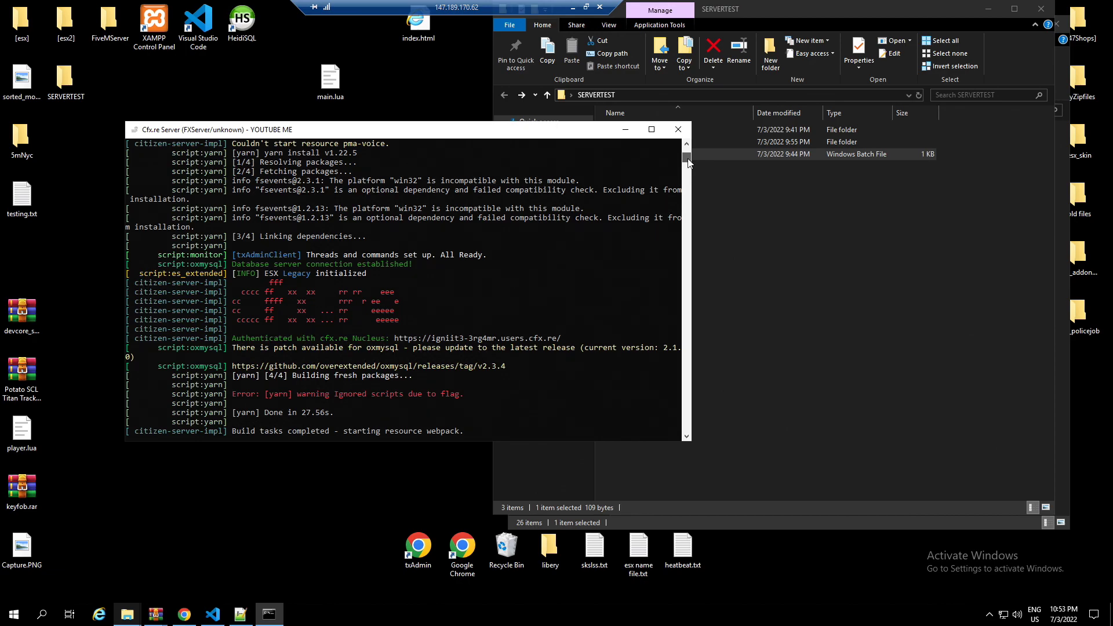
scroll(down, 3)
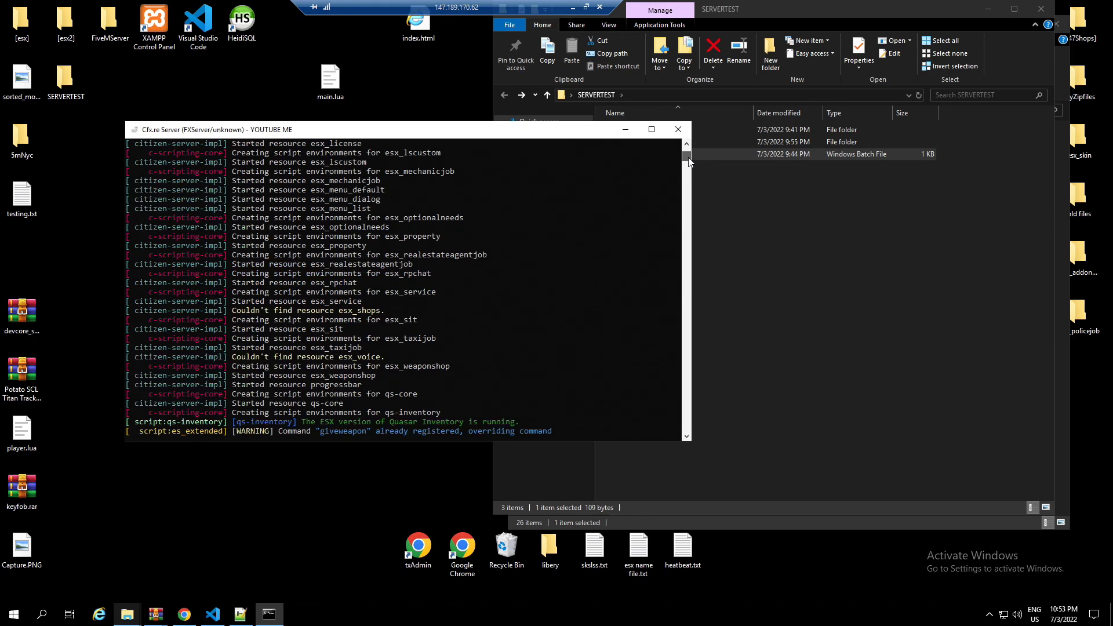
scroll(down, 3)
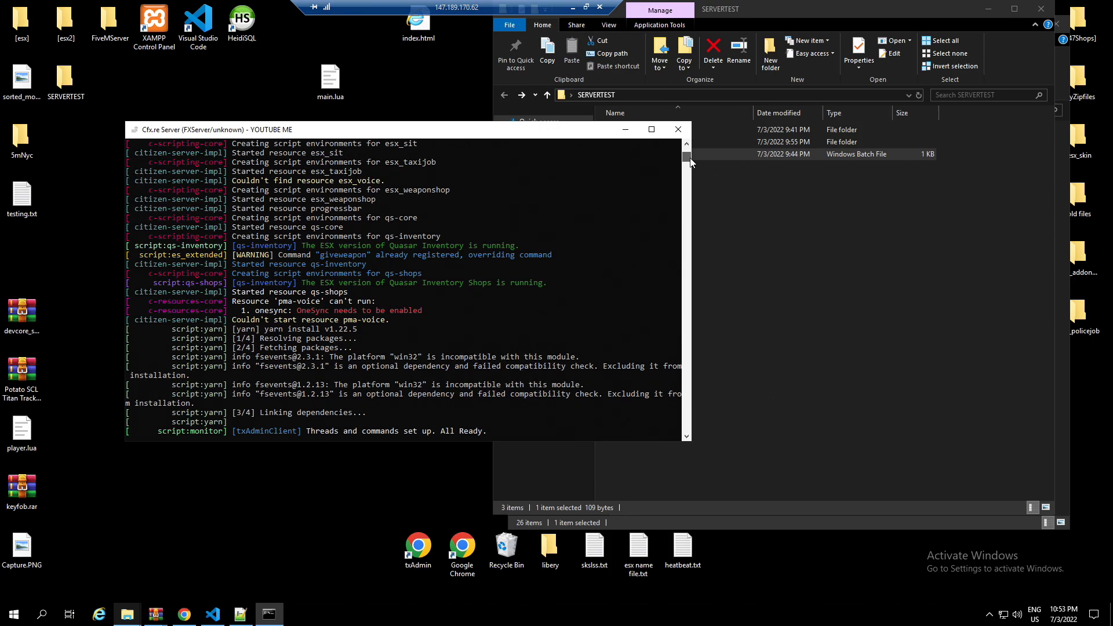
scroll(down, 3)
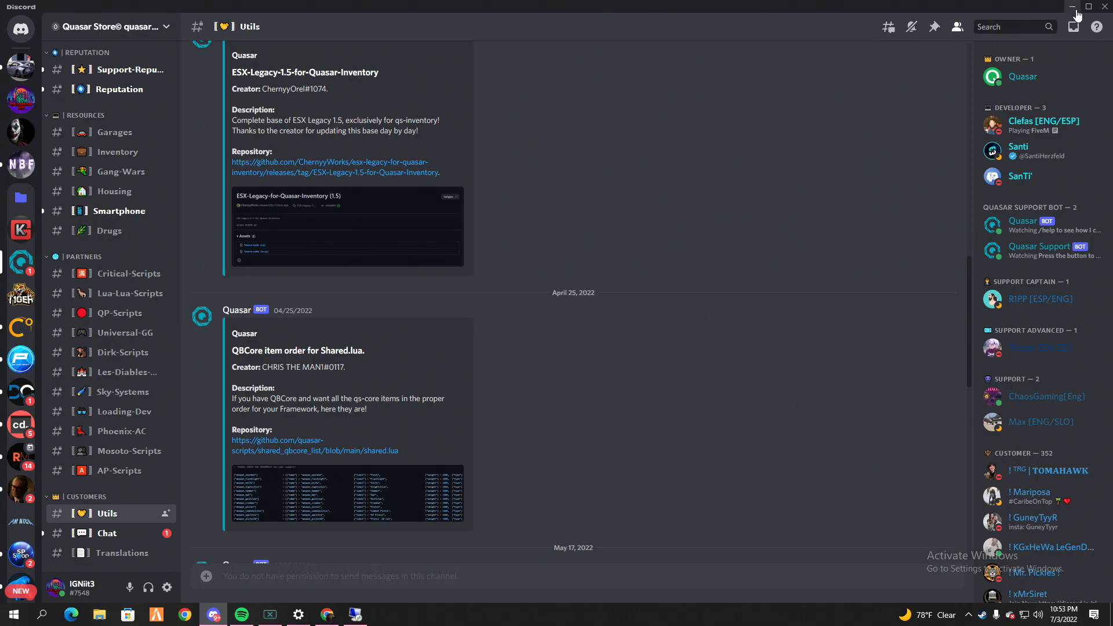
Step: Minimize Discord and launch FiveM from its desktop shortcut
click(1073, 7)
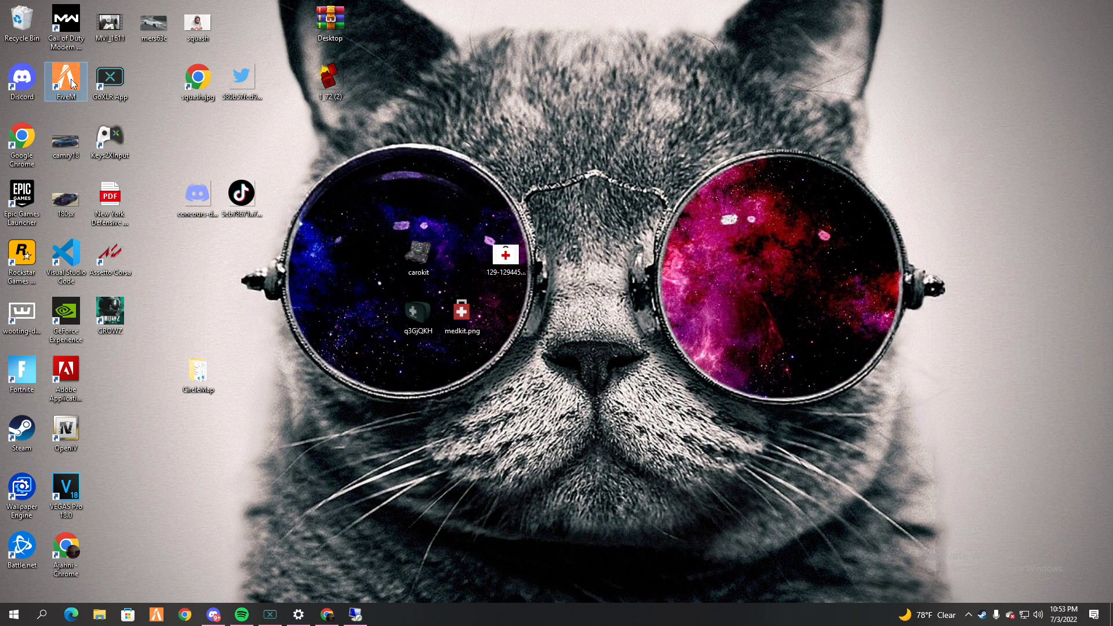
double_click(66, 78)
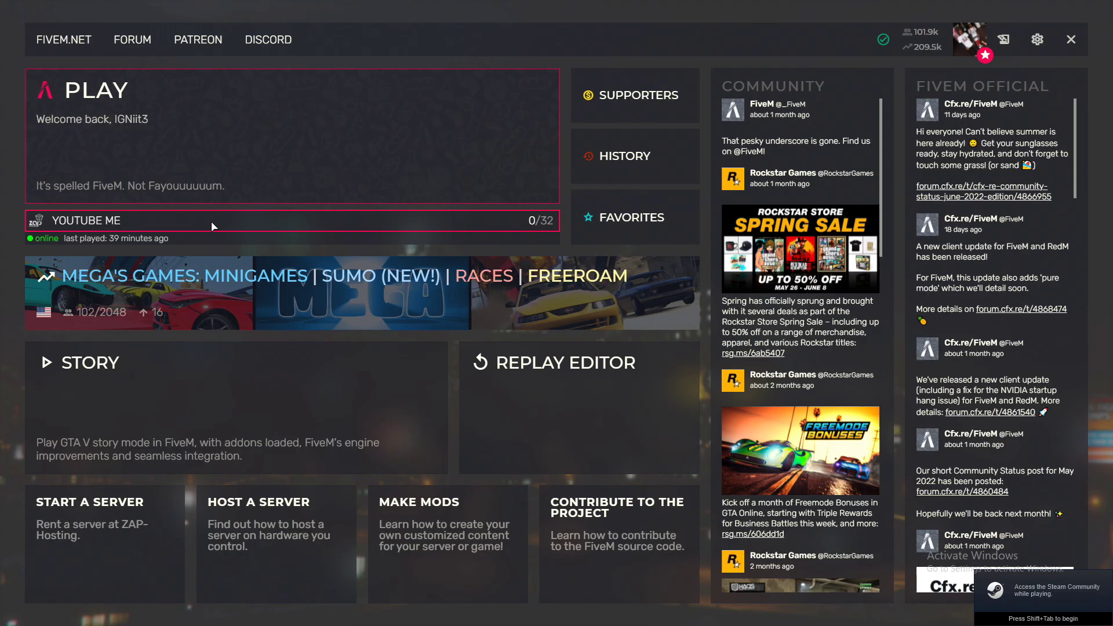
Step: Connect to the YOUTUBE ME server from the FiveM launcher
click(284, 221)
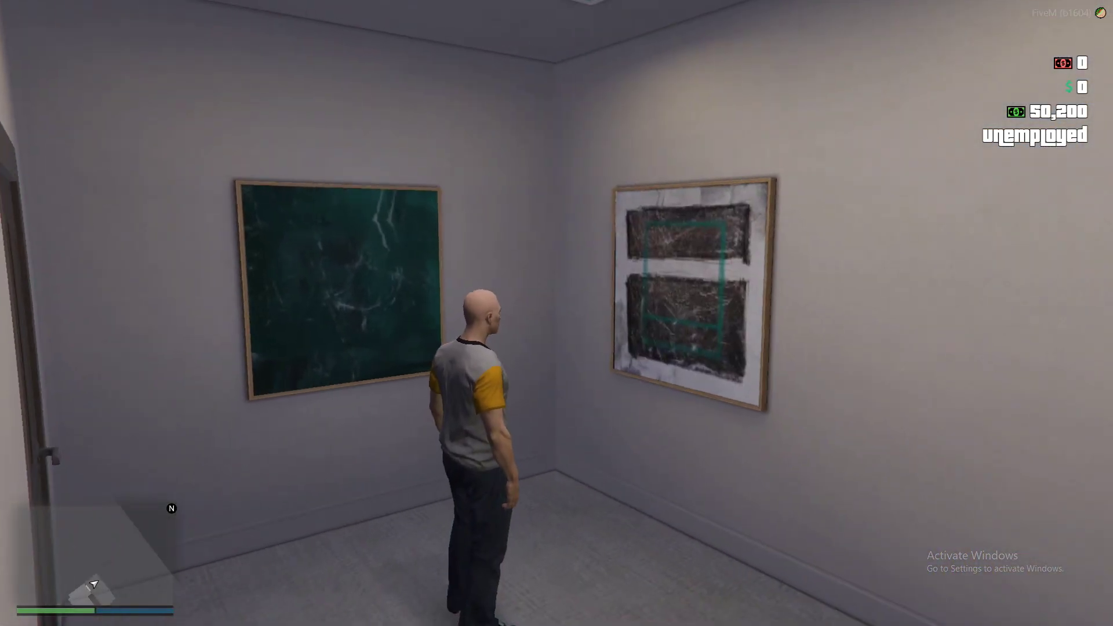
Step: Walk the character through the apartment and out the door to West Vinewood
key(w)
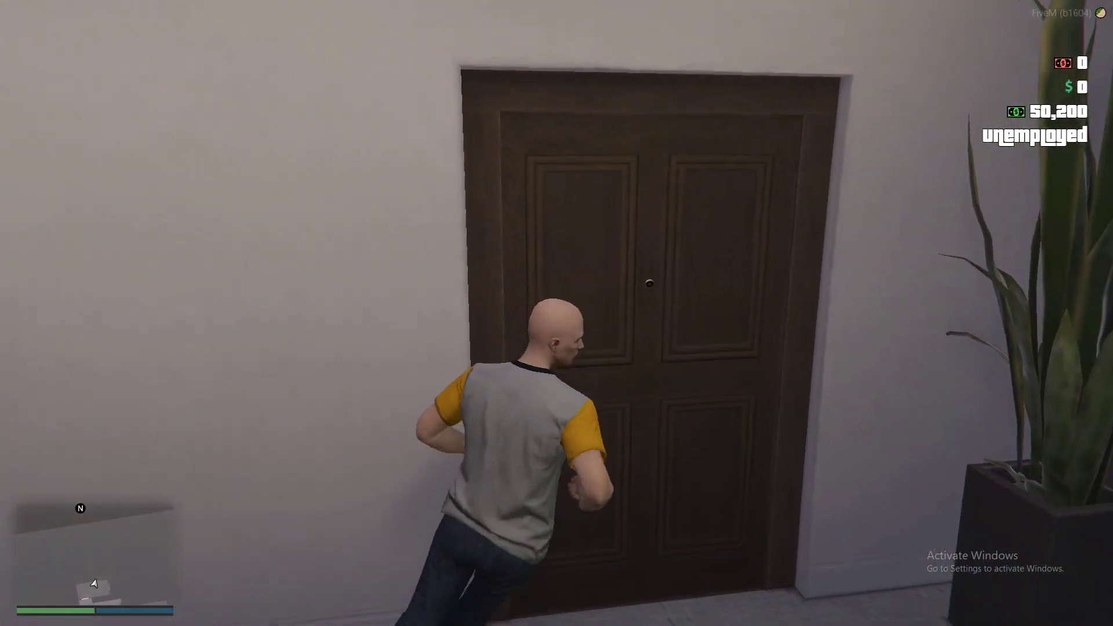
key(w)
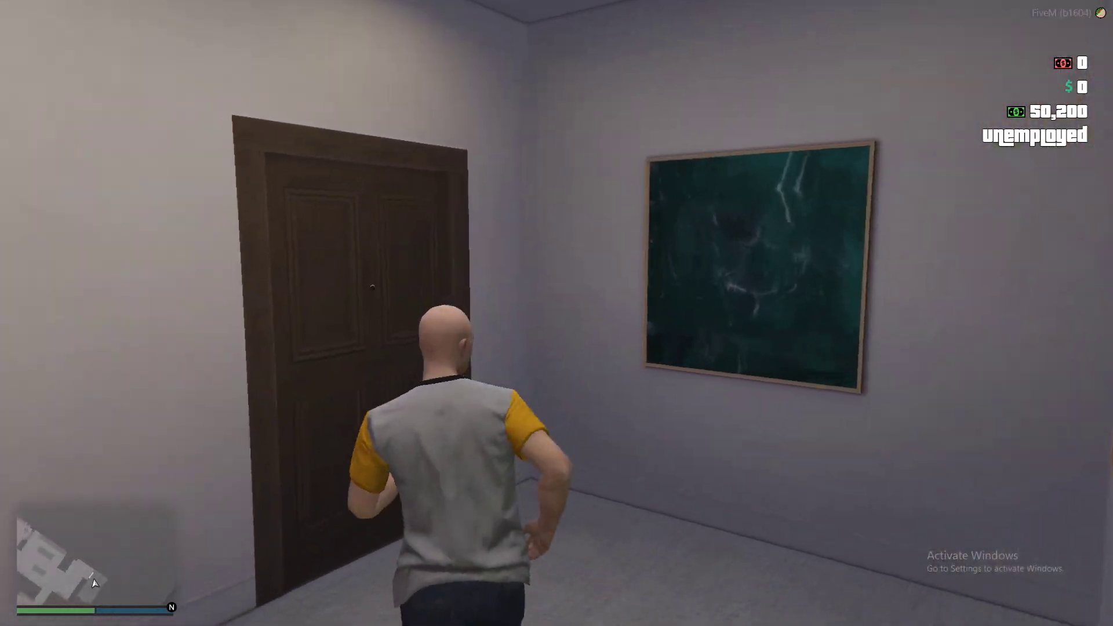
key(w)
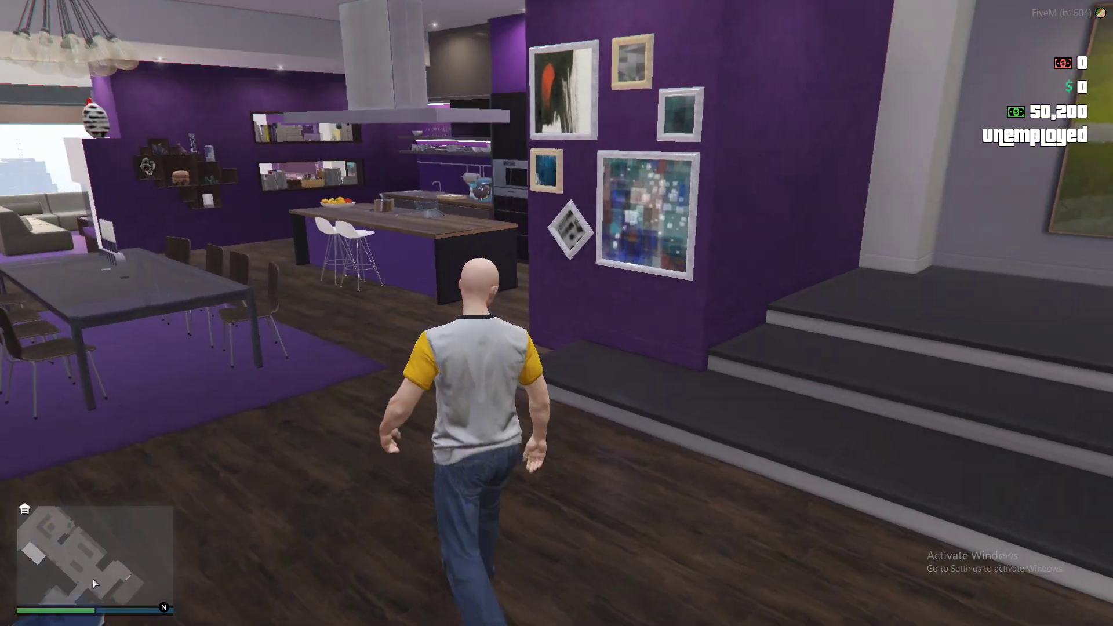
key(w)
text(/)
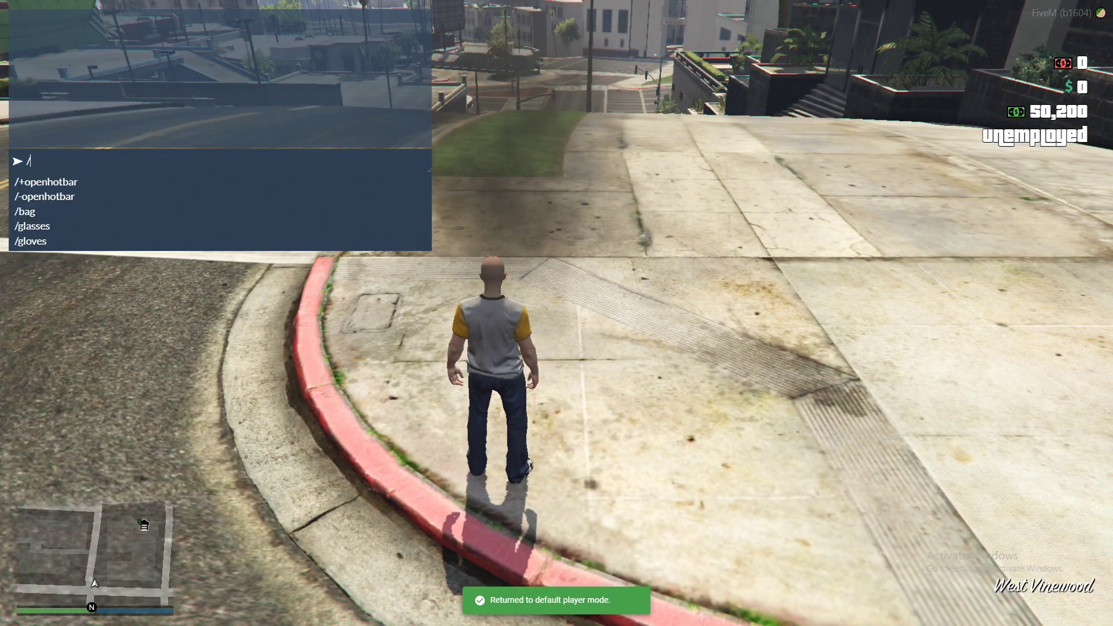
Step: Enter '/giveitem 1 repairkit' in chat to grant a repair kit
text(giveitem)
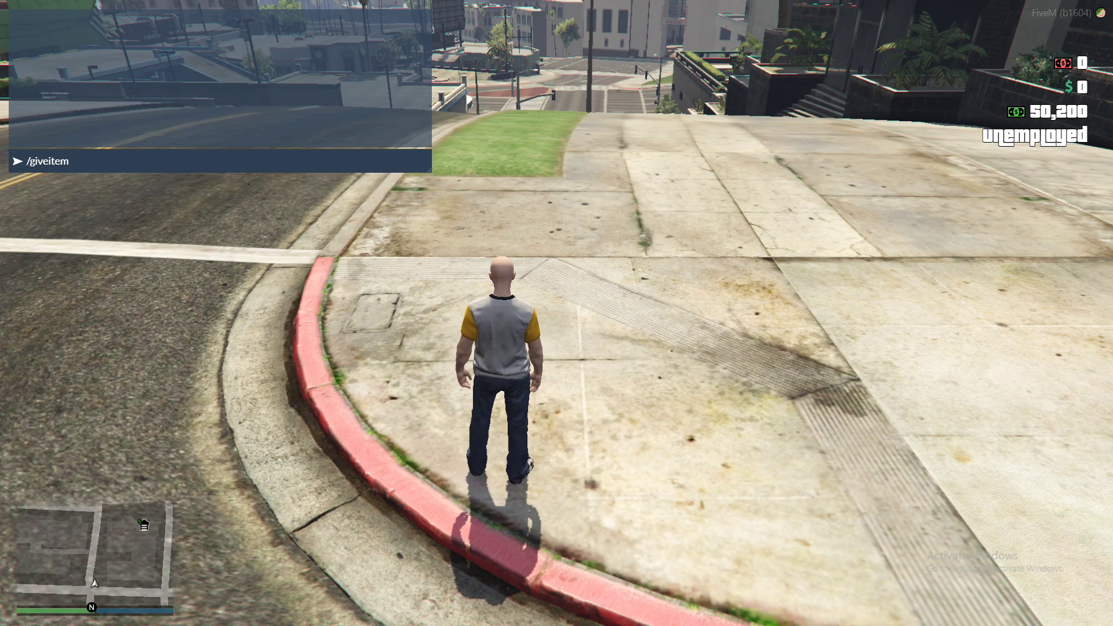
text(1)
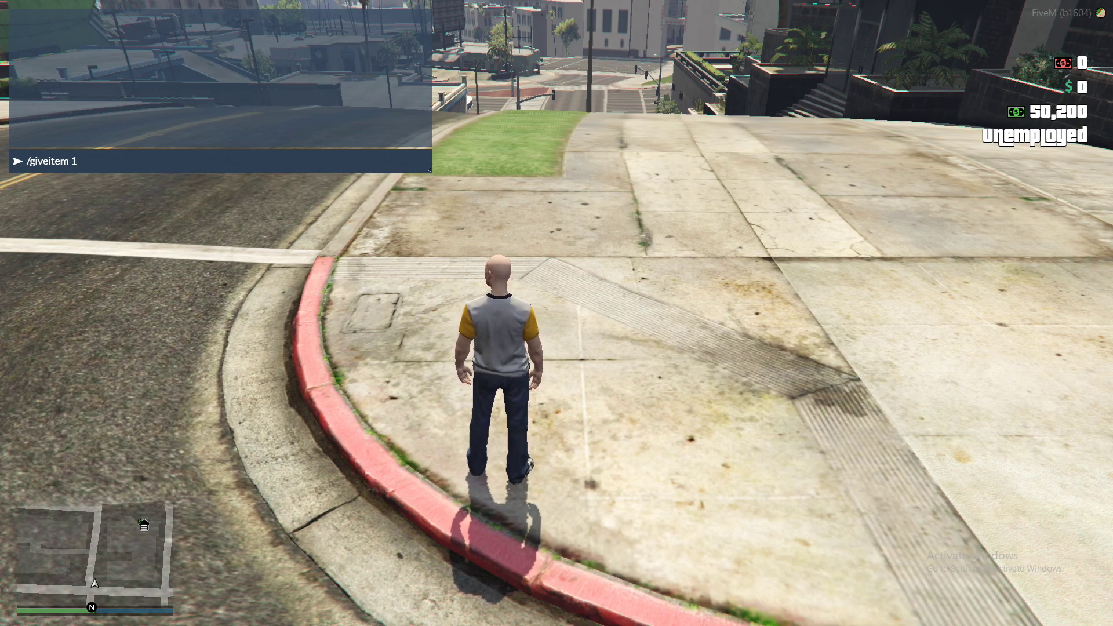
text(pre)
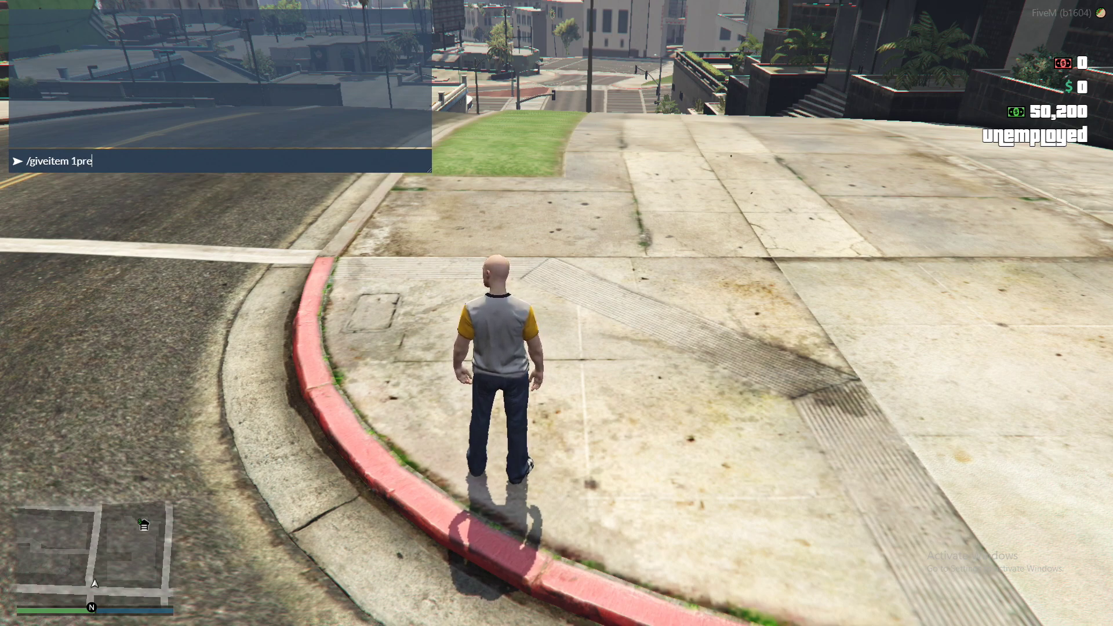
key(Backspace)
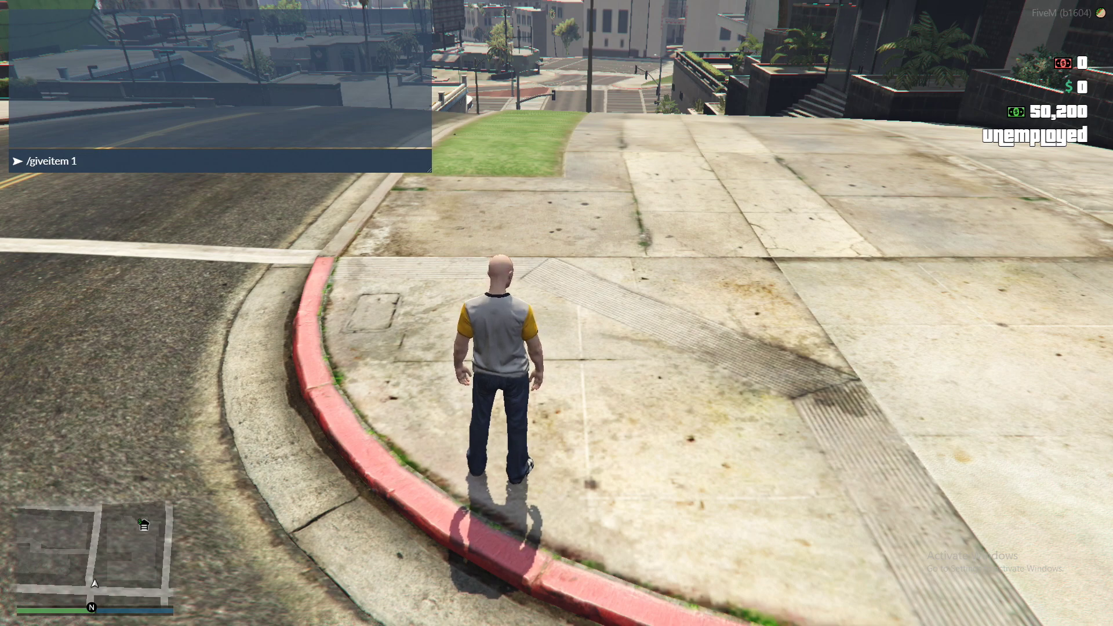
text(re)
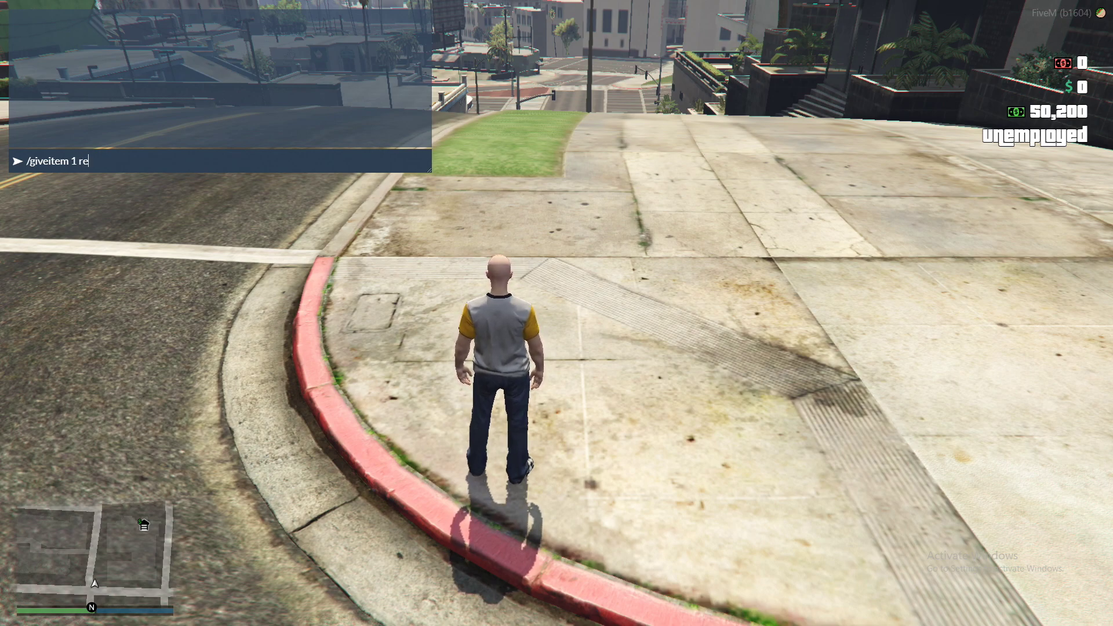
text(pairkit)
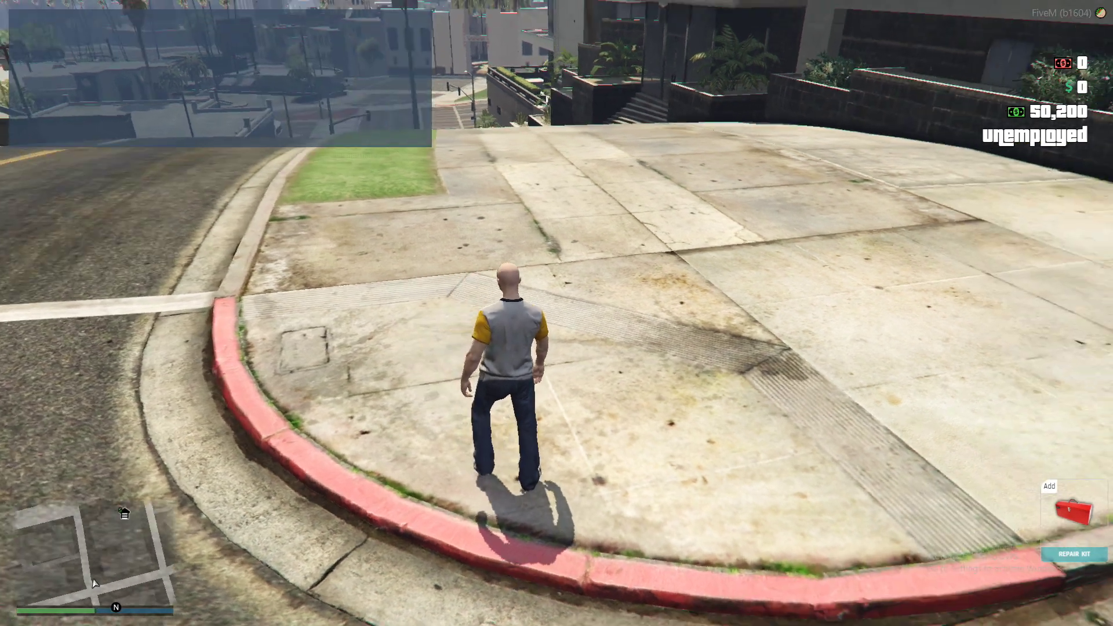
key(w)
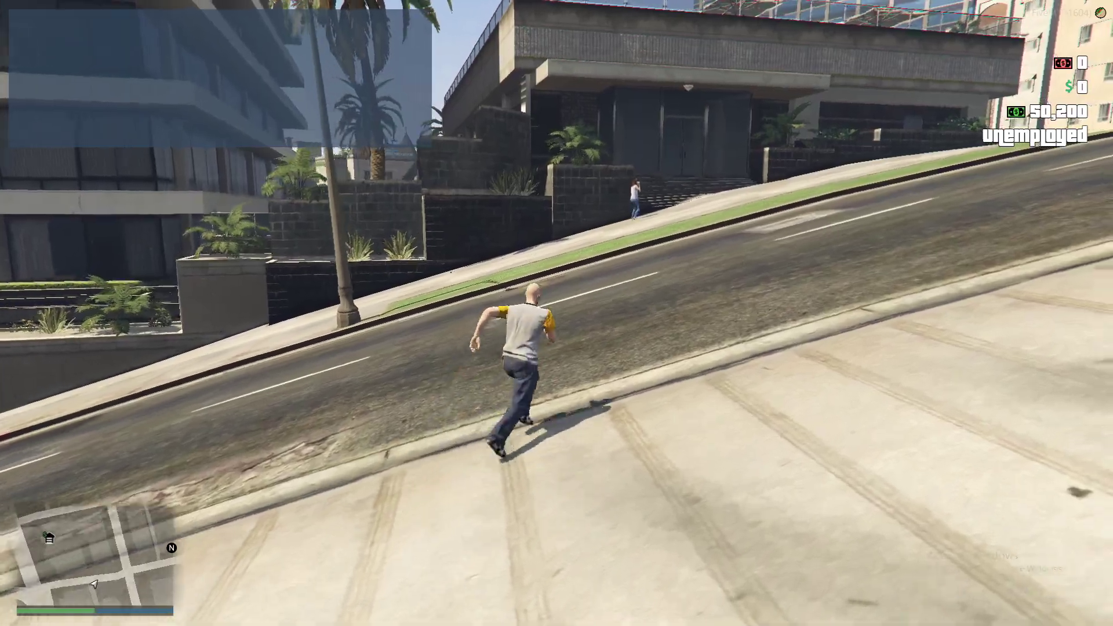
Step: Sprint the character downhill along the sloped road to the downtown crossroads
key(w)
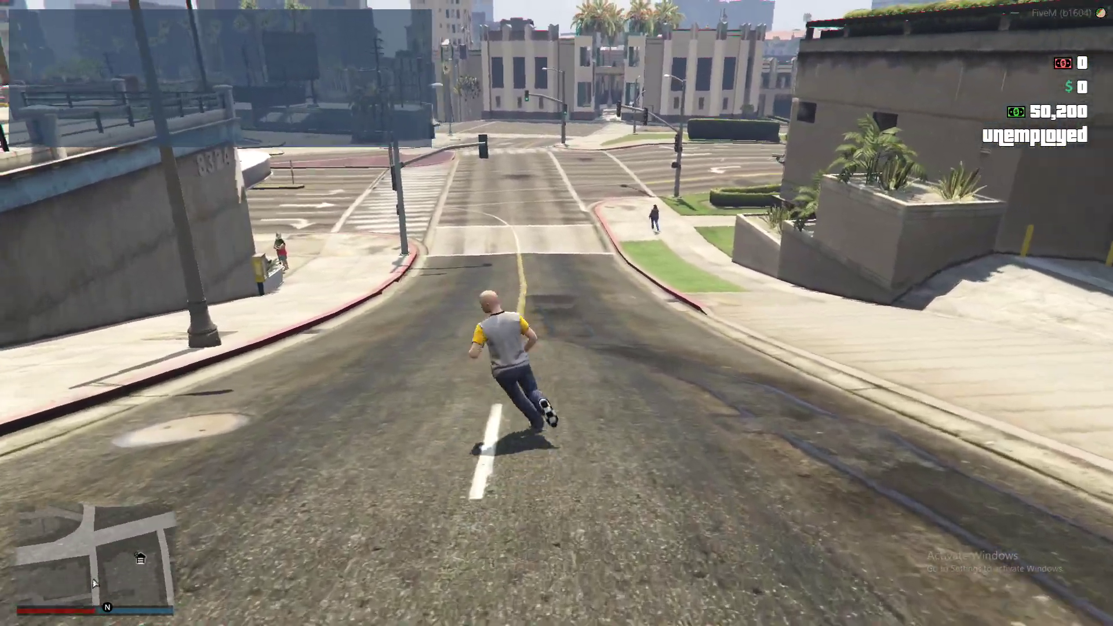
key(w)
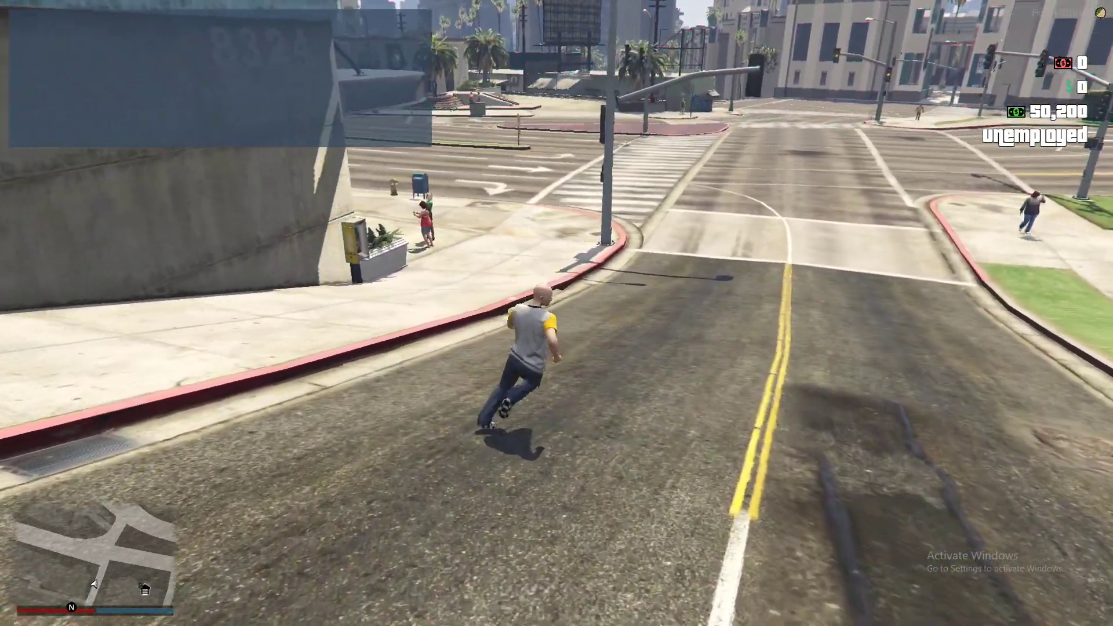
key(w)
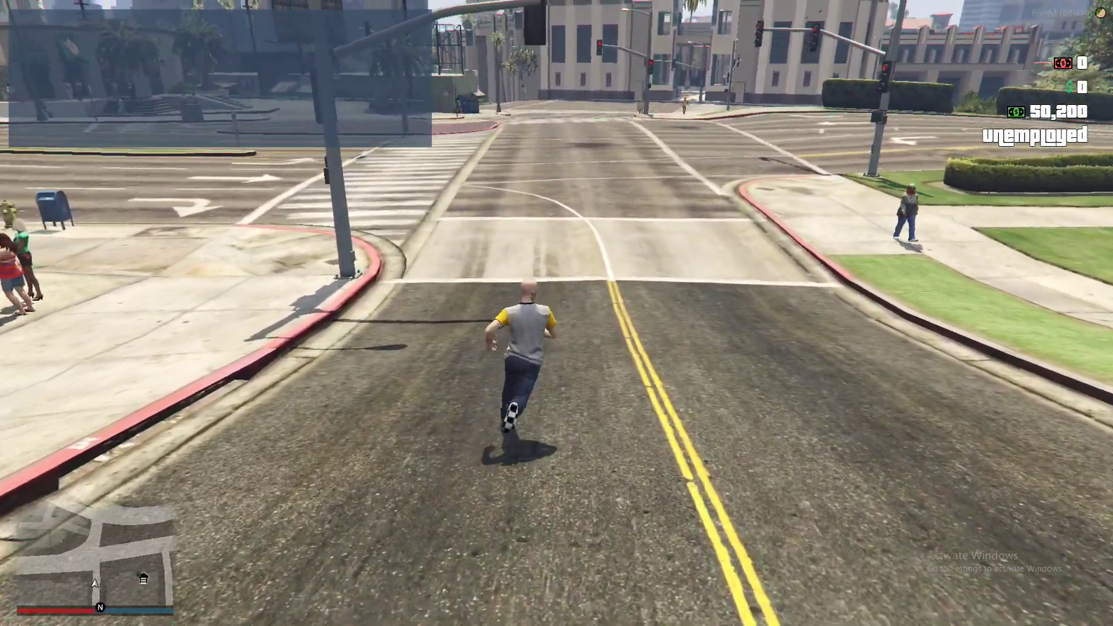